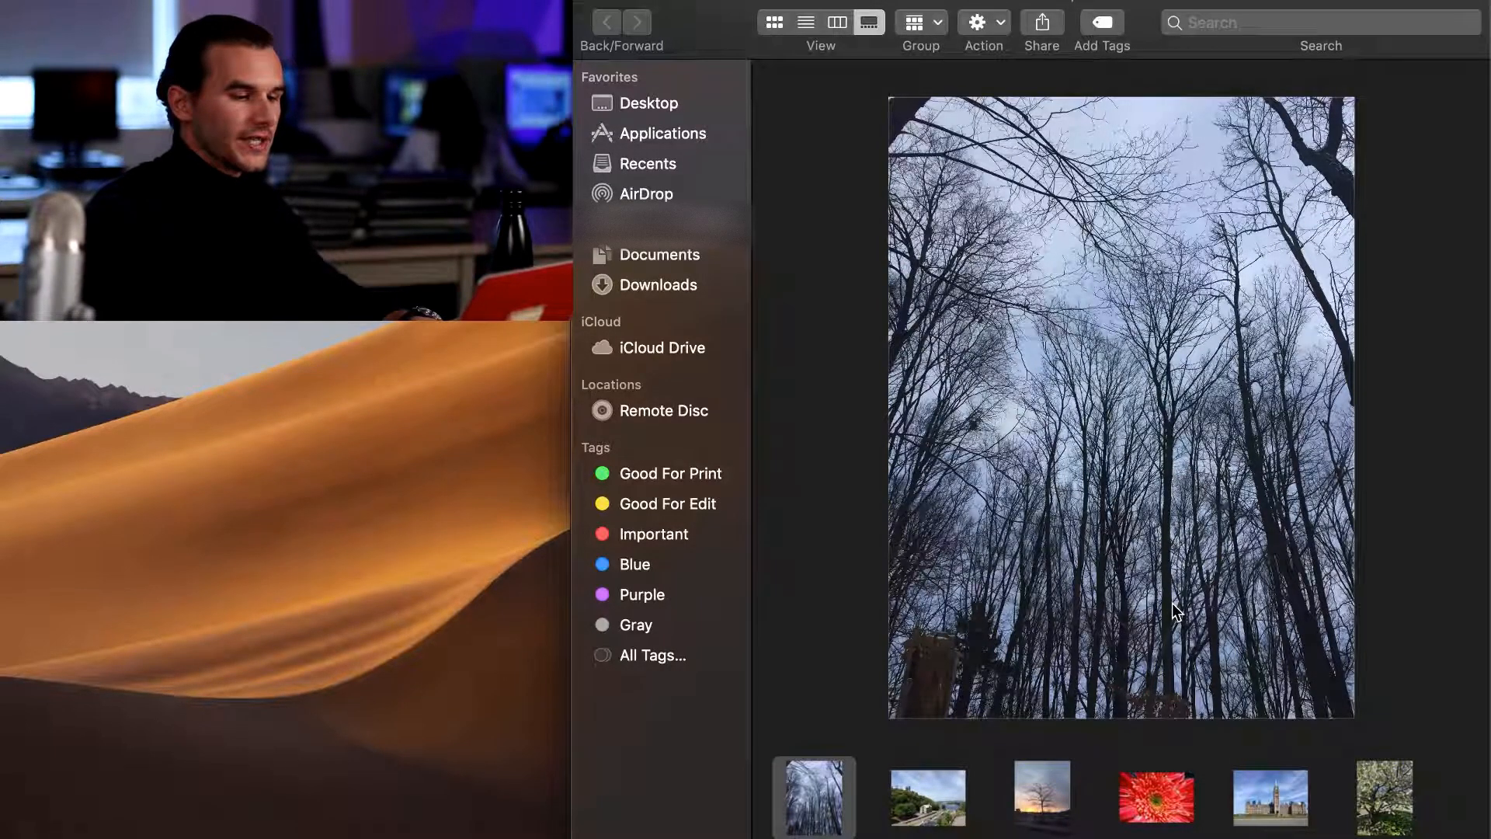
mouse_move(1133, 375)
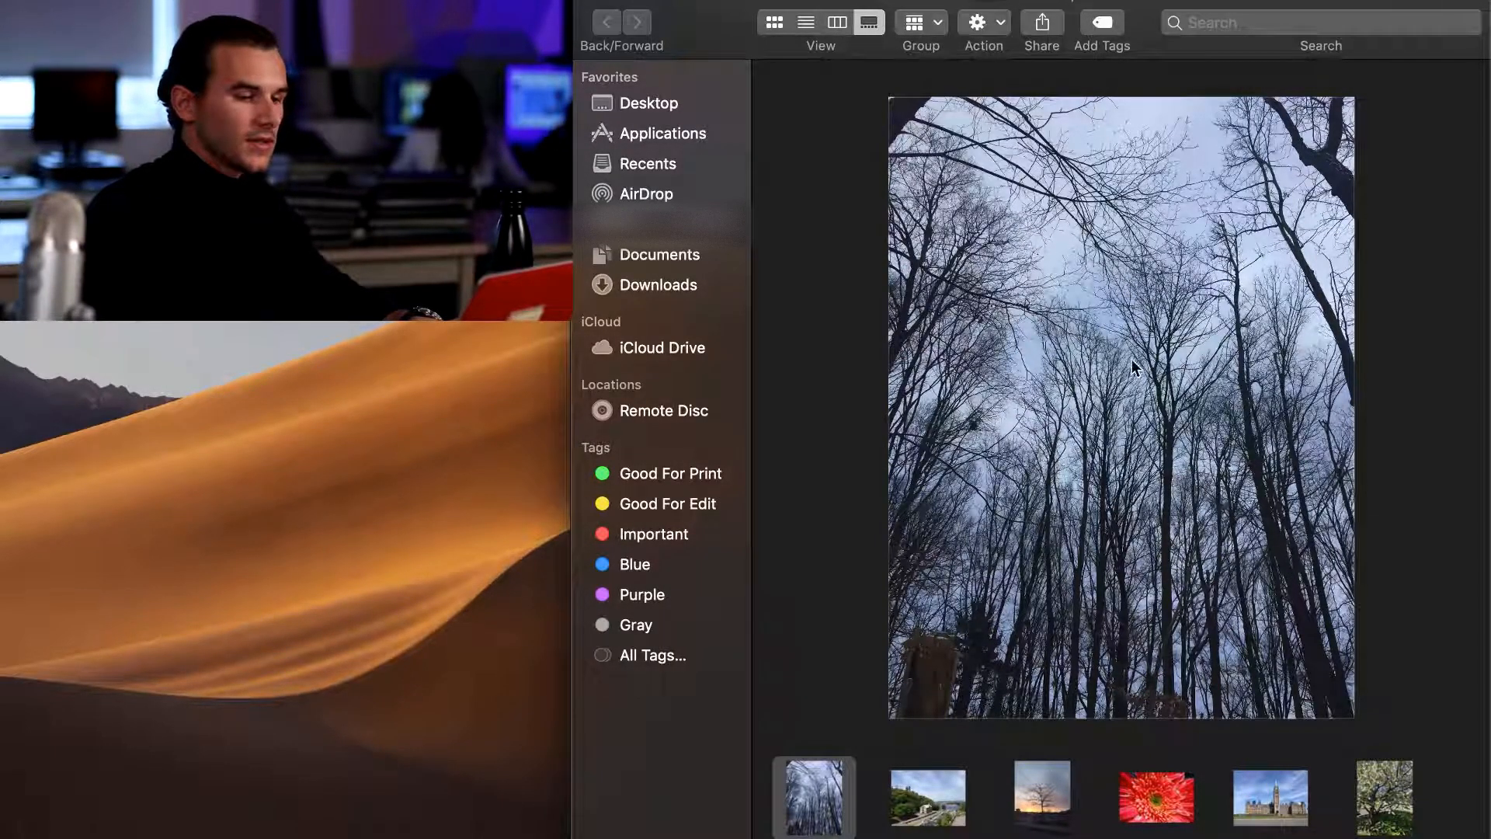
mouse_move(1136, 504)
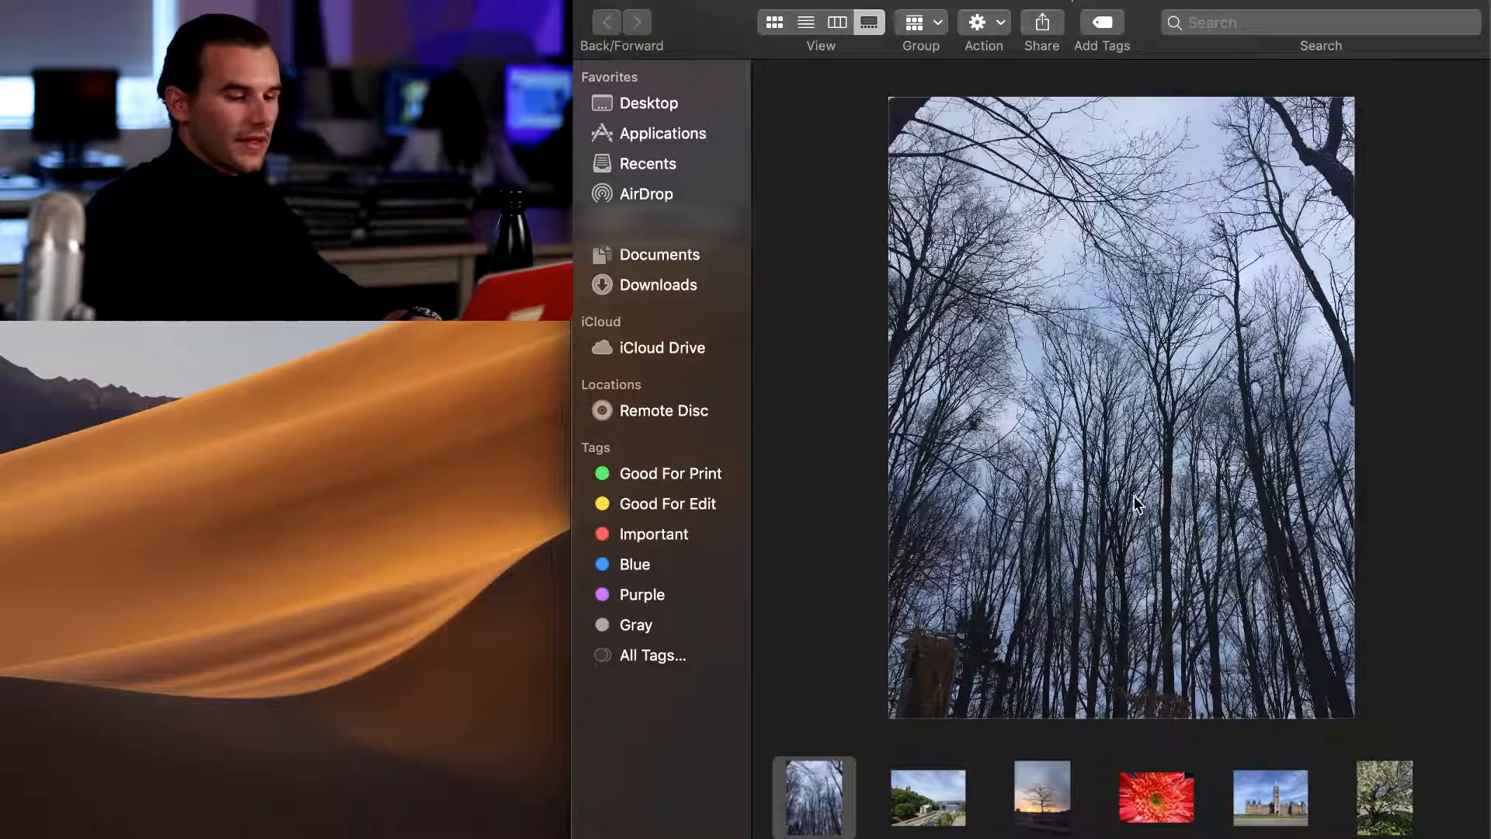
- Preview the sunset tree photo, then select ZExample.JPG, the blossoming tree picture
click(1042, 798)
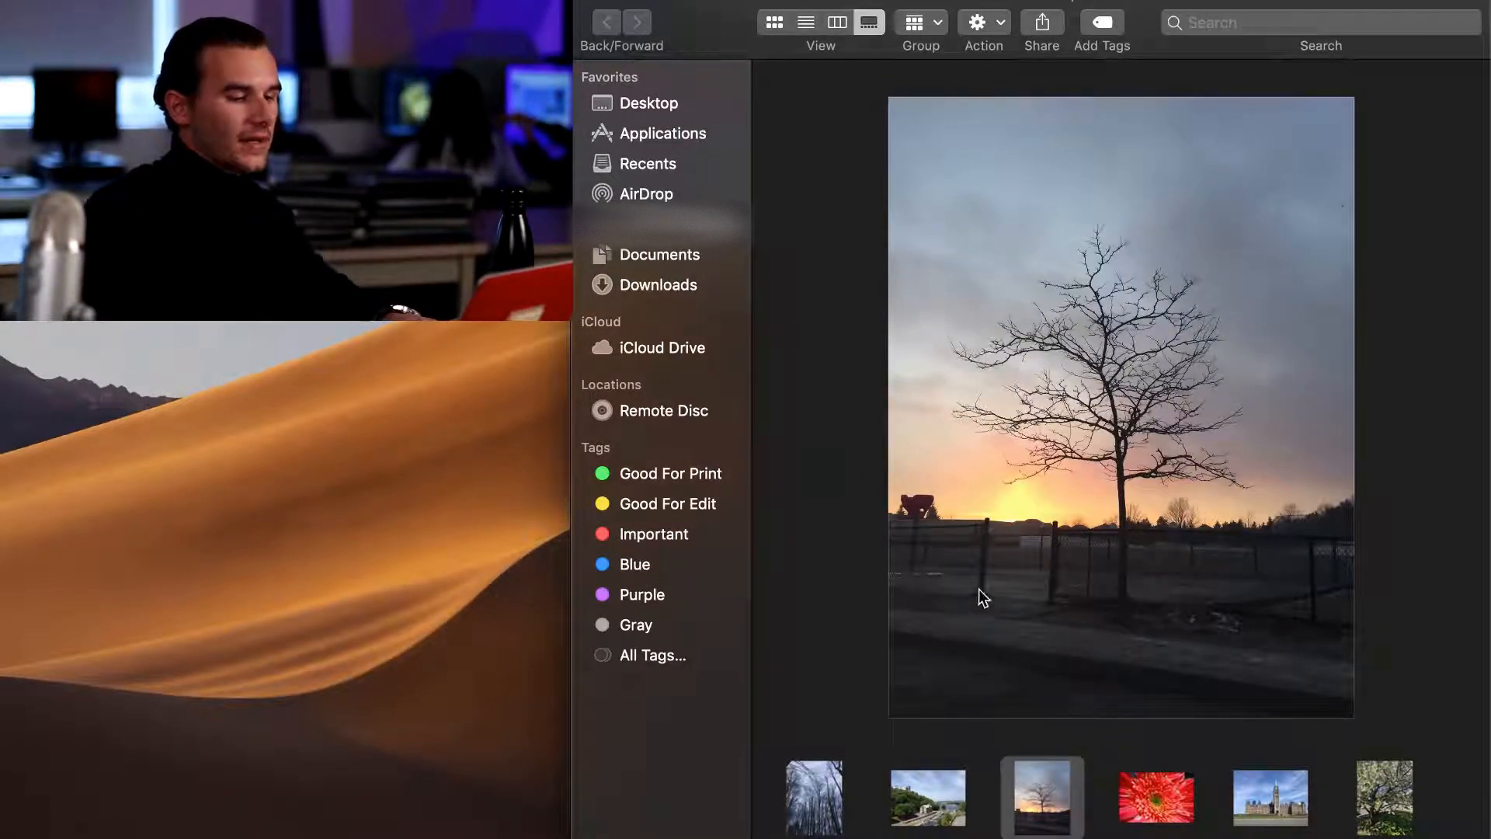
mouse_move(1346, 356)
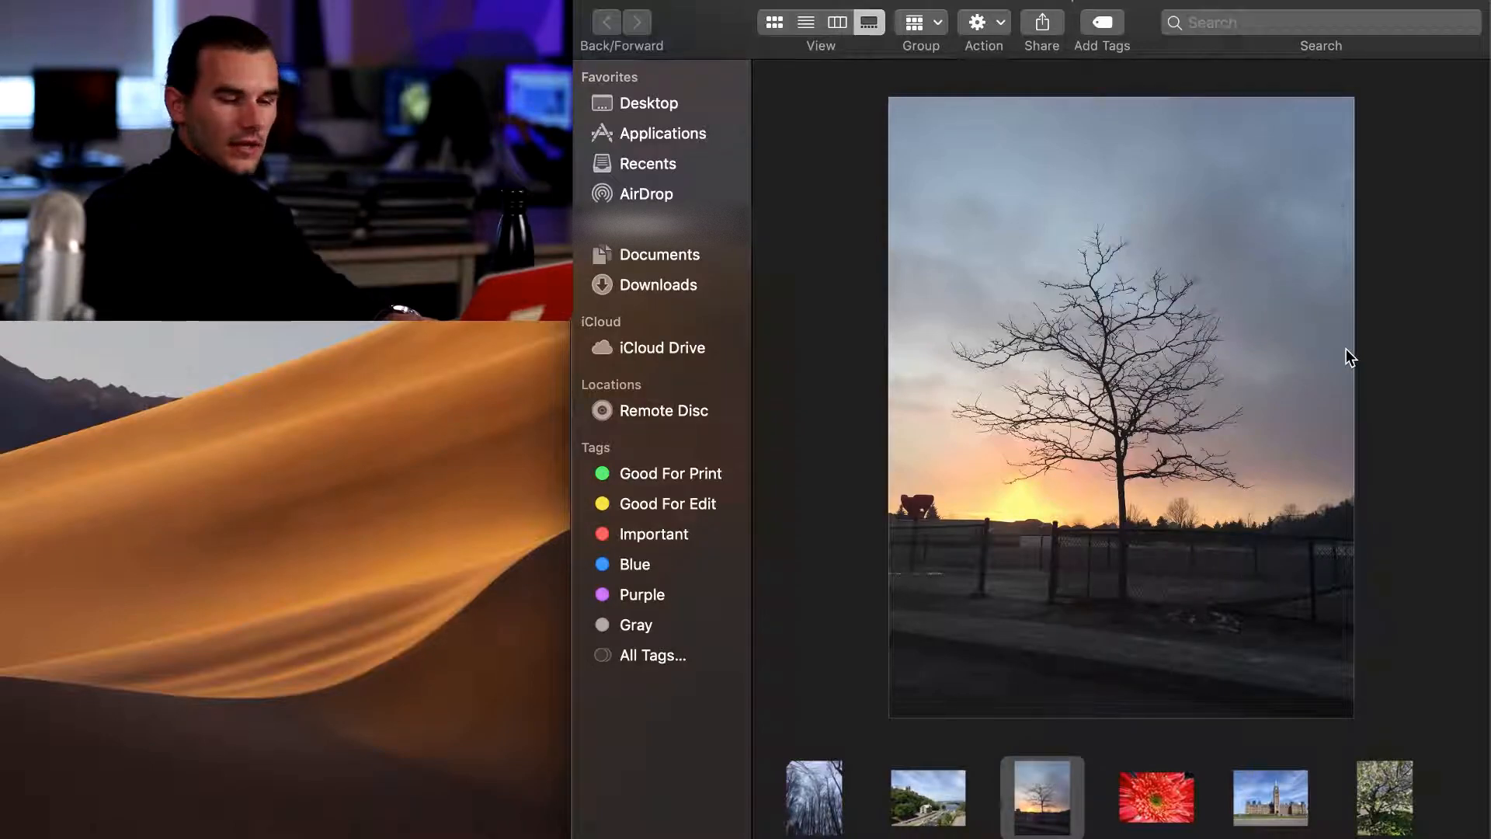
mouse_move(1124, 530)
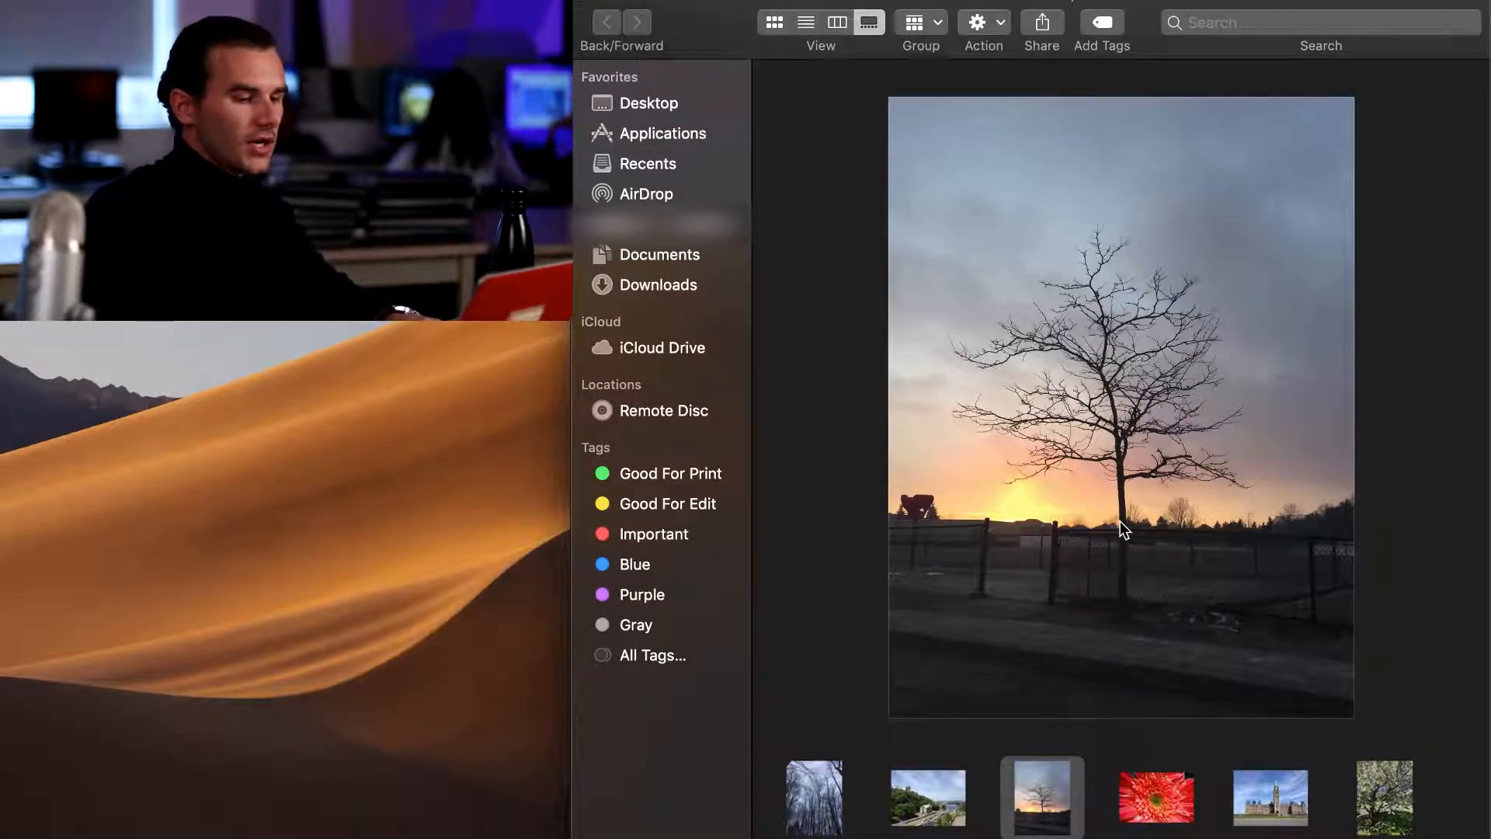
mouse_move(1128, 552)
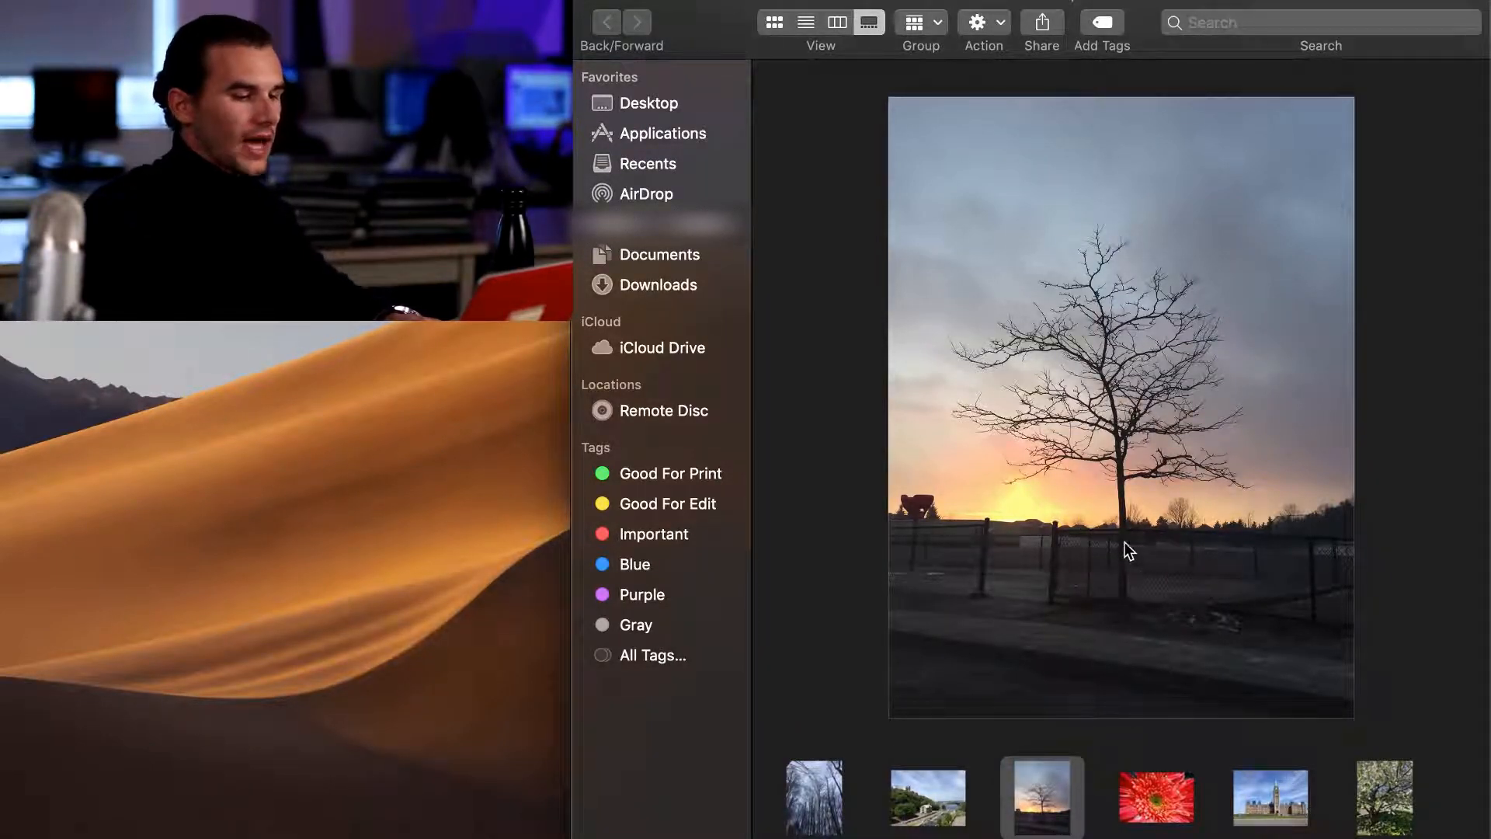
mouse_move(998, 599)
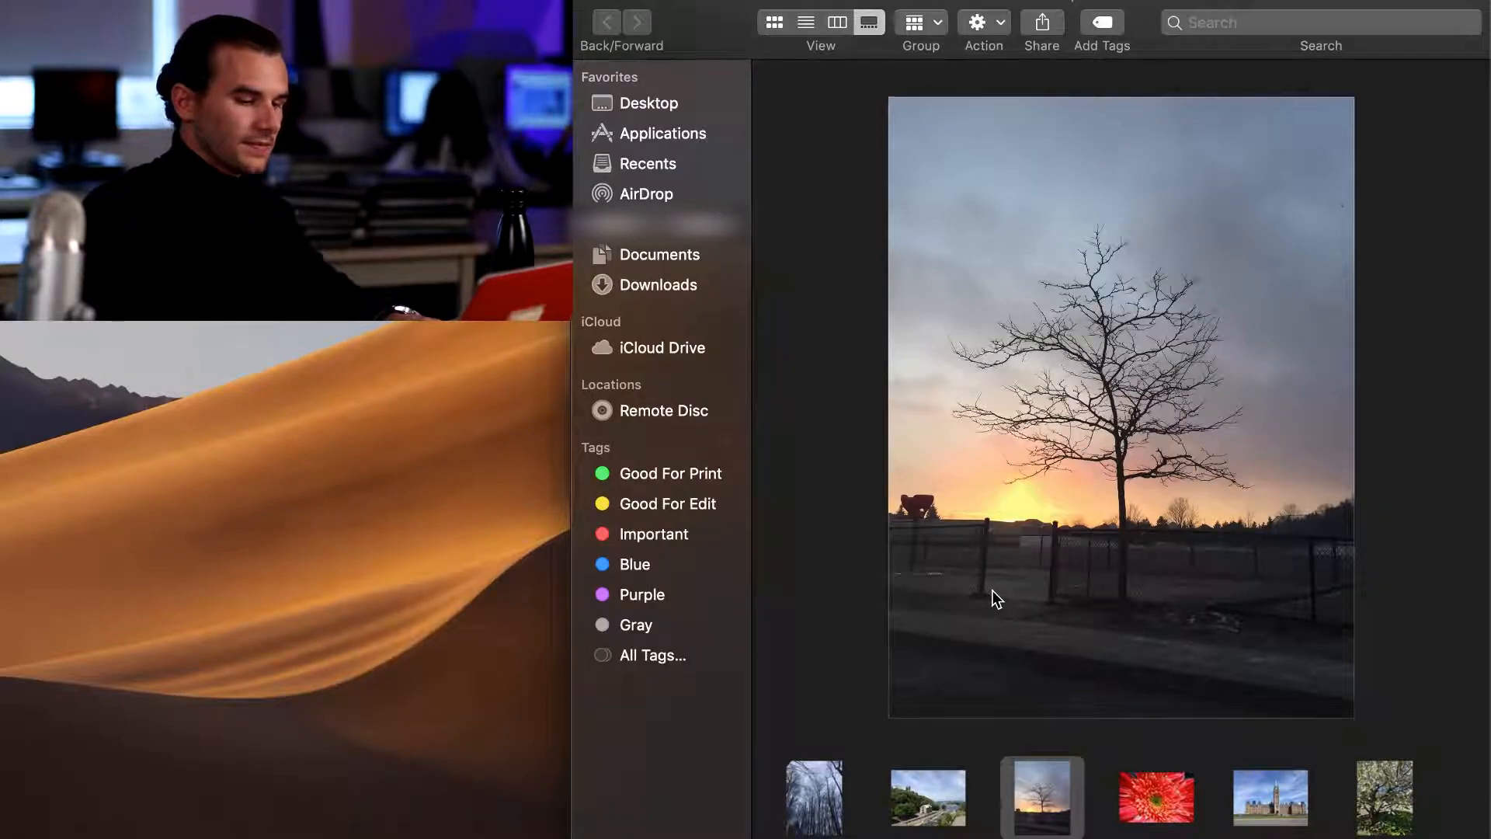
click(1384, 797)
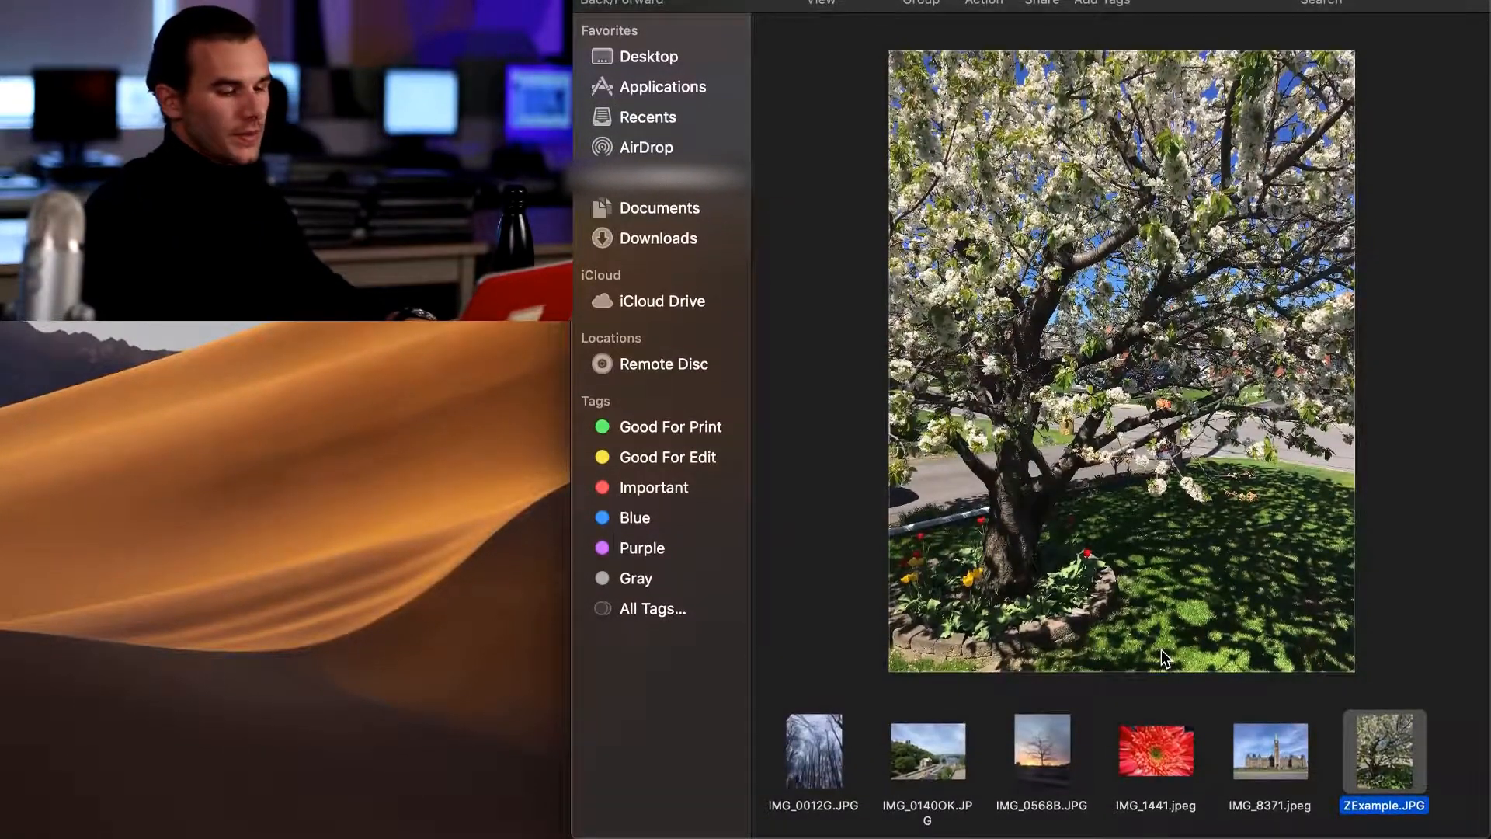
mouse_move(1389, 764)
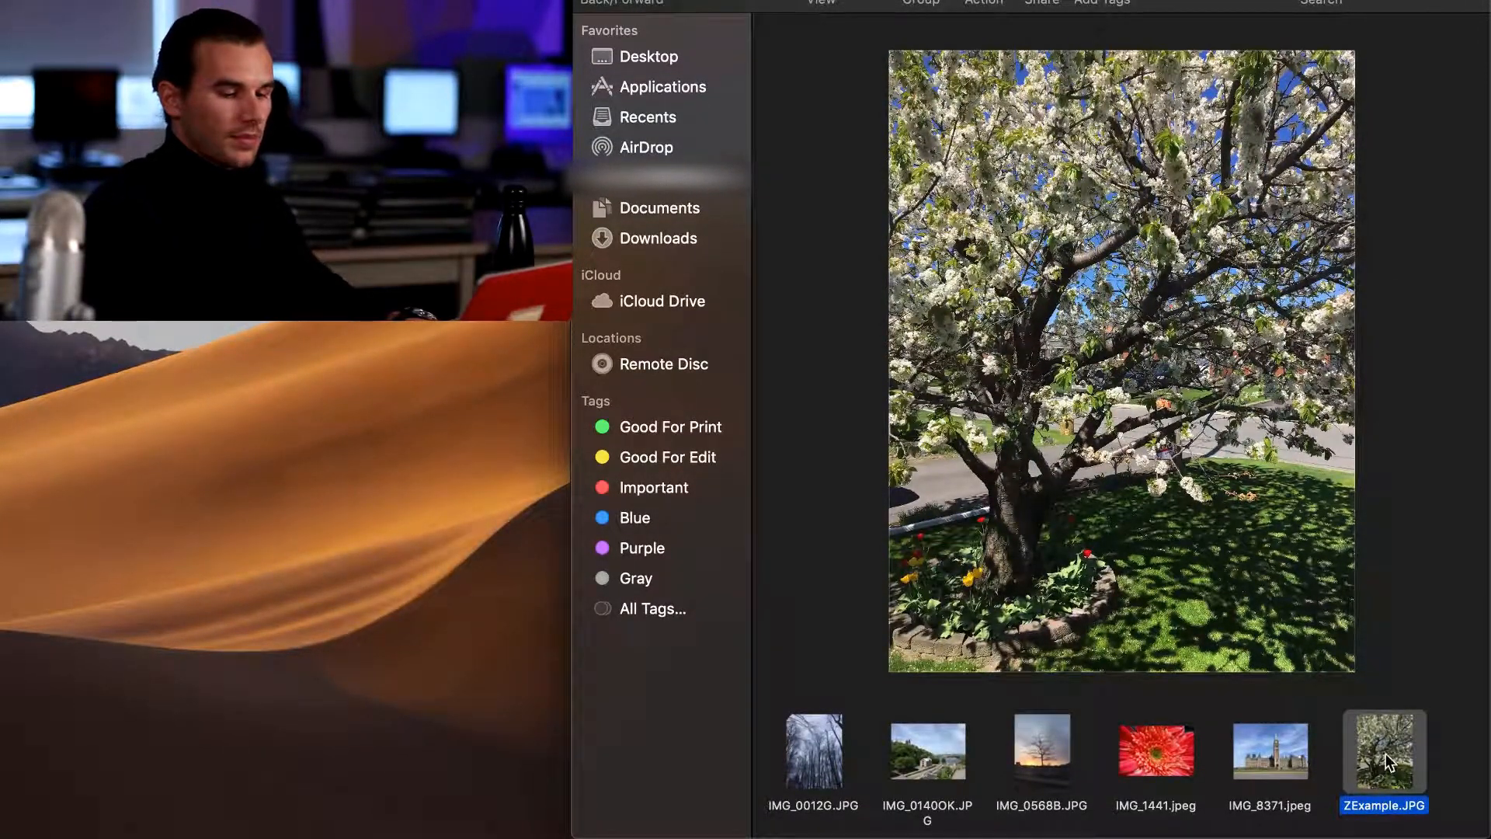
mouse_move(619, 816)
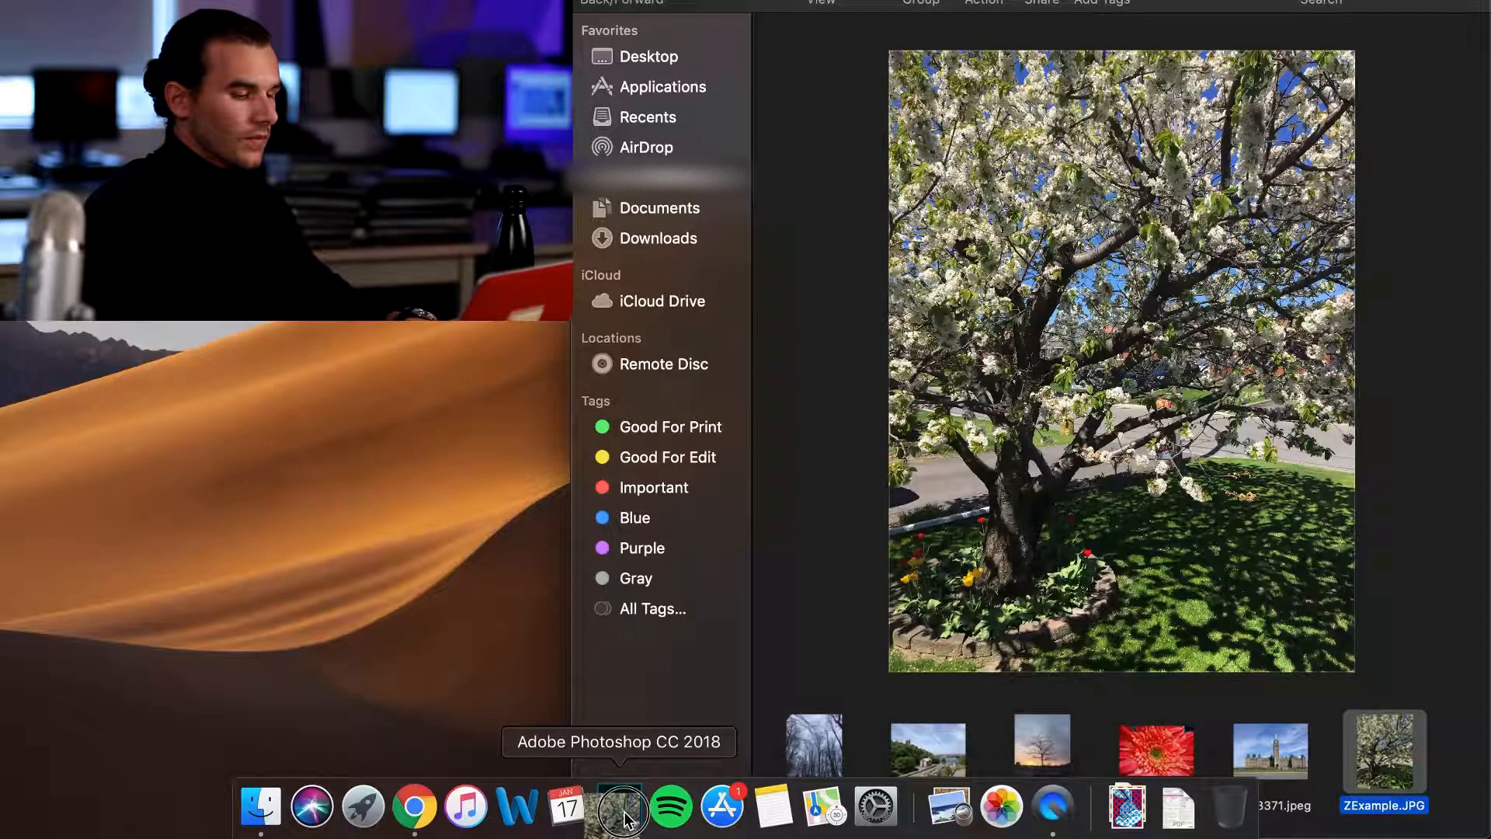
- Open ZExample.JPG in Photoshop and convert its Background into Layer 0
click(619, 805)
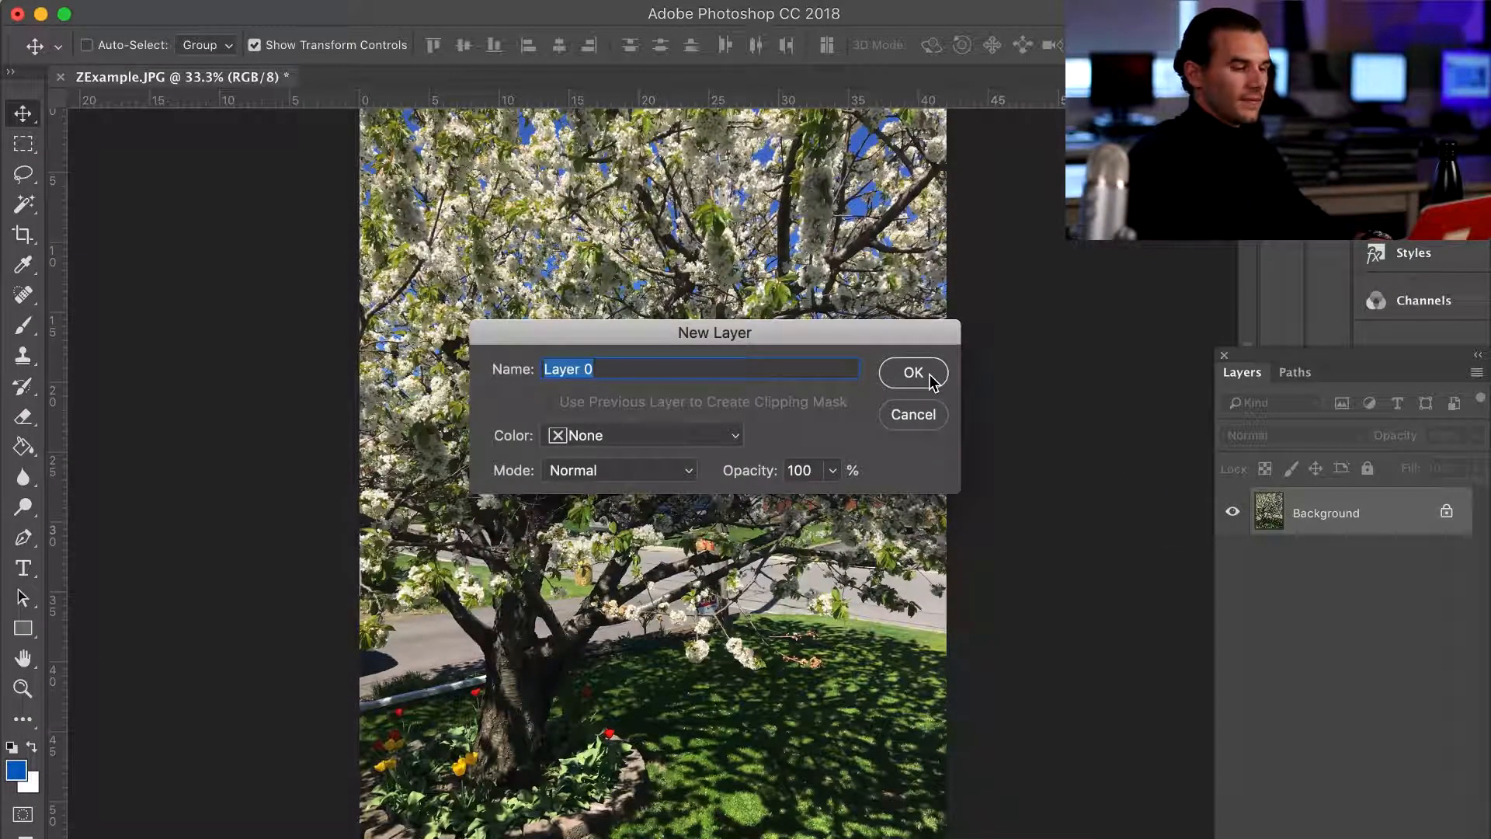
click(913, 372)
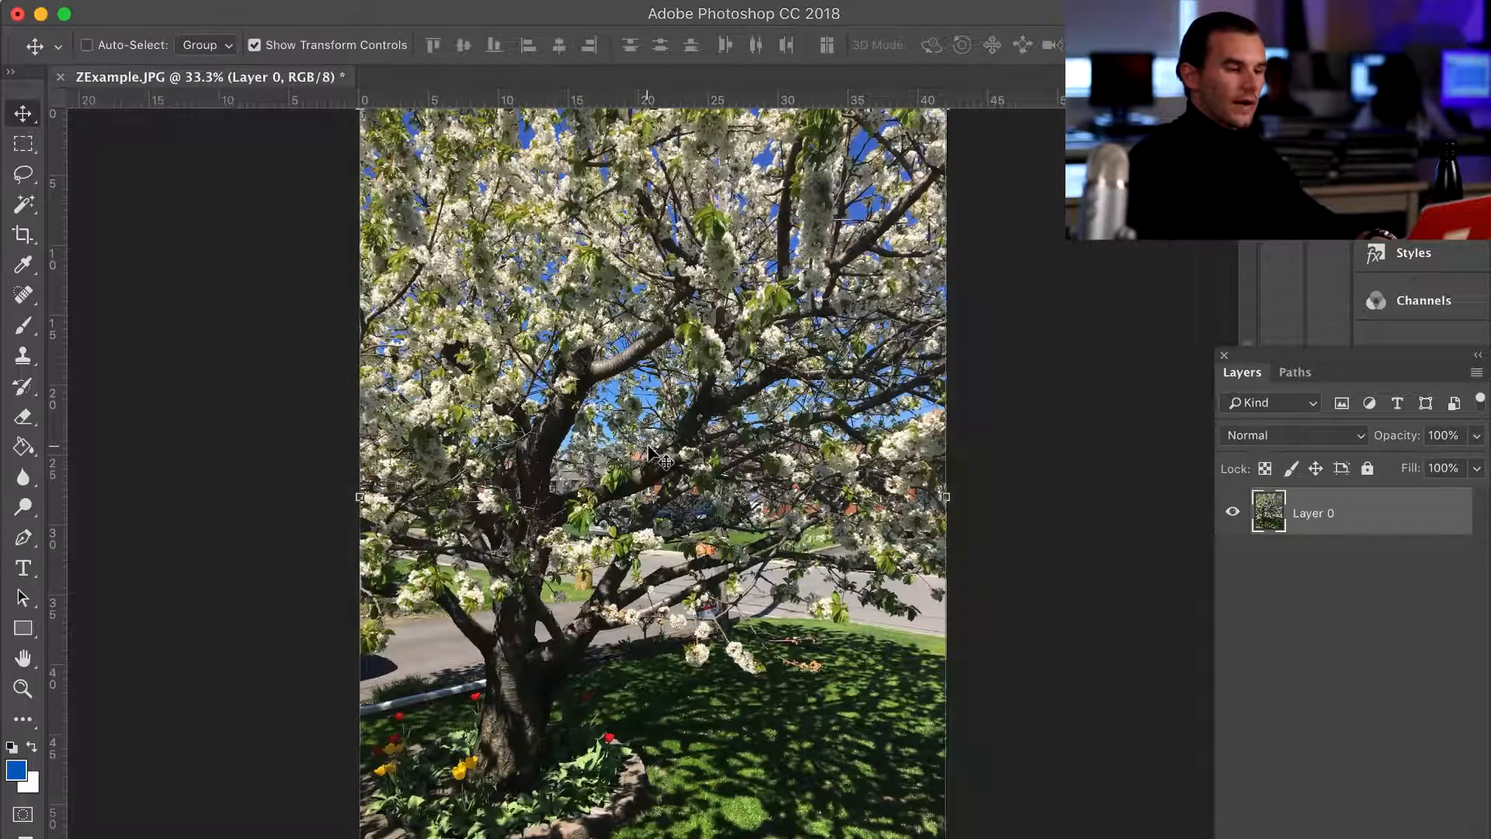
key(Cmd+T)
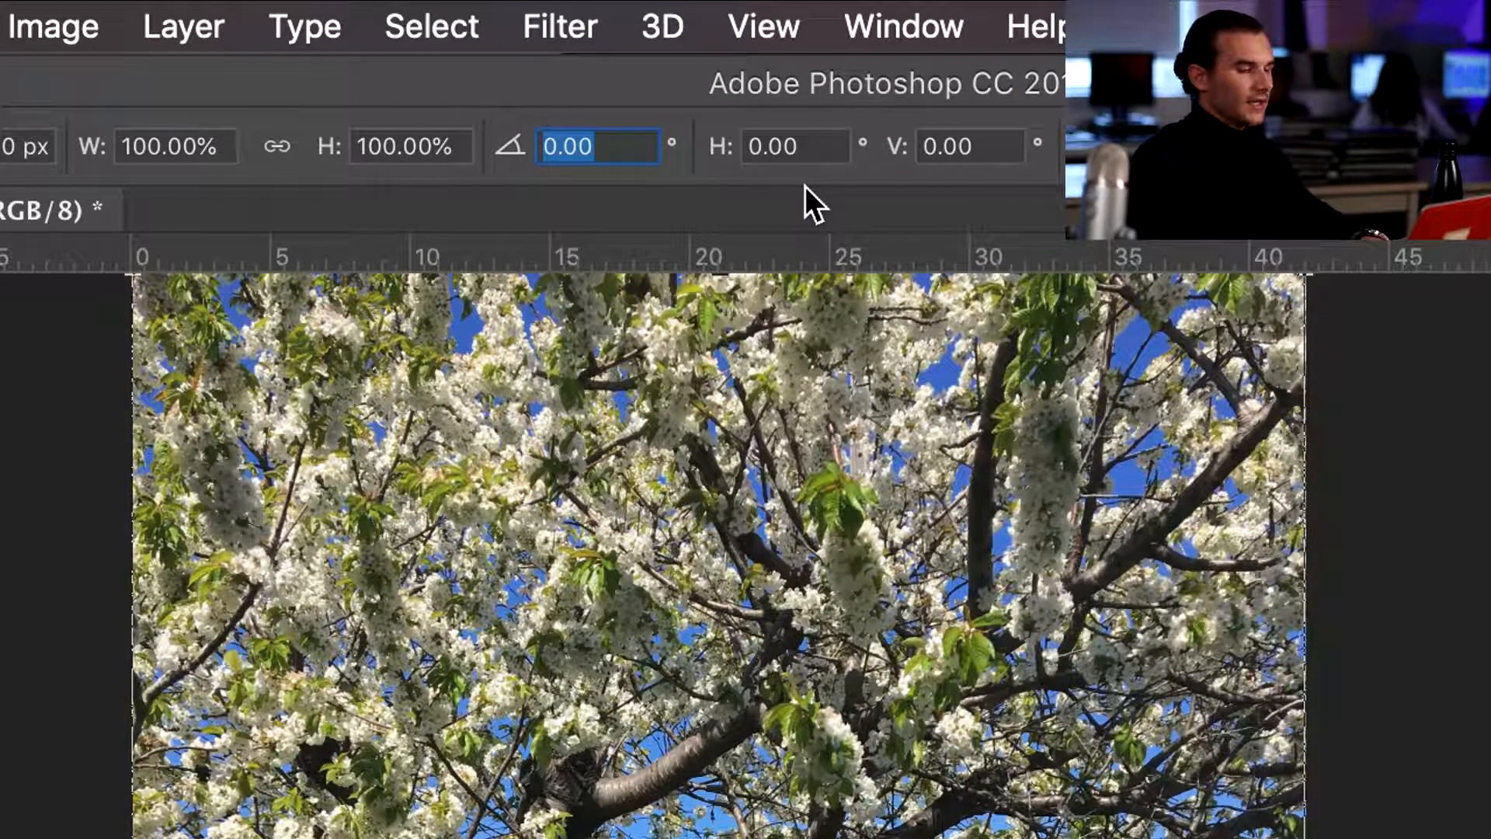
- Rotate Layer 0 by 60 degrees and drag it so its edge crosses diagonally
text(60)
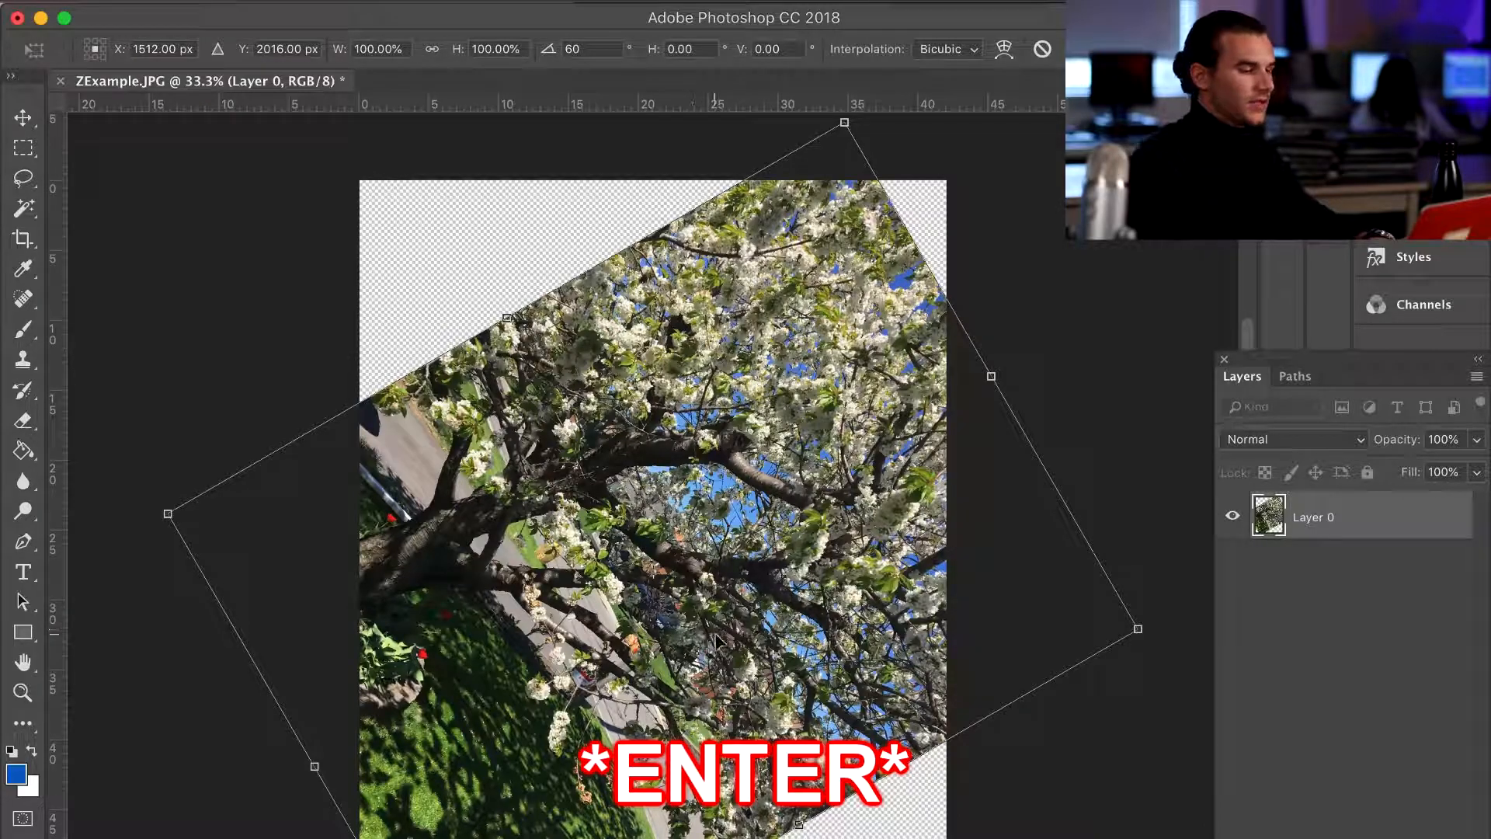
key(Enter)
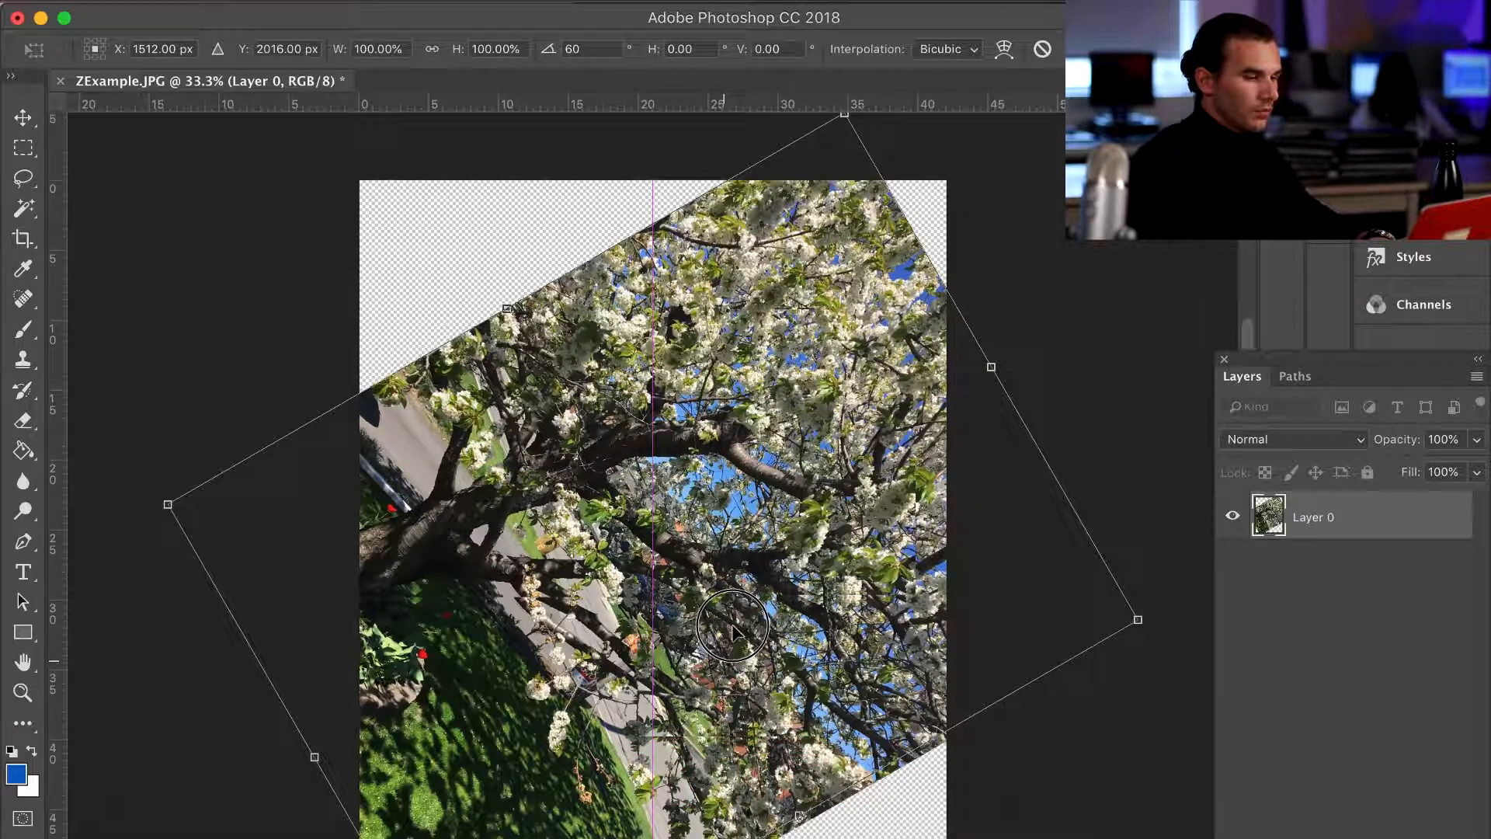
drag(732, 632, 652, 228)
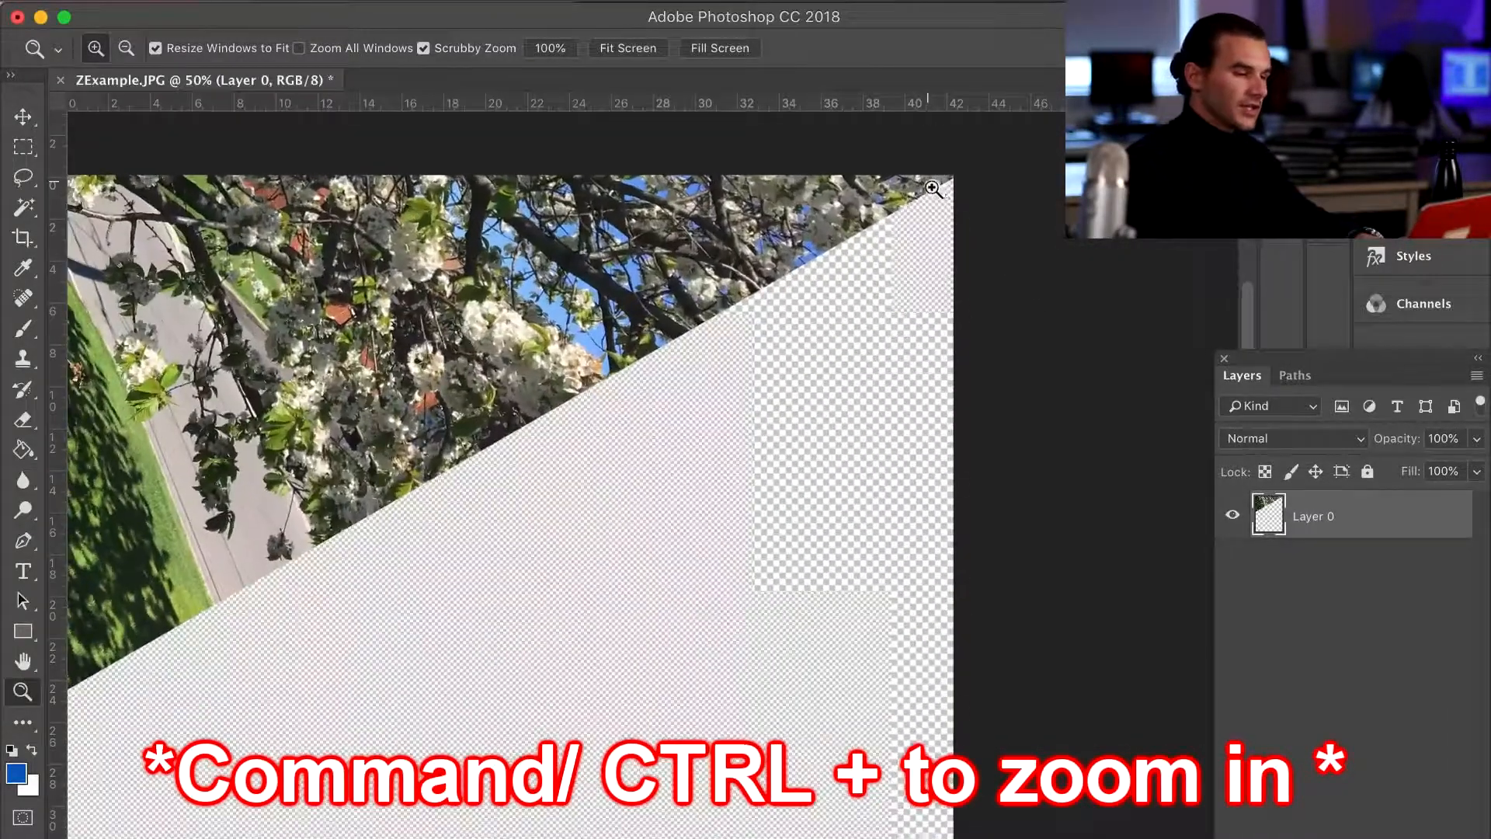
- Zoom in and invert the selection to isolate the photo portion of Layer 0
key(cmd++)
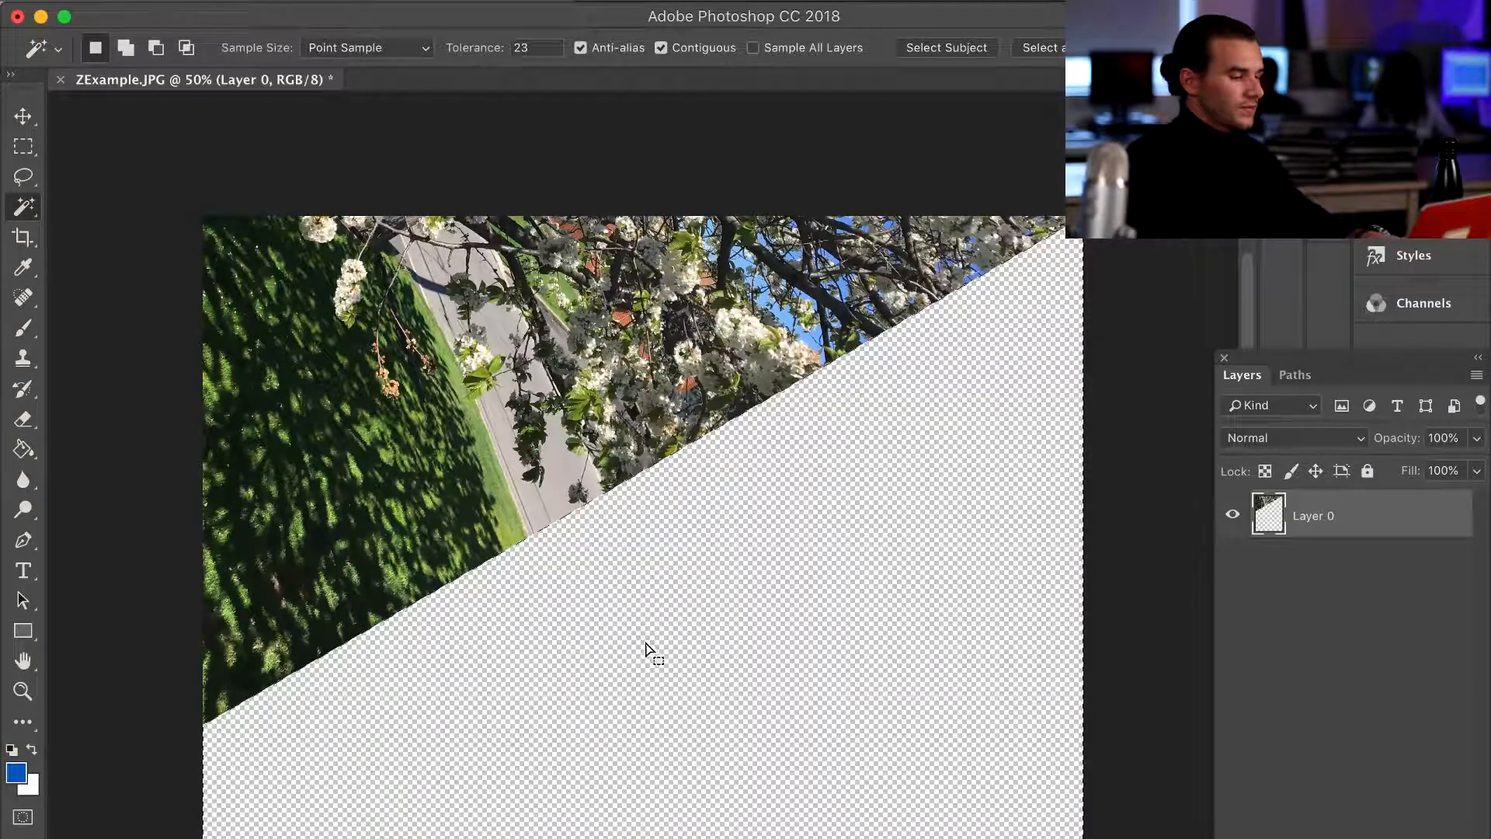
key(Cmd+Shift+I)
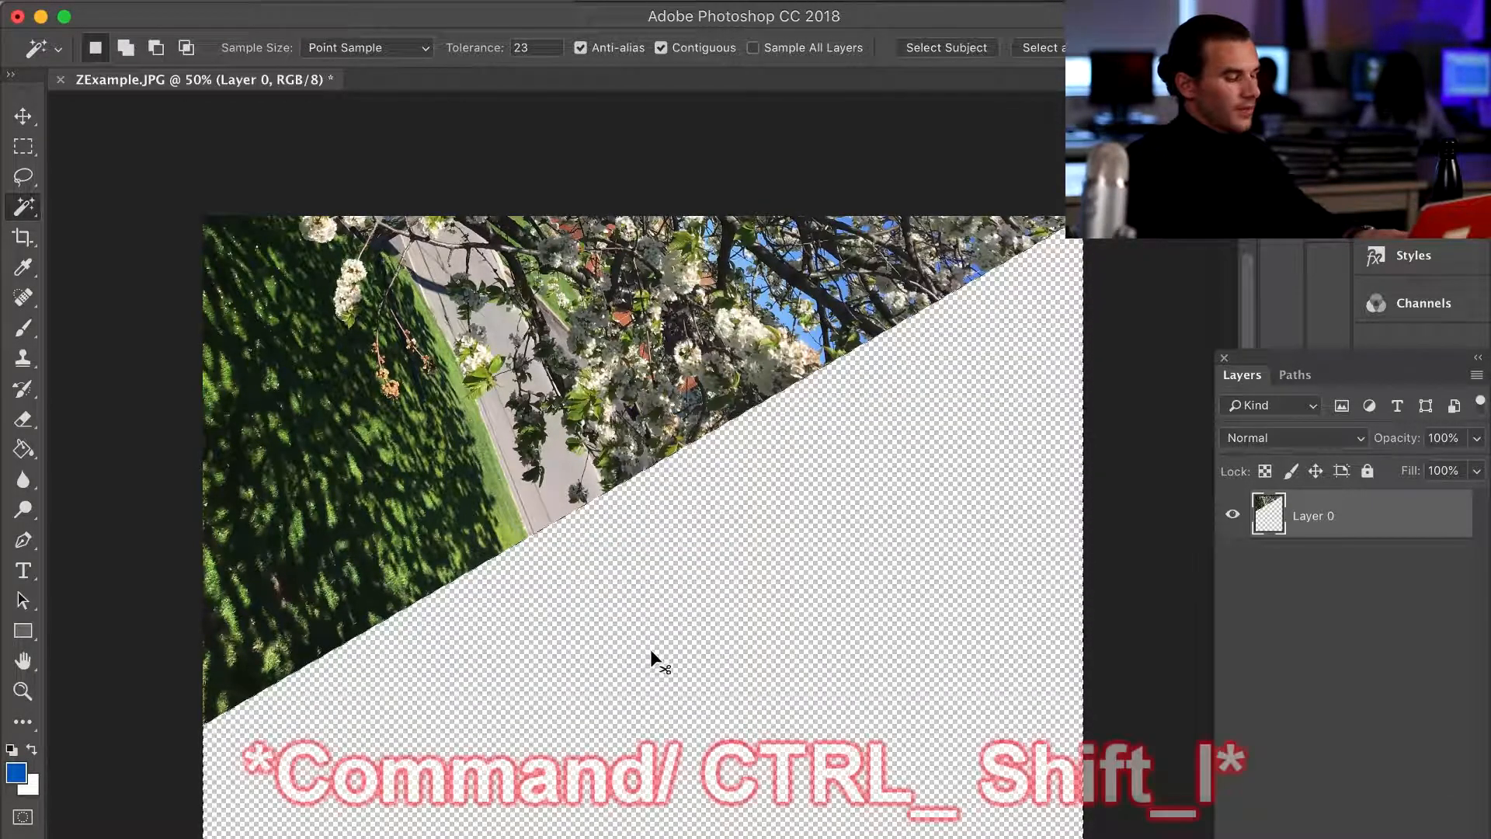
key(Cmd+Shift+I)
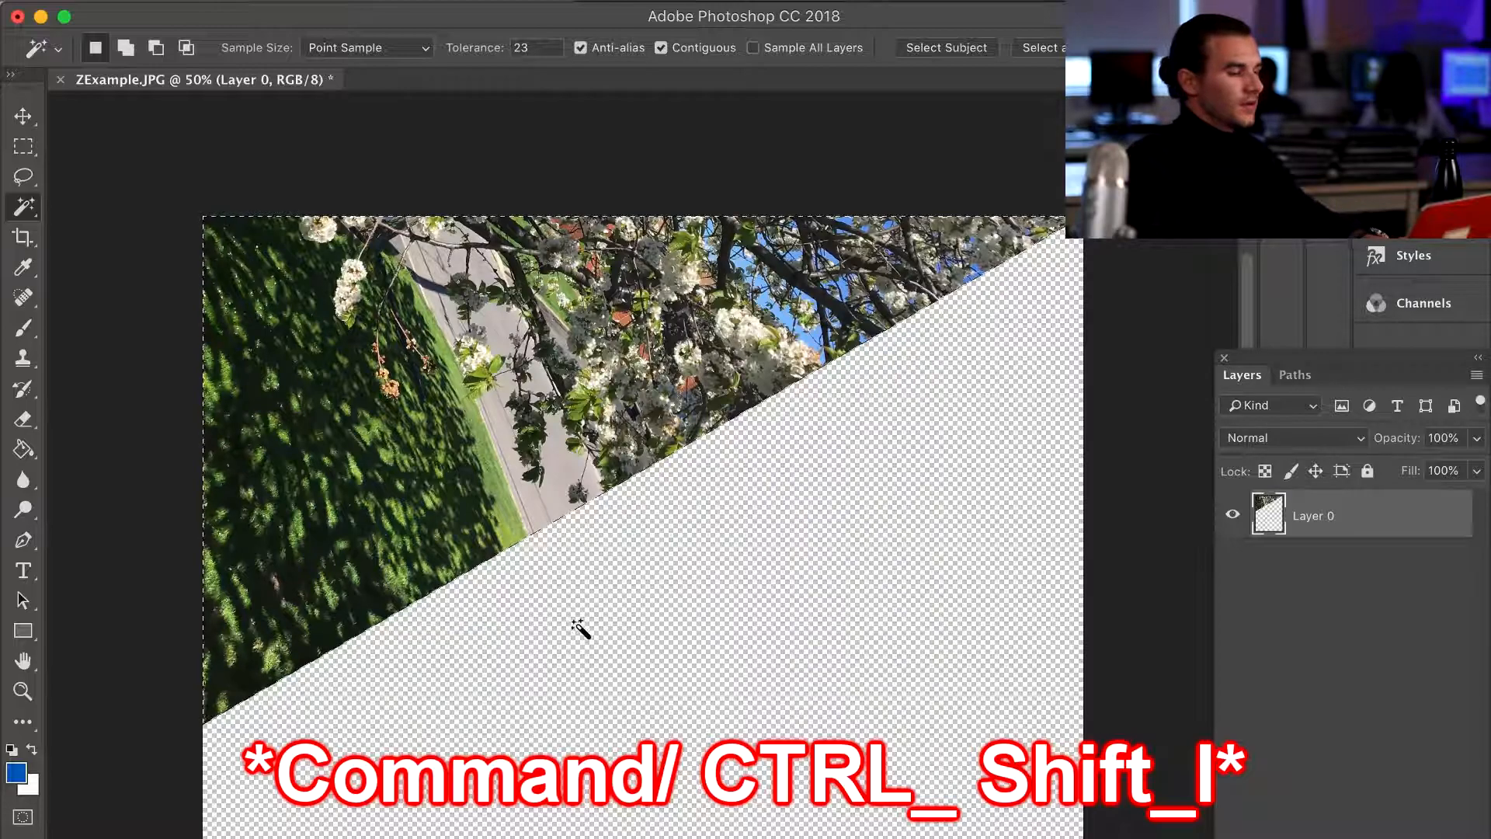
key(Cmd+Shift+I)
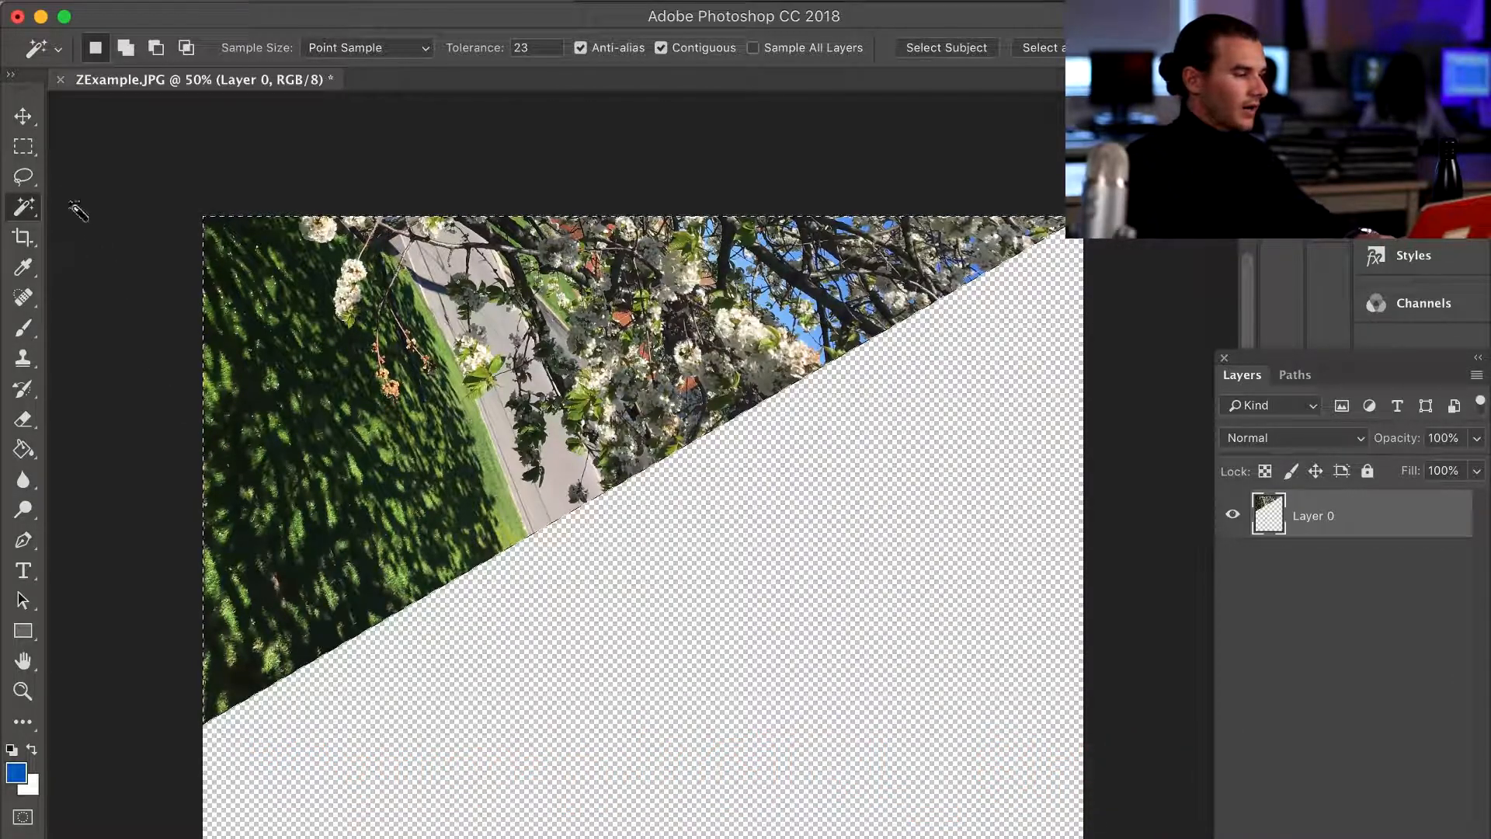
click(24, 115)
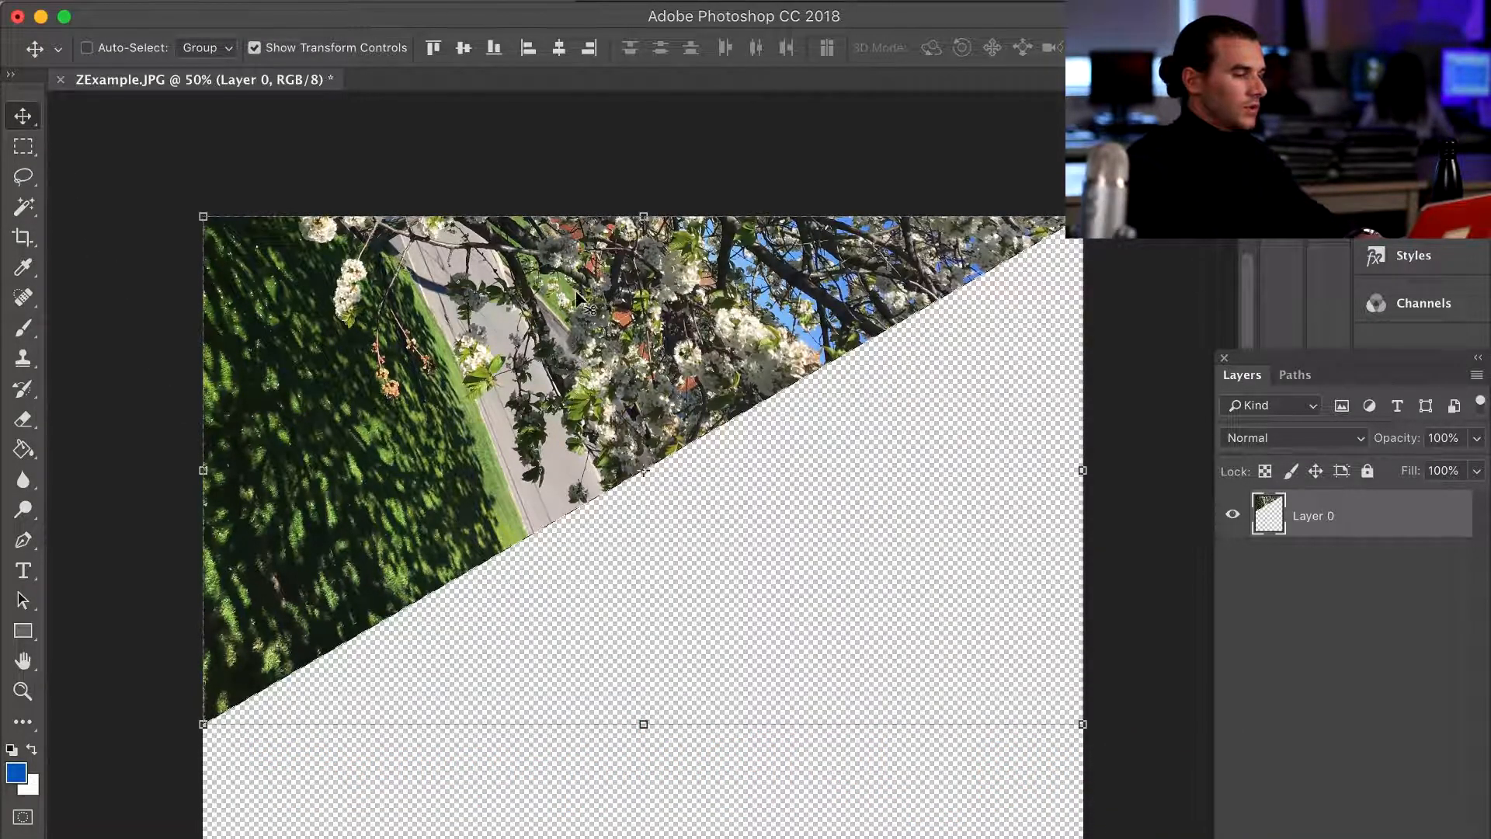
- Move the photo piece up, copy it, and create a new Untitled-1 document
drag(571, 304, 571, 585)
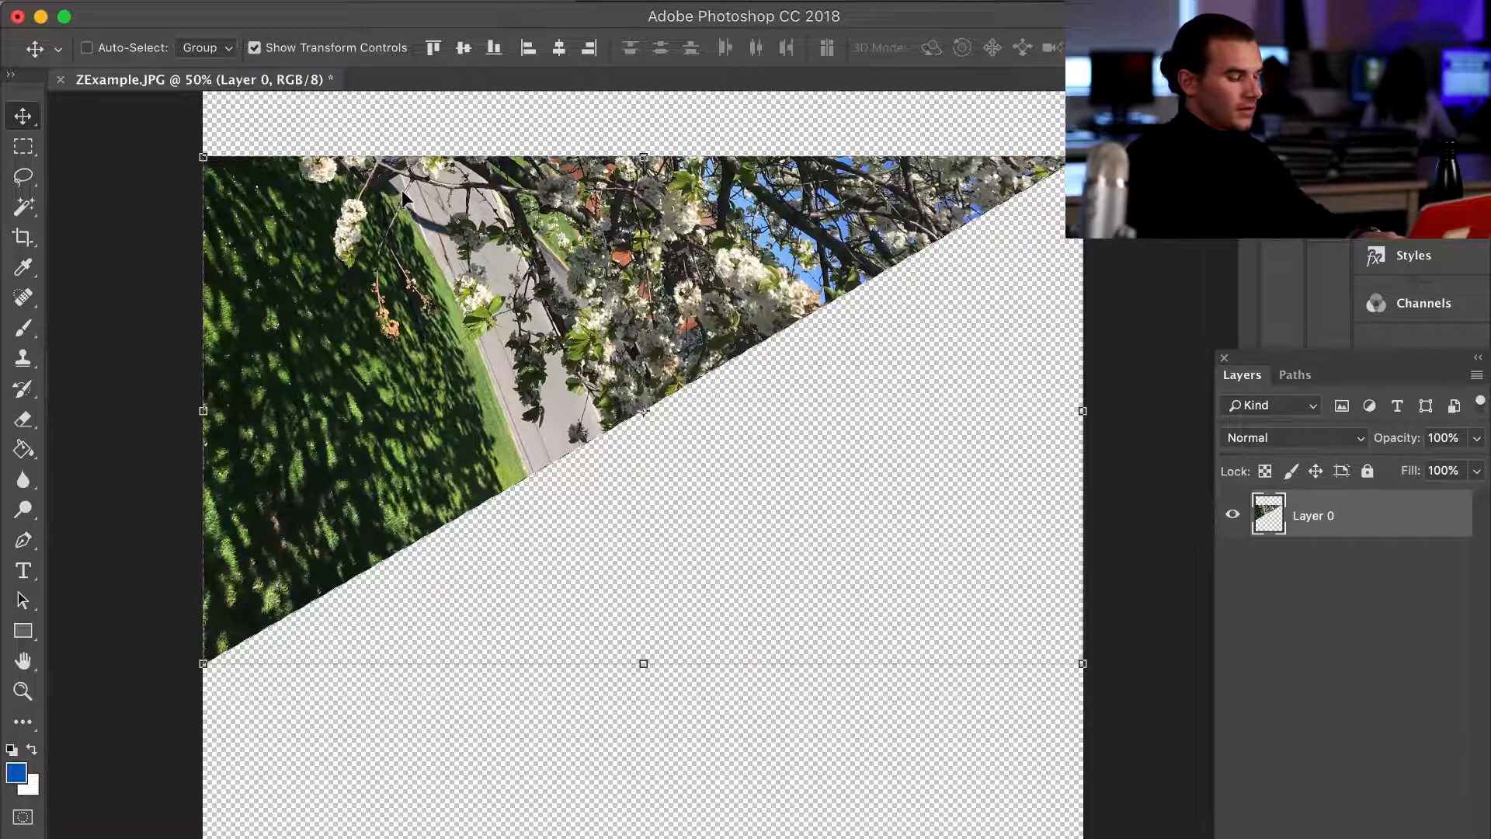
key(cmd+c)
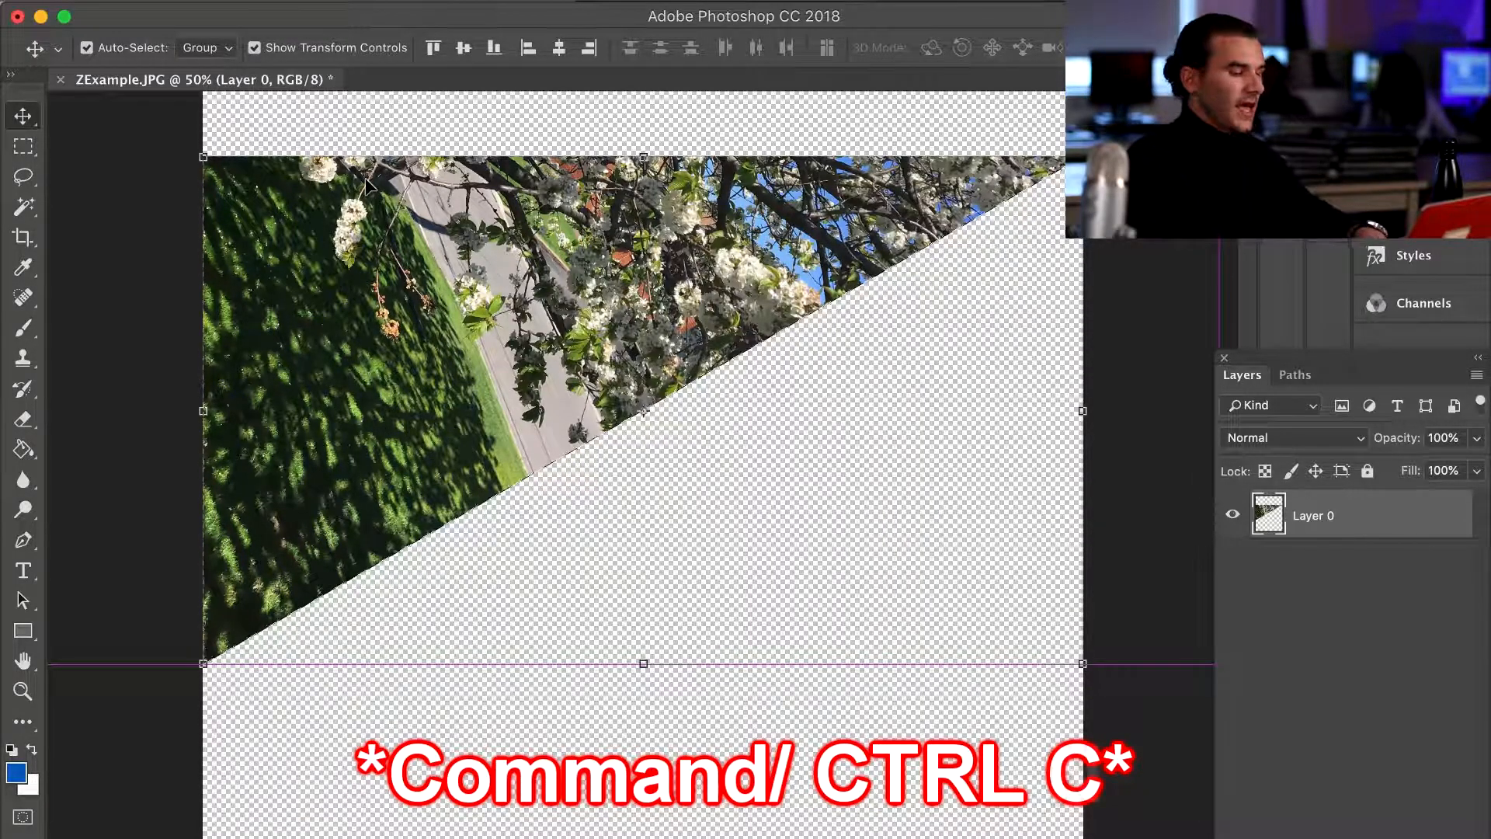
key(cmd+n)
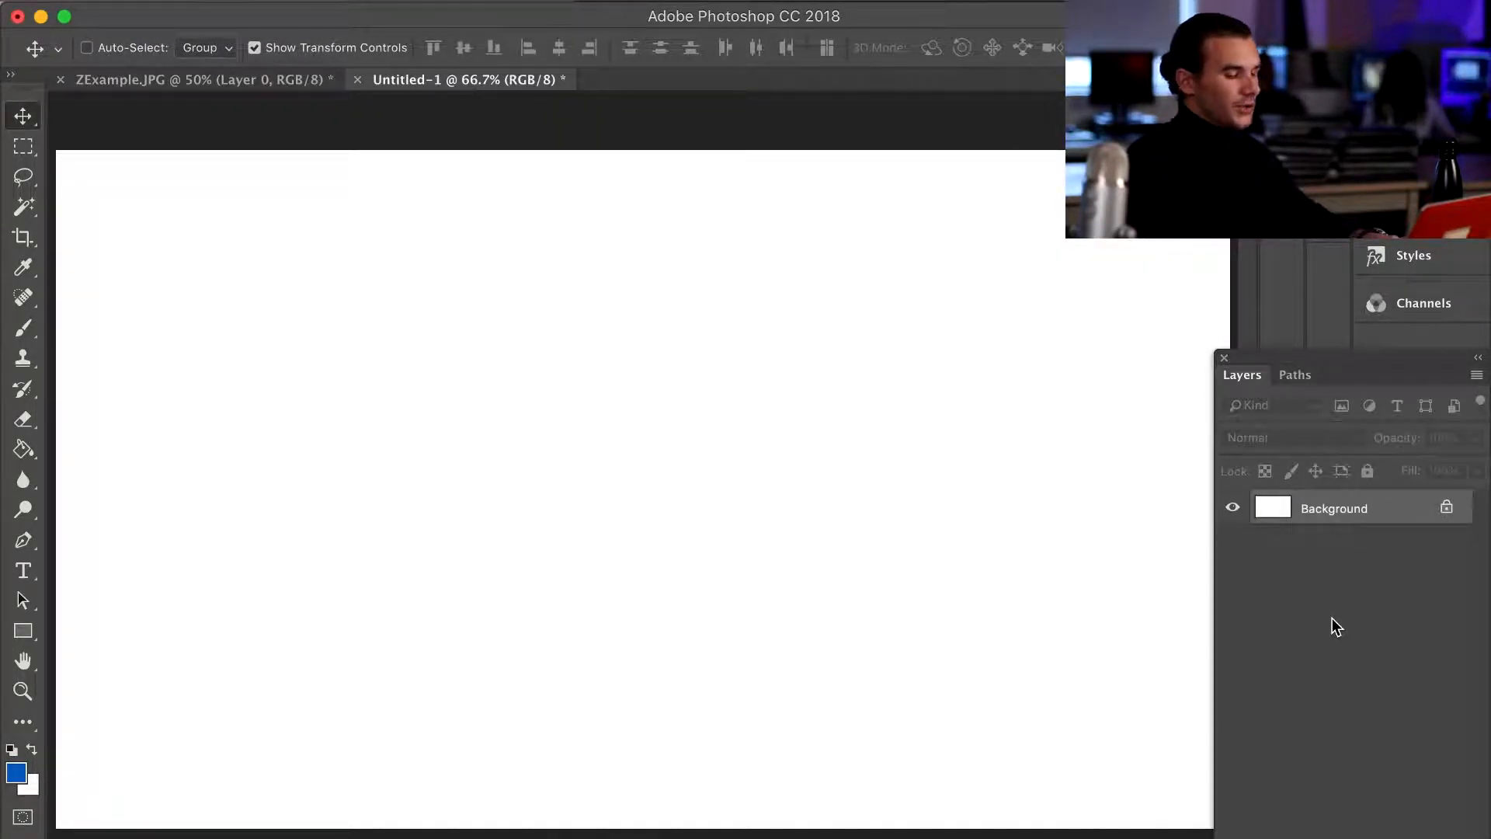
key(cmd+v)
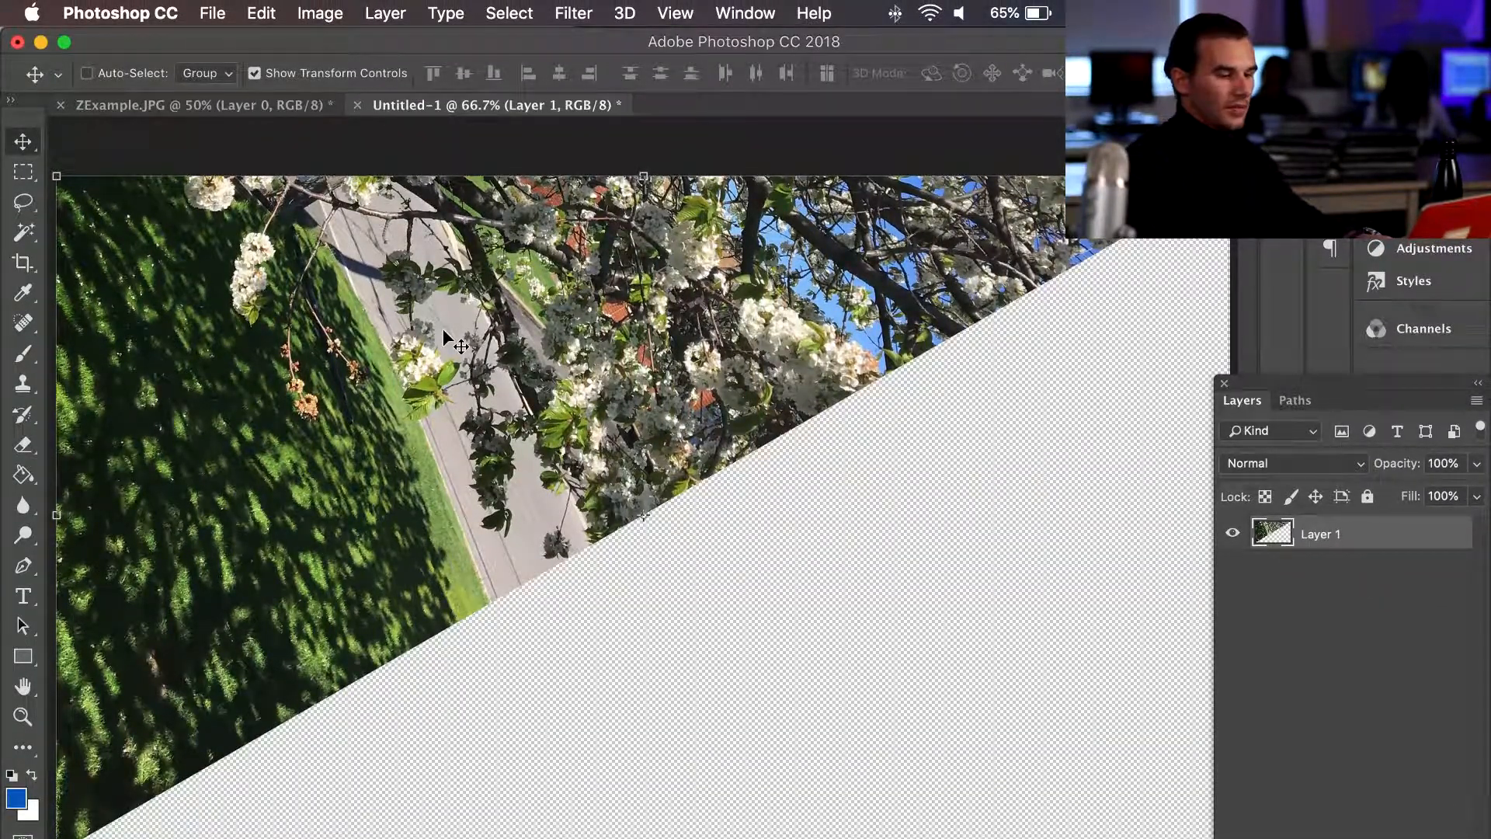
mouse_move(440, 313)
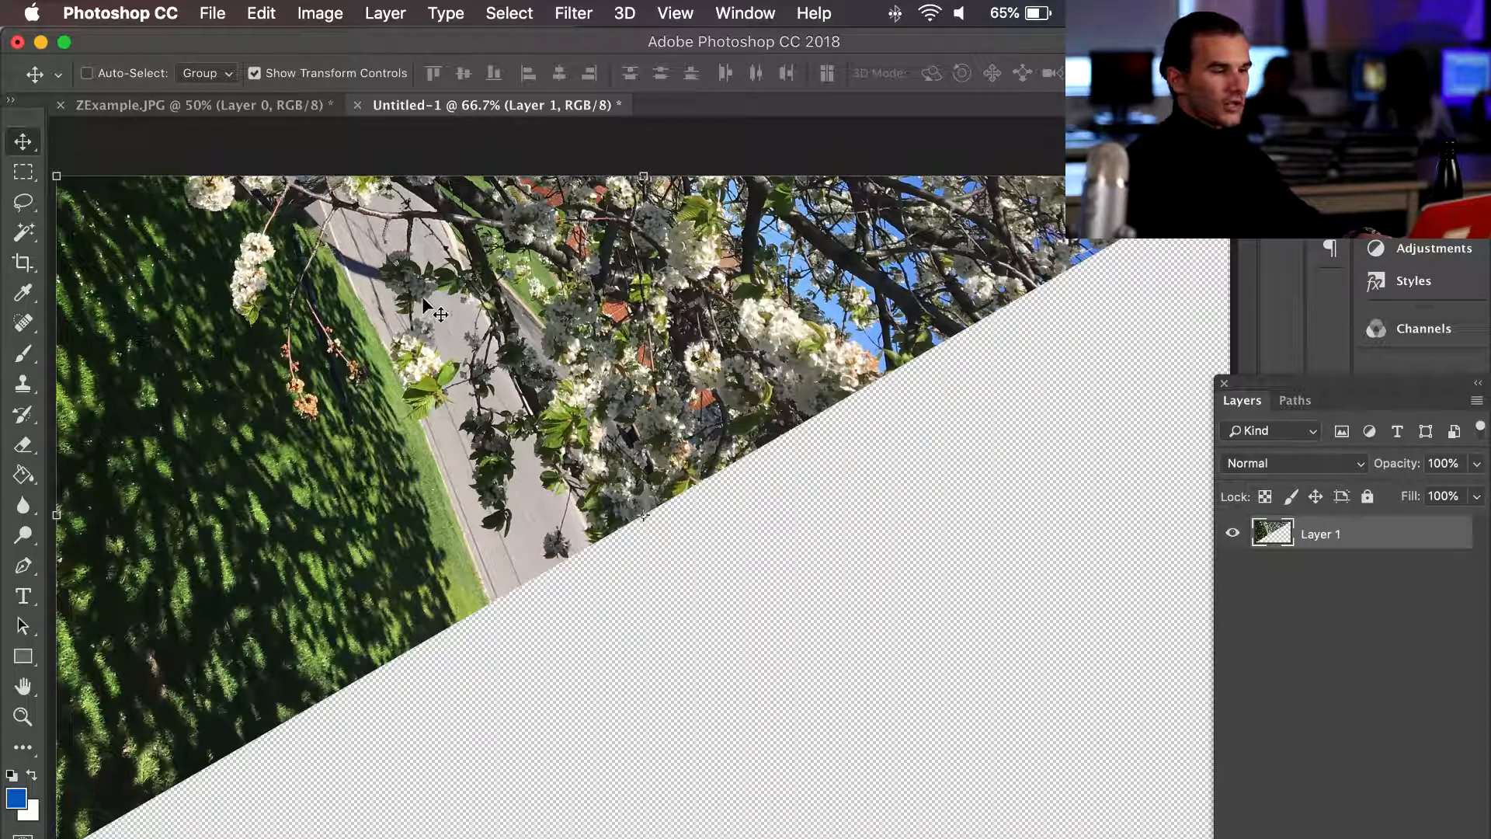
click(318, 12)
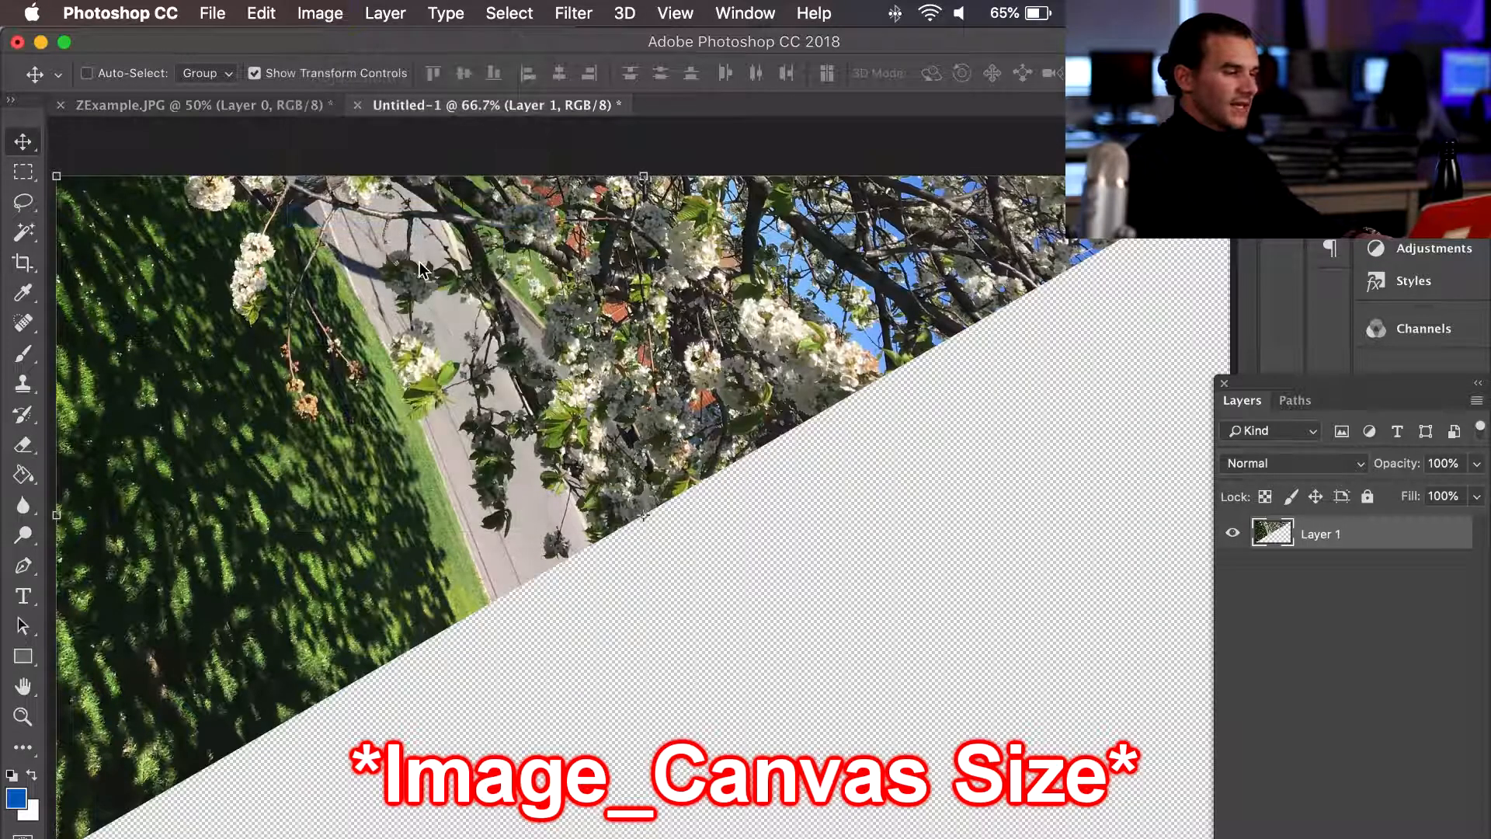
- Set Untitled-1's canvas size to 400 percent width and height
click(319, 13)
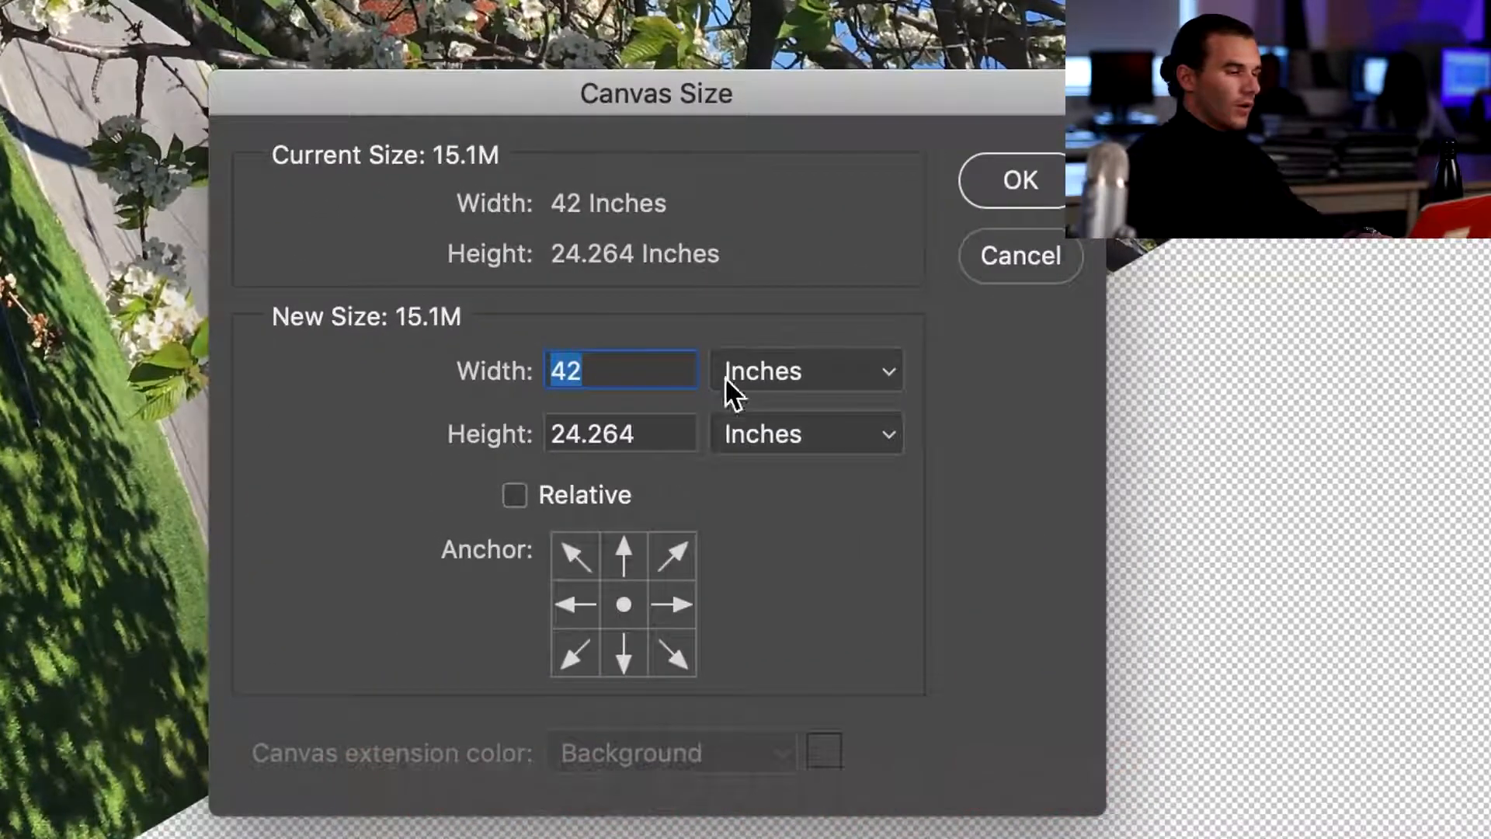
click(804, 370)
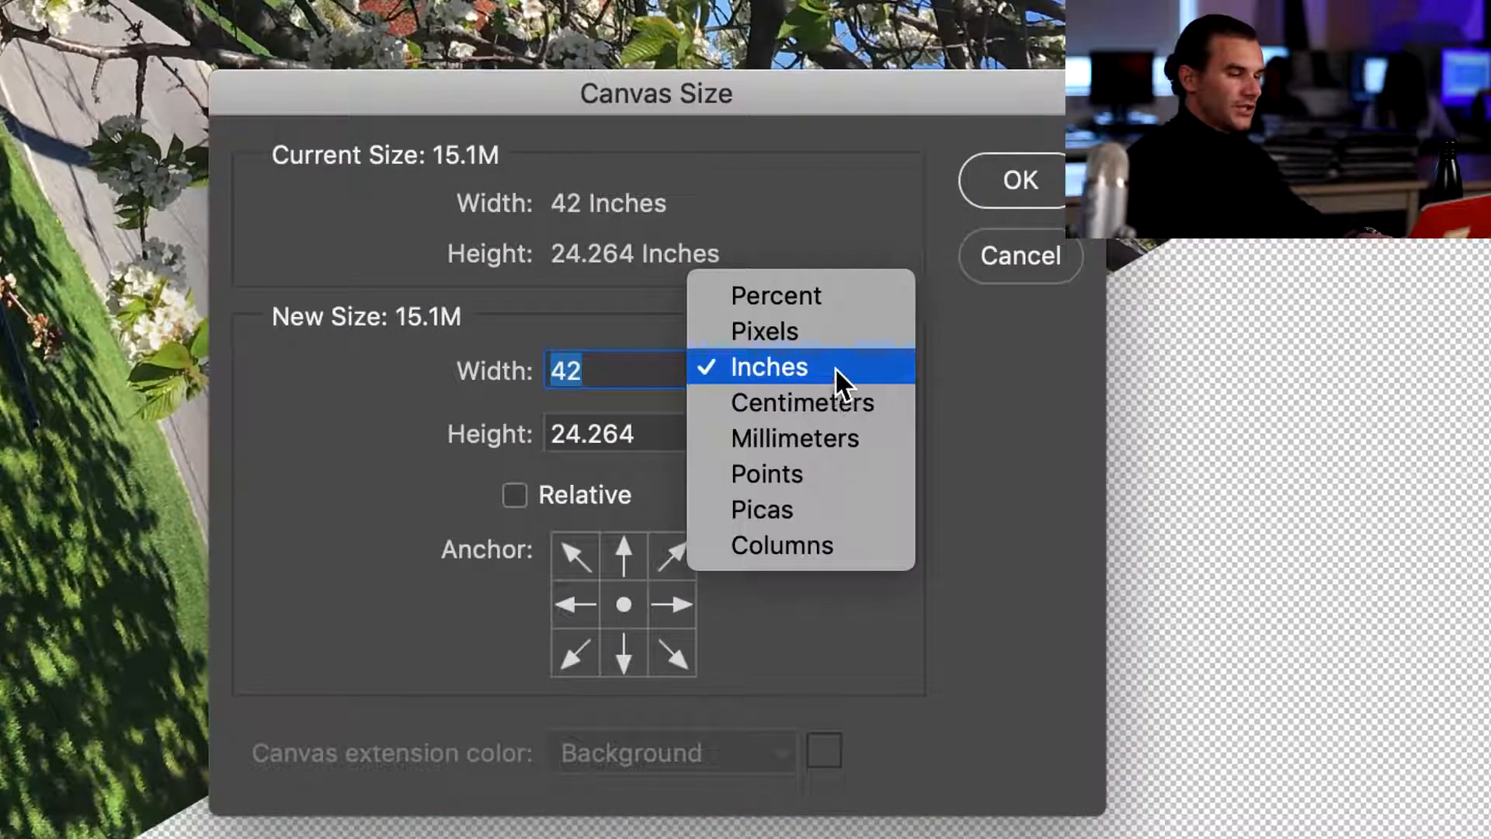
click(775, 295)
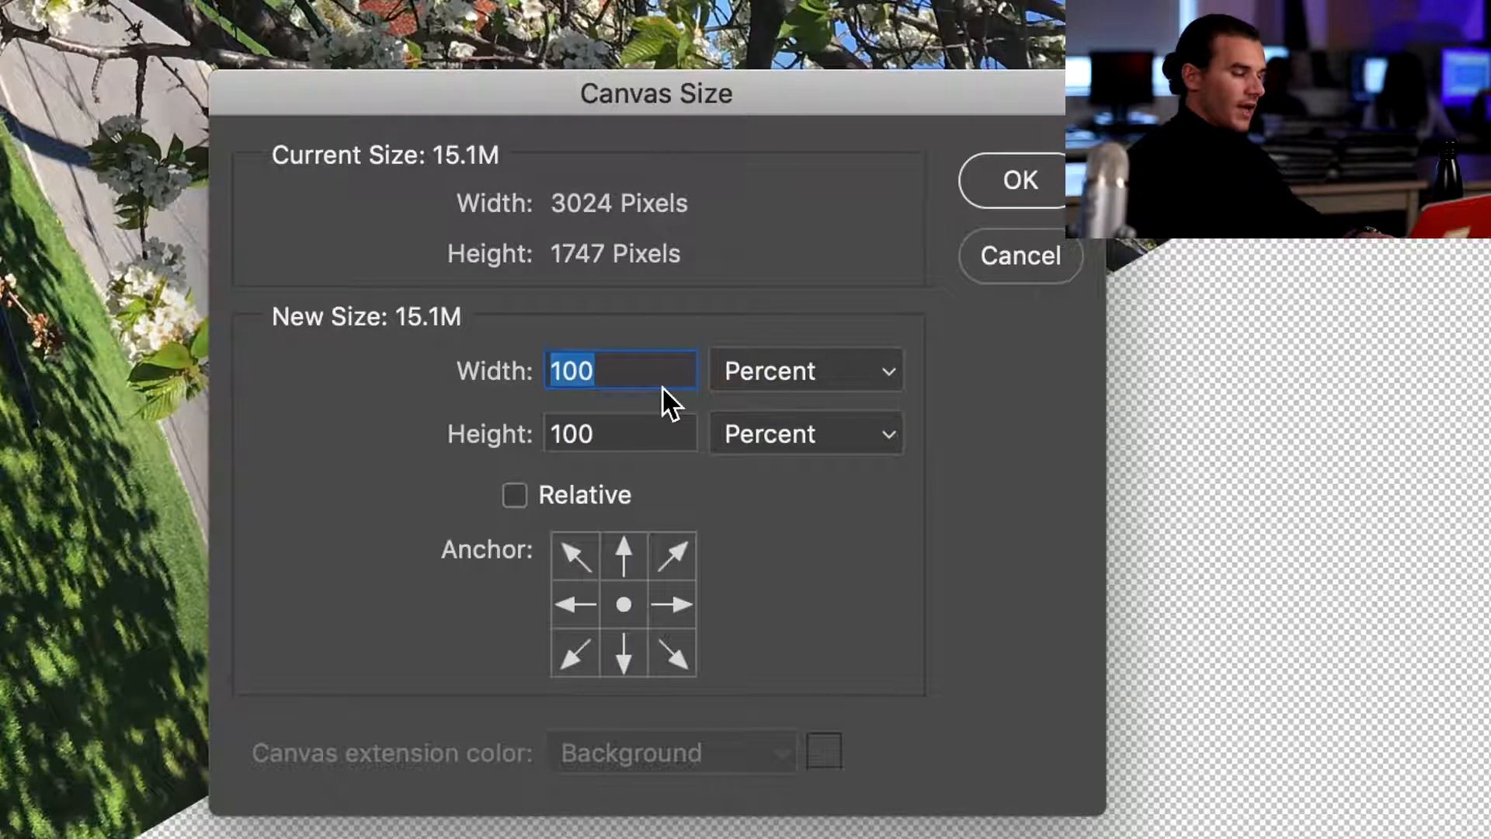
text(4)
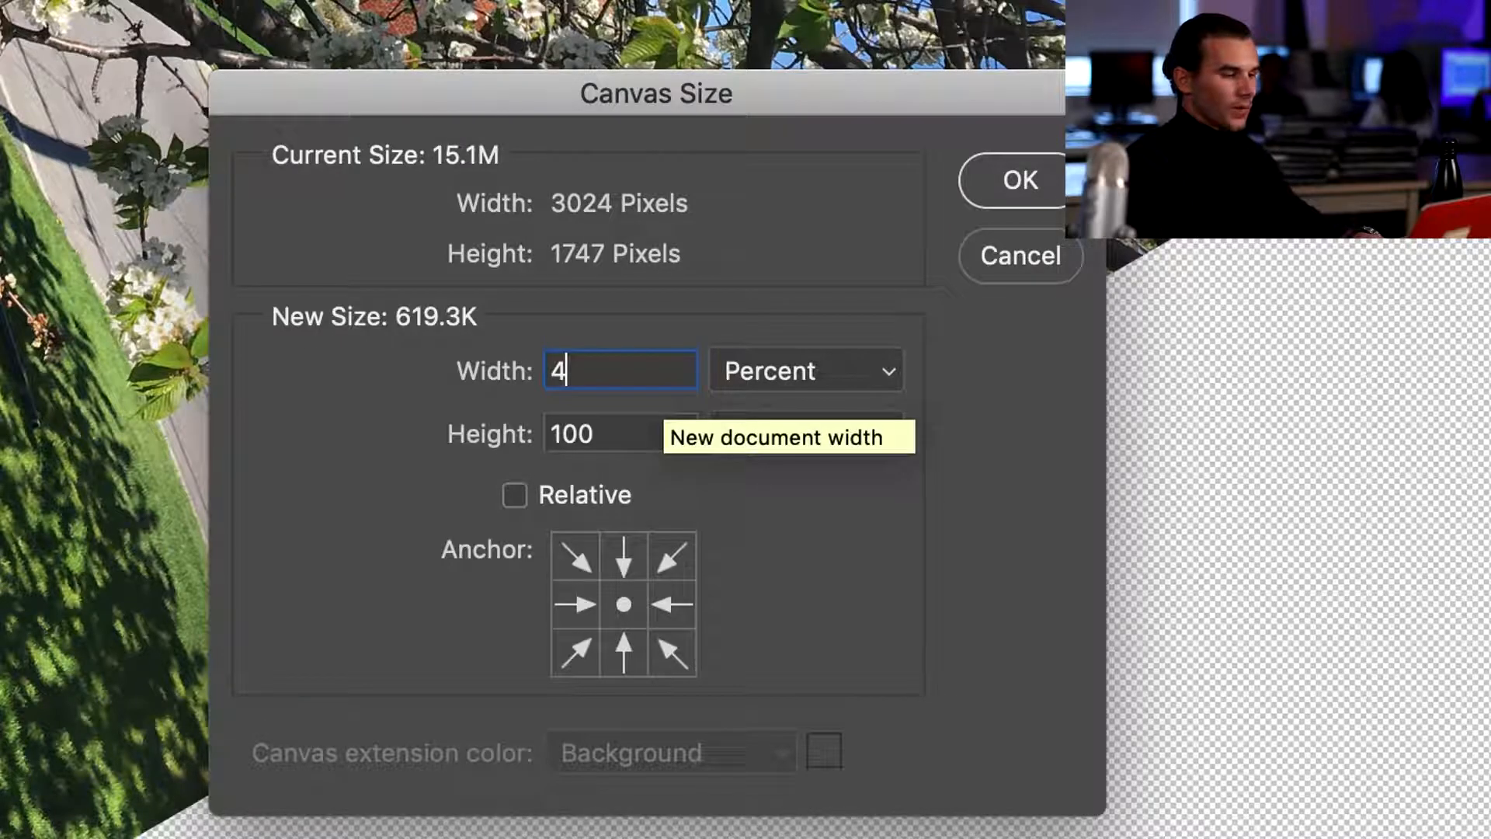
text(00)
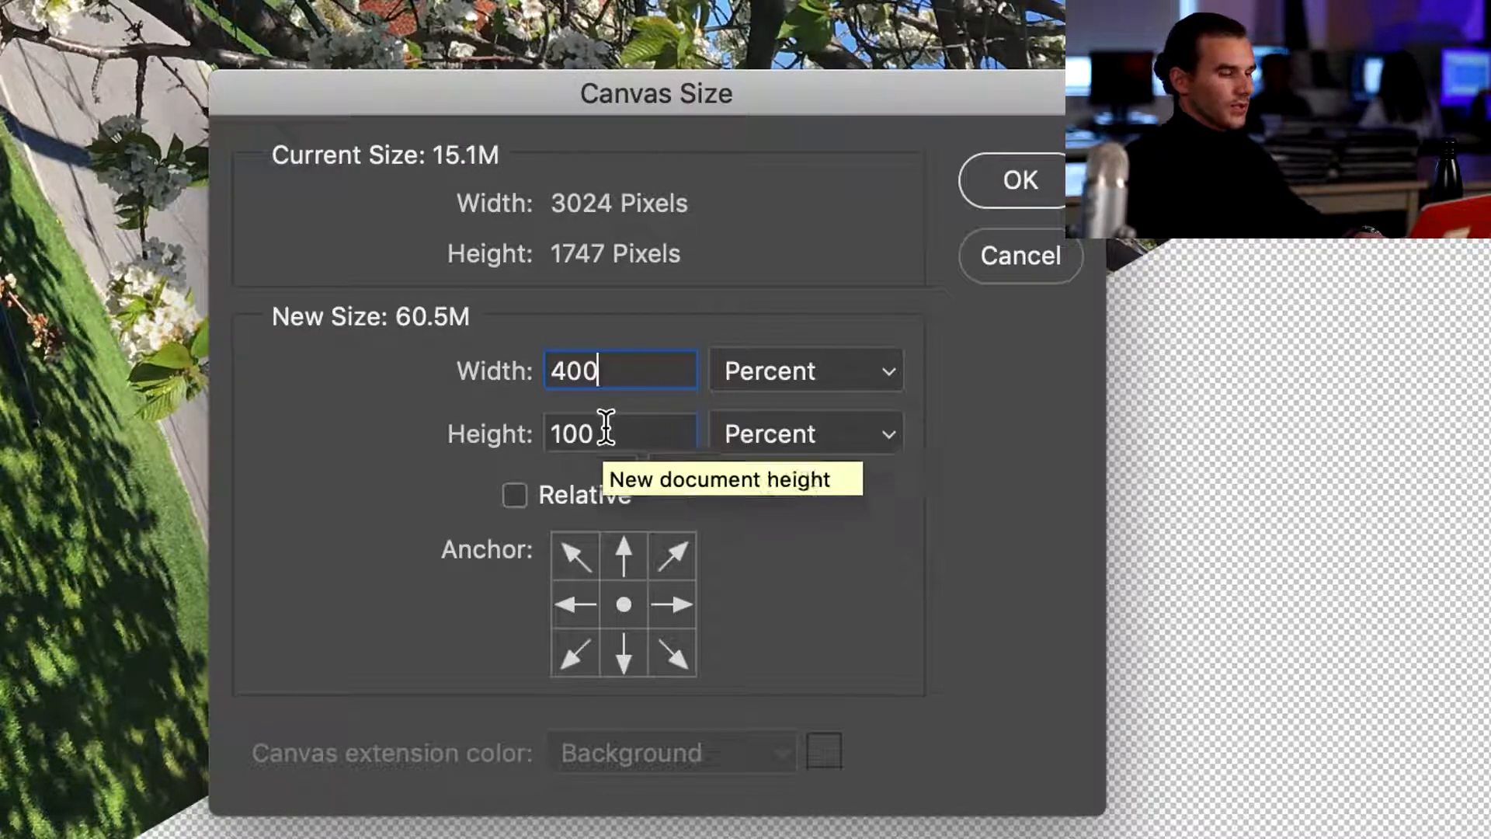
text(400)
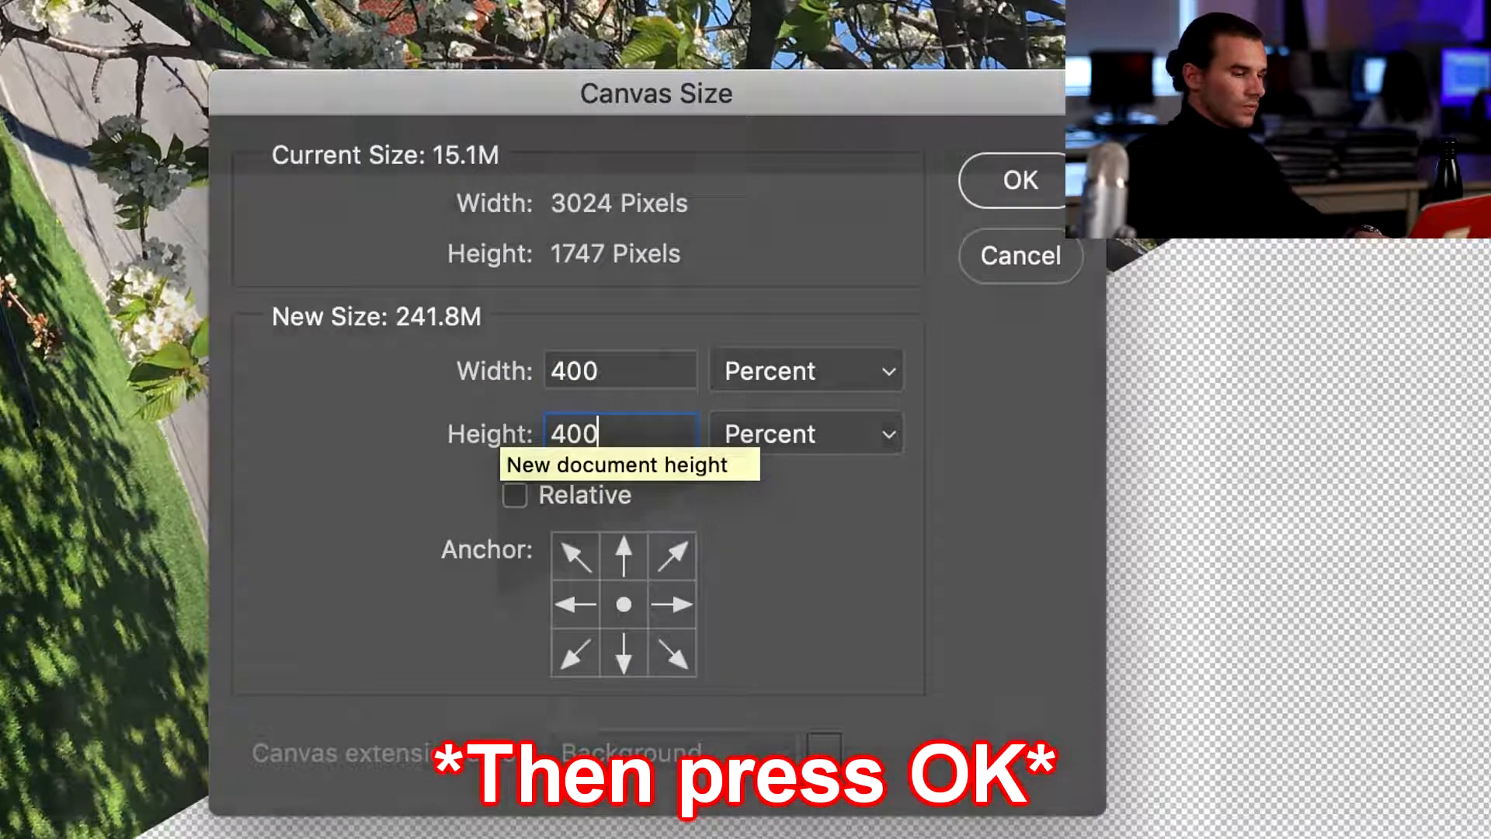
click(1020, 179)
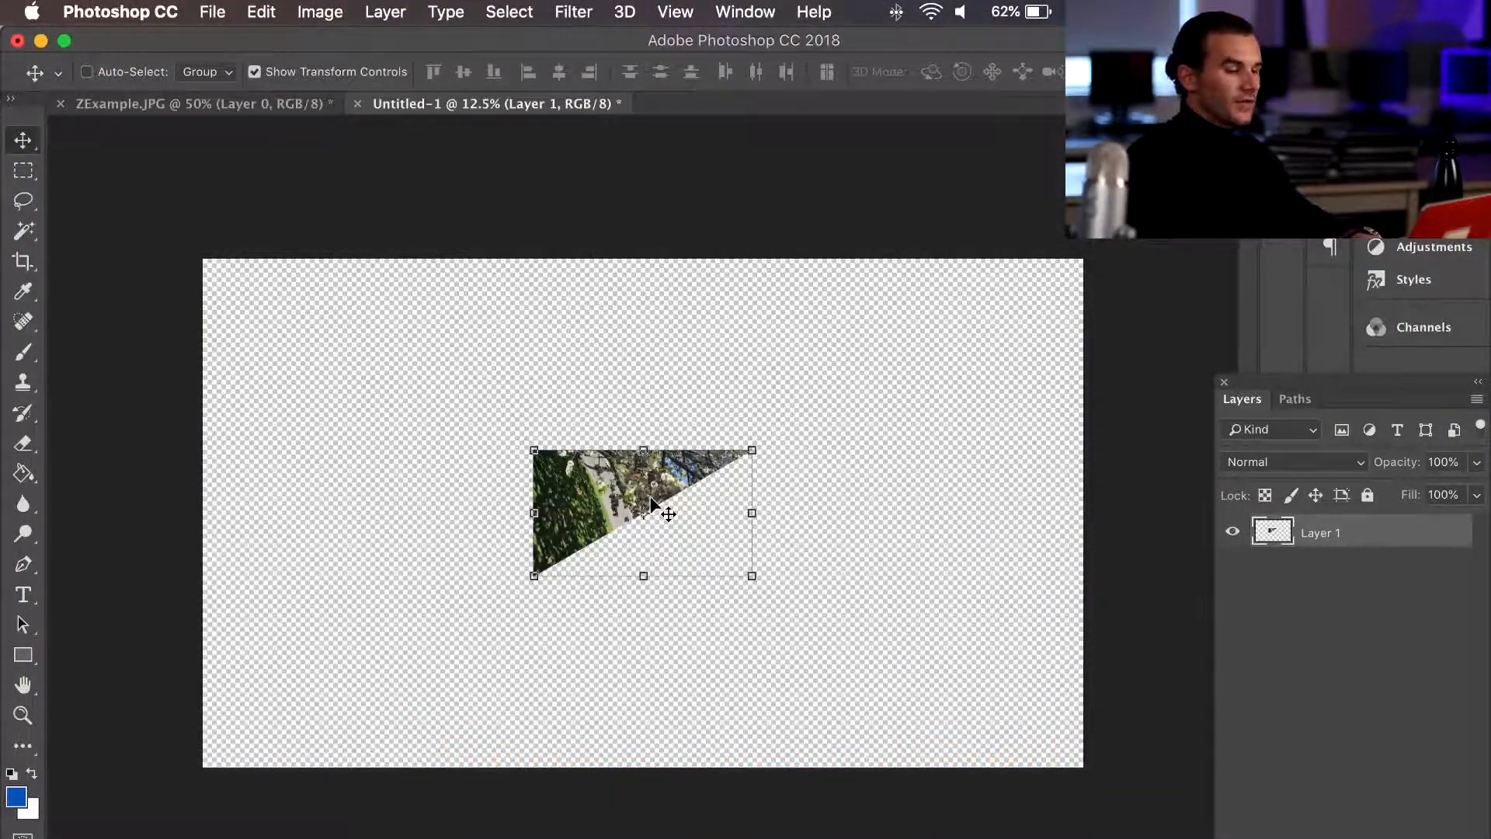
- Drag the triangular tree piece against the canvas's left edge
drag(651, 508, 566, 485)
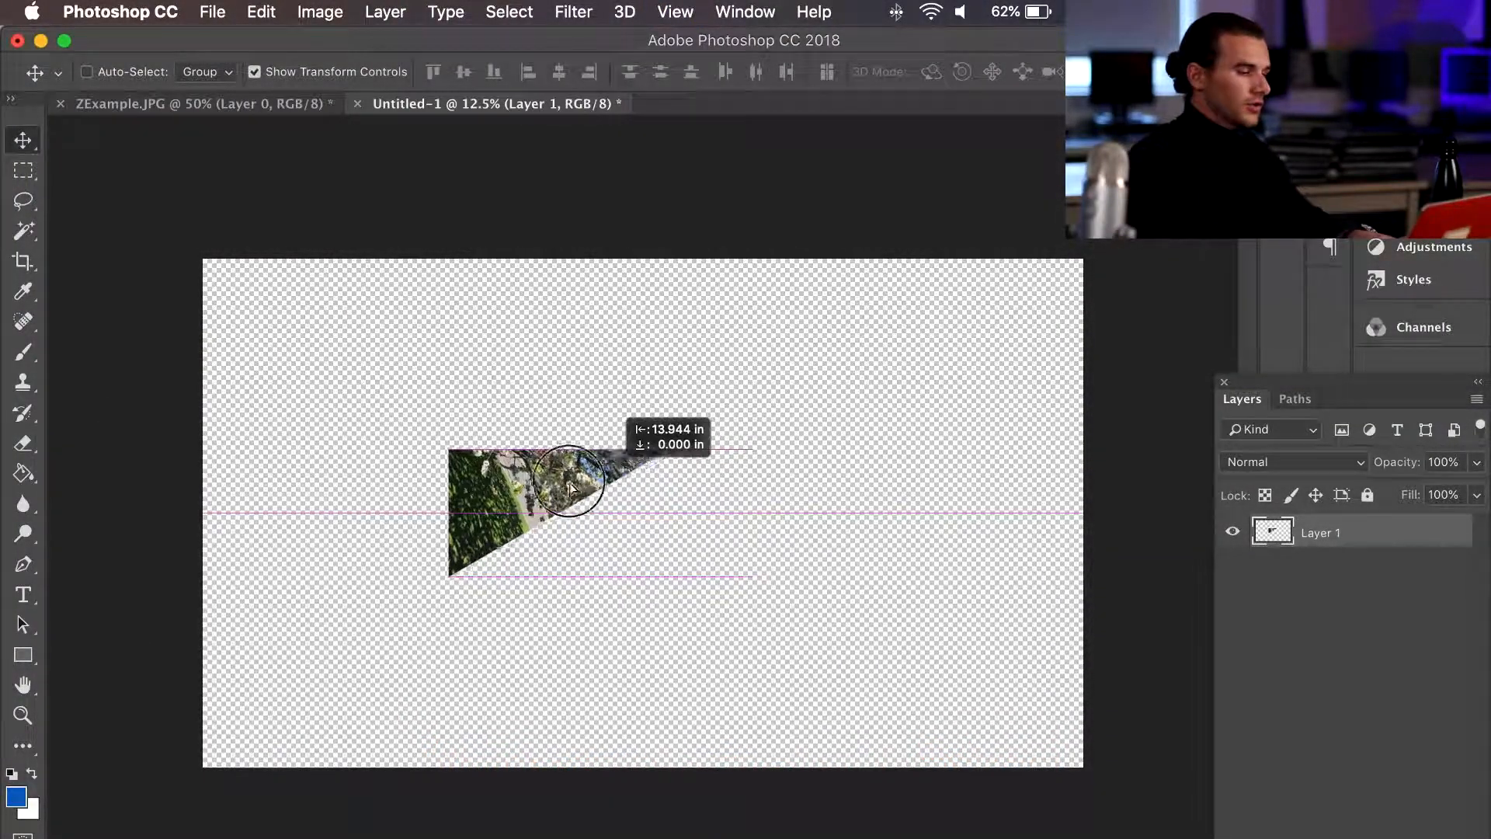
drag(566, 485, 352, 509)
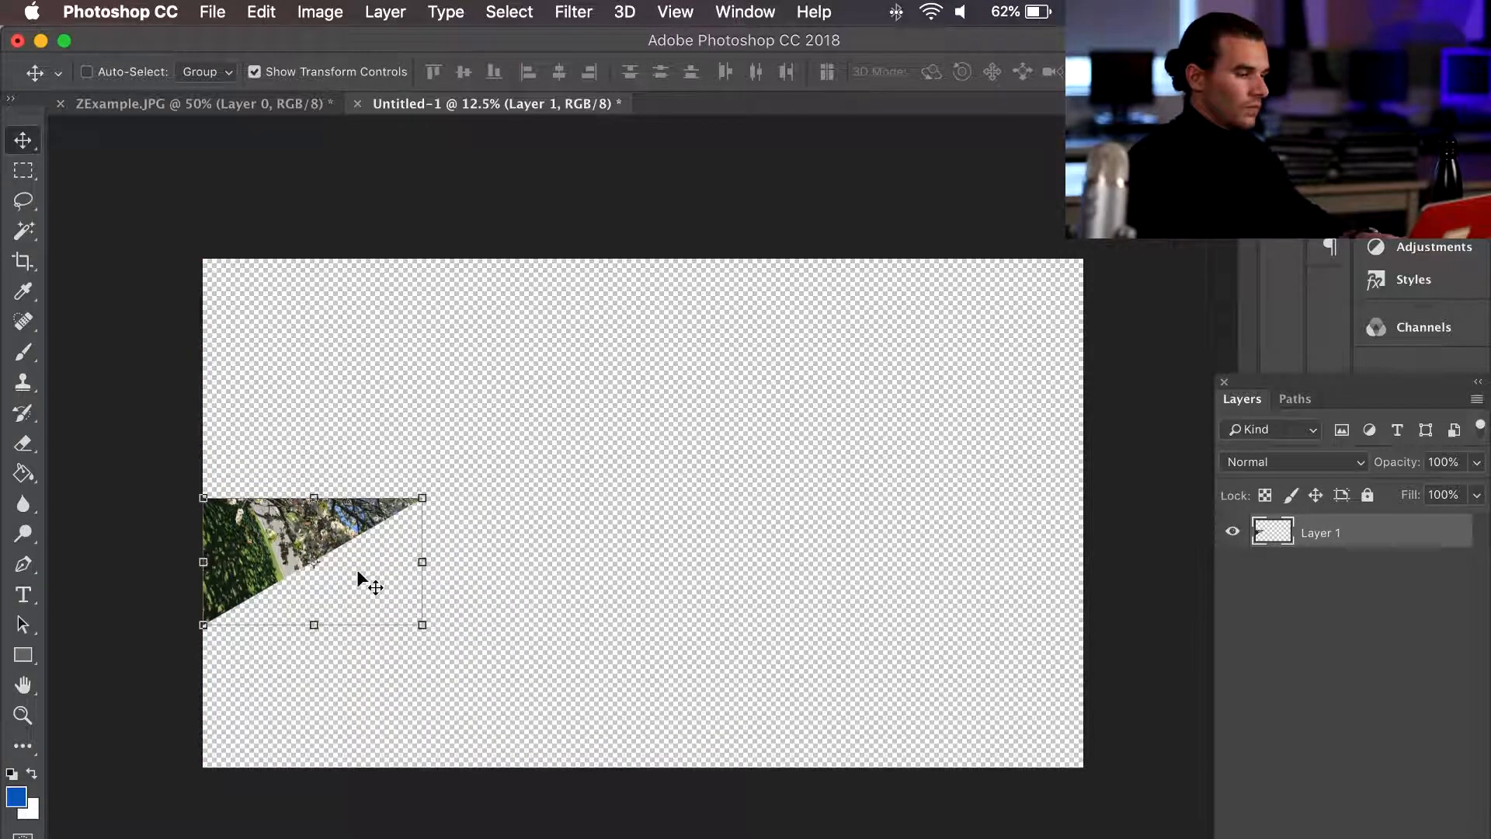
right_click(1320, 532)
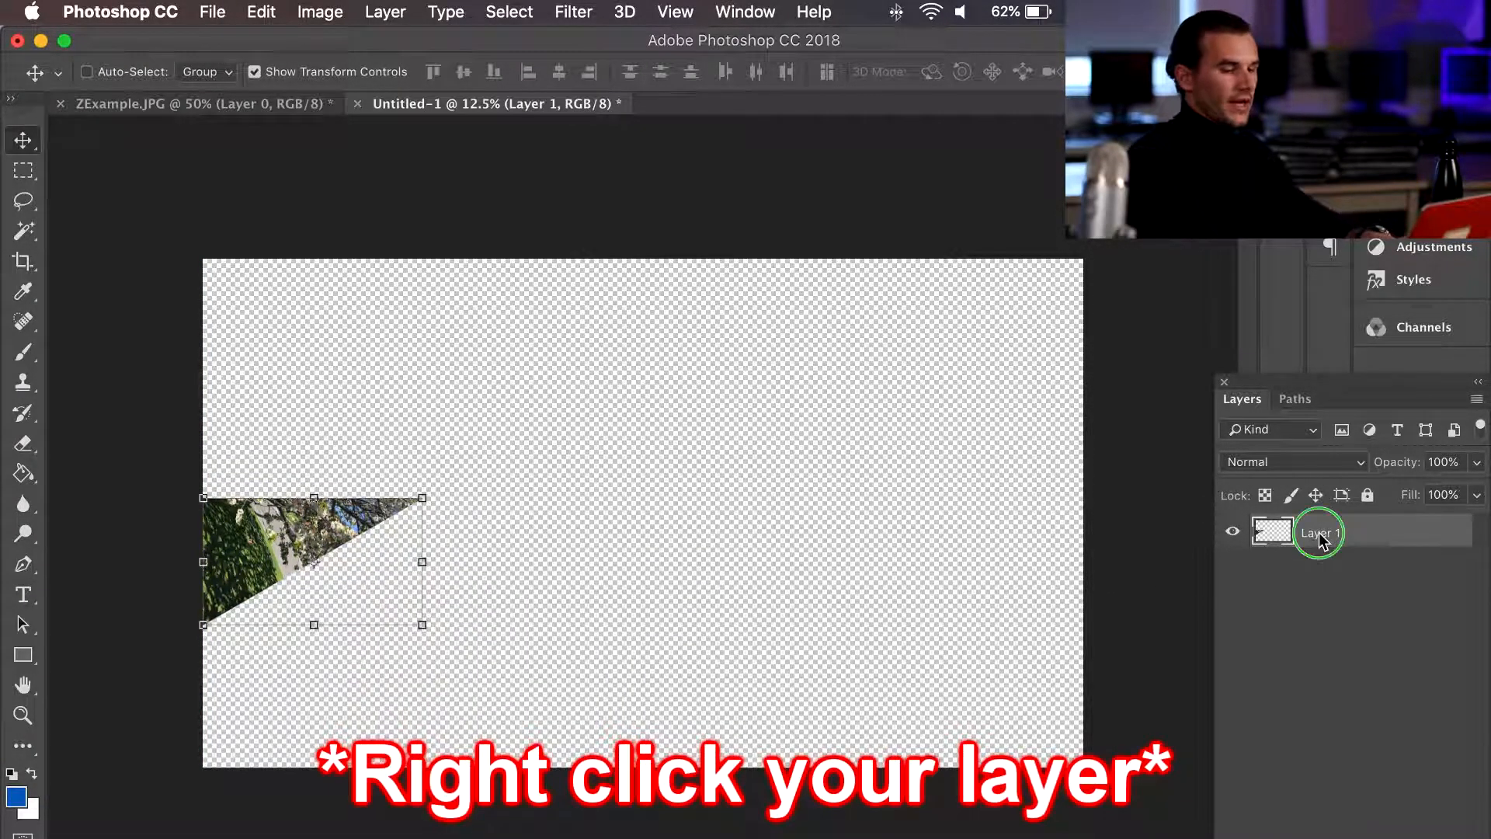
- Duplicate Layer 1 into Layer 1 copy
right_click(1320, 532)
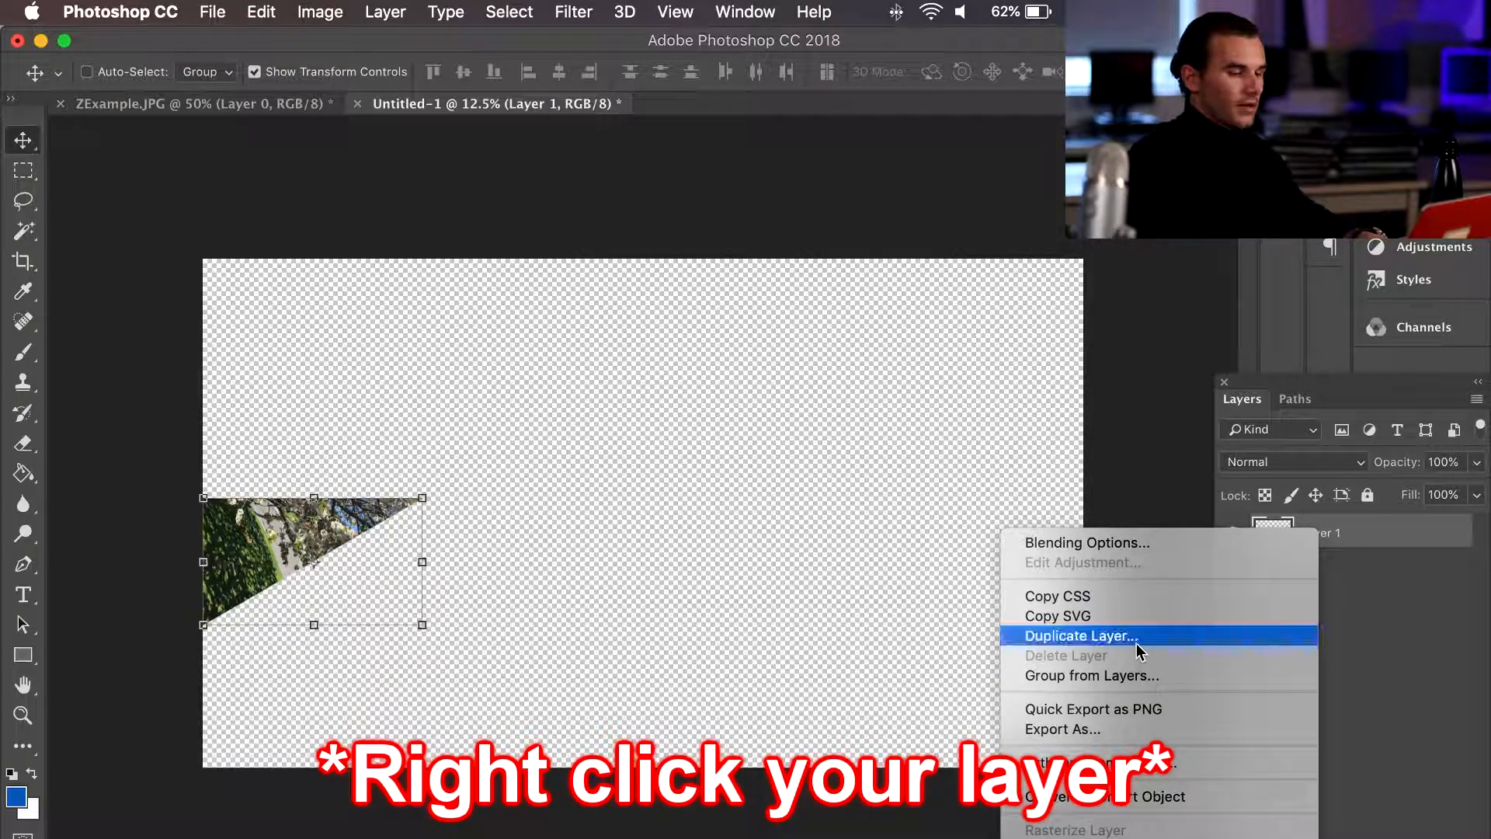
click(1080, 635)
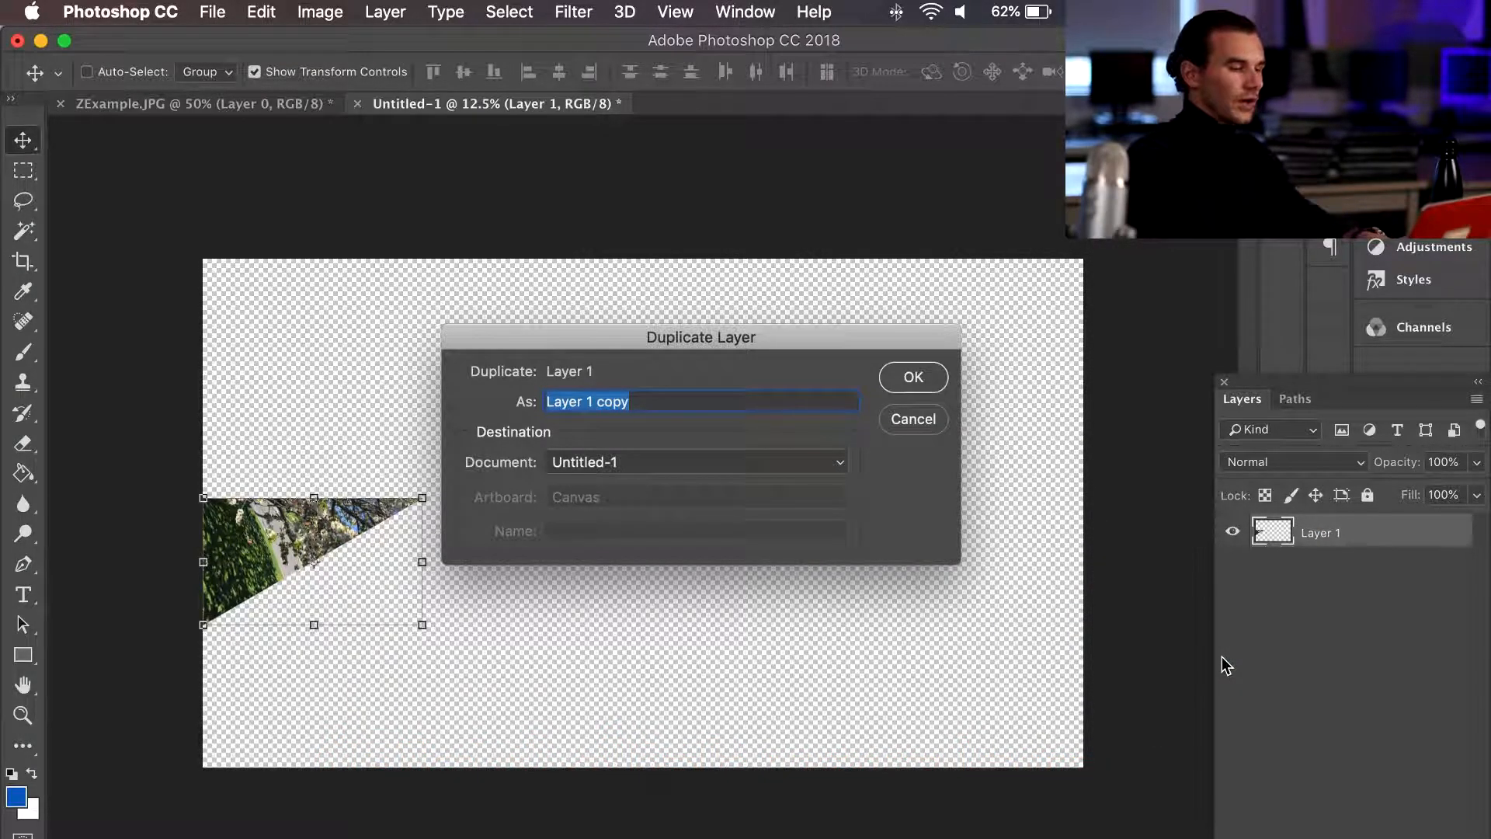
click(912, 376)
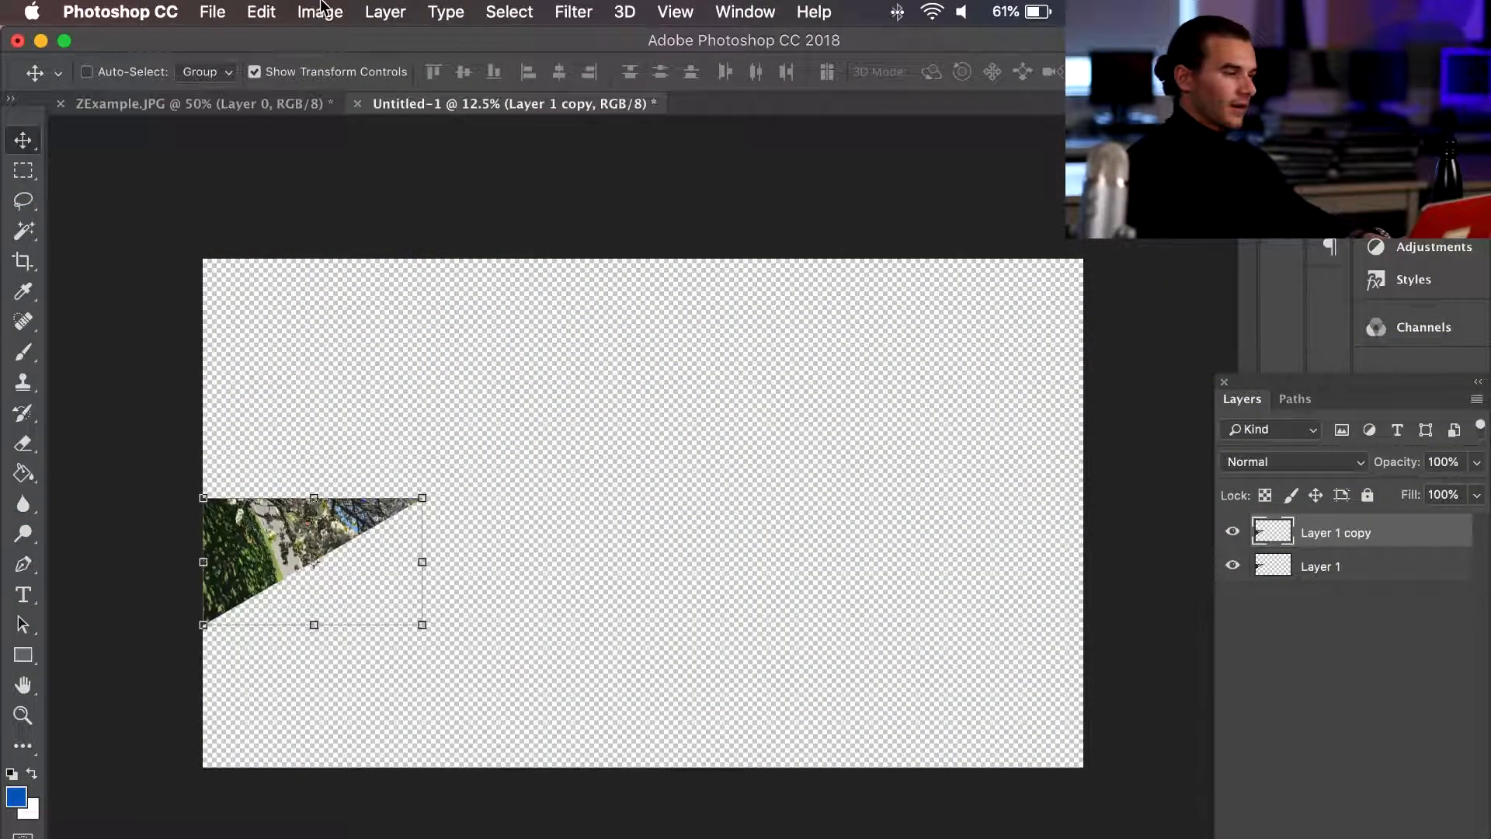
- Flip the copy vertically and slide it to mirror the original triangle
click(320, 12)
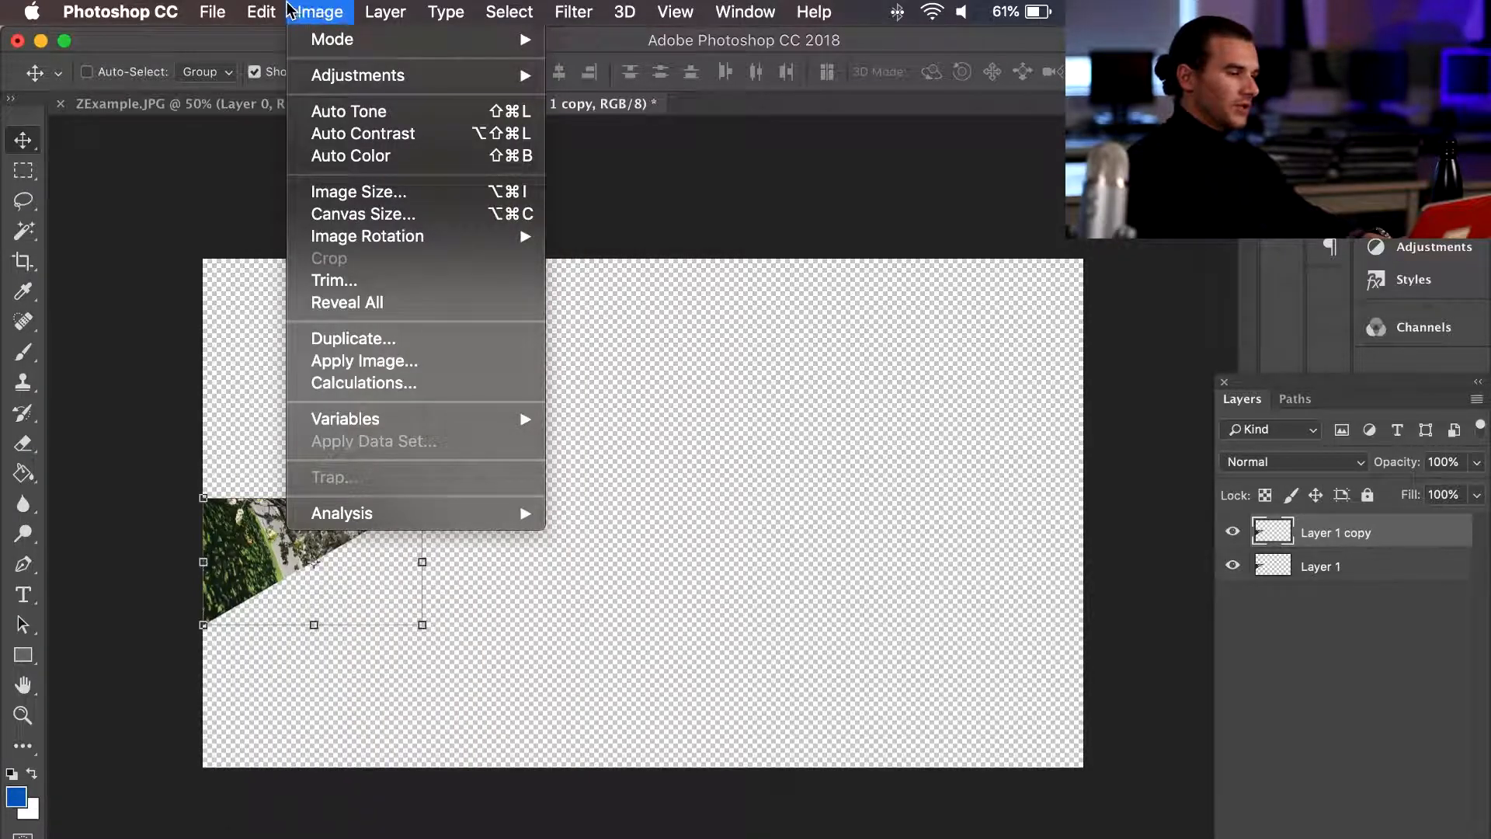
click(260, 11)
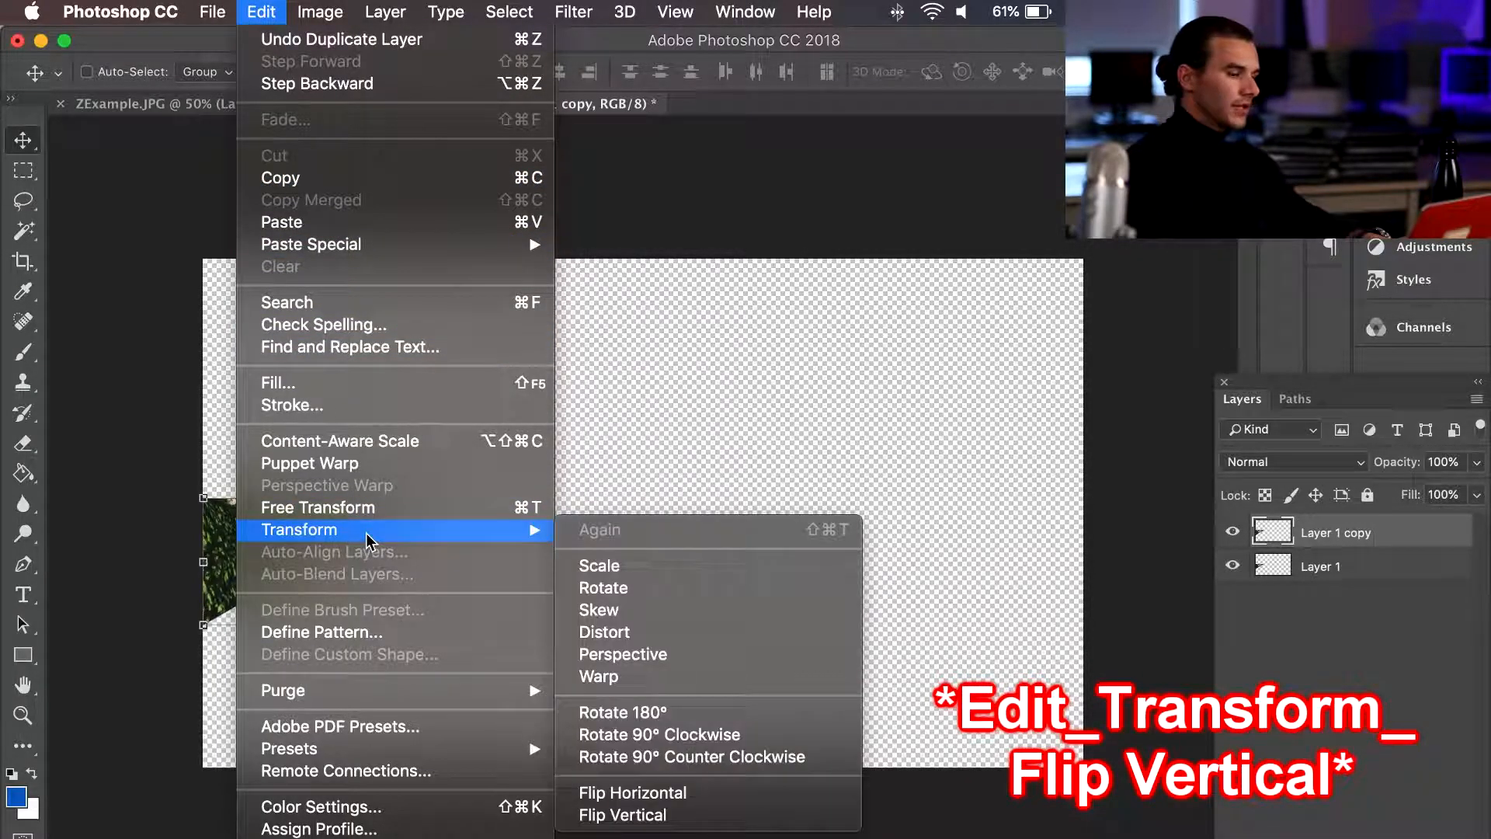
click(621, 815)
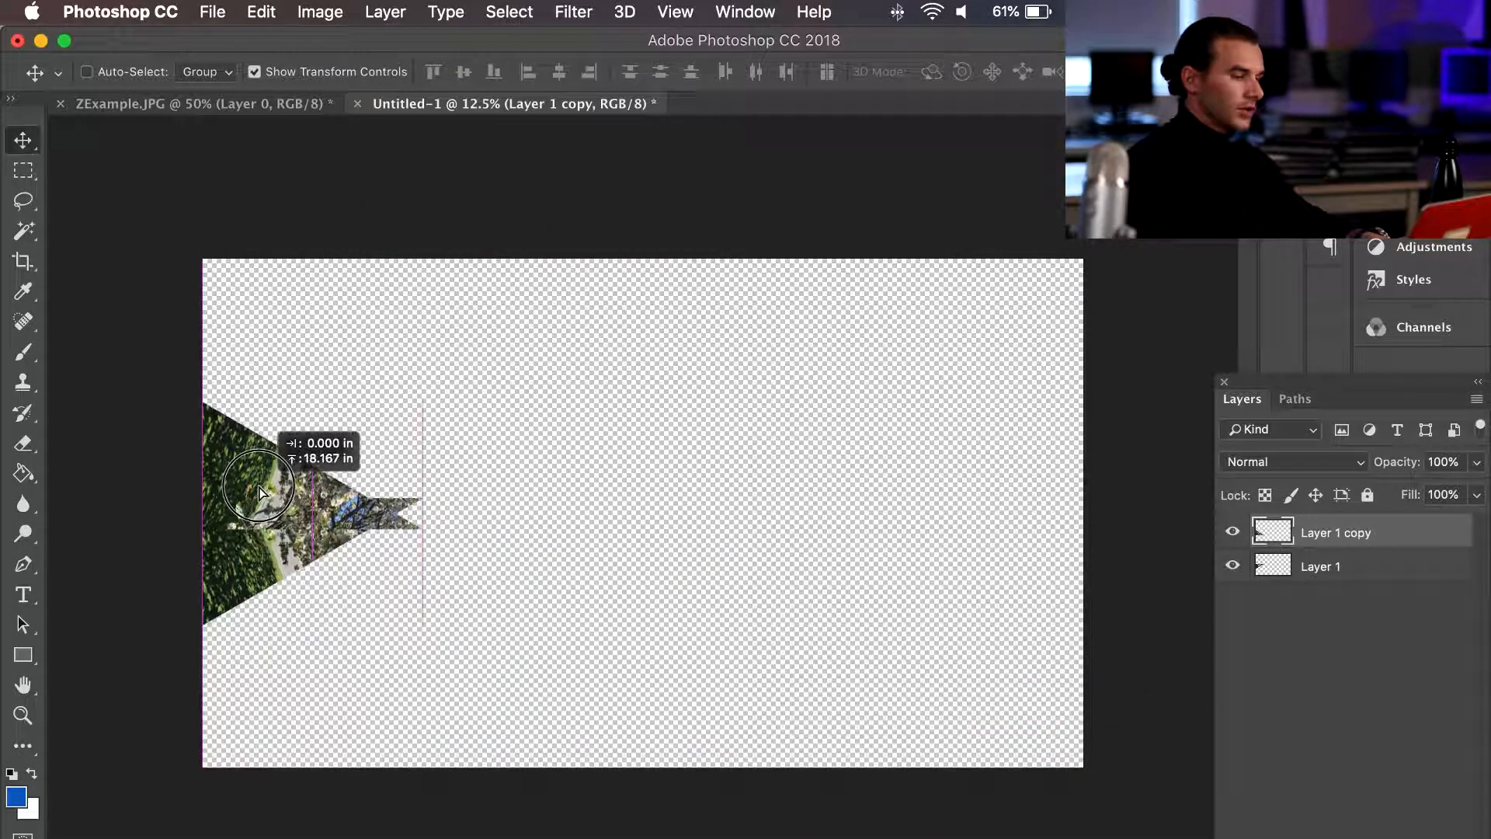
drag(262, 490, 267, 466)
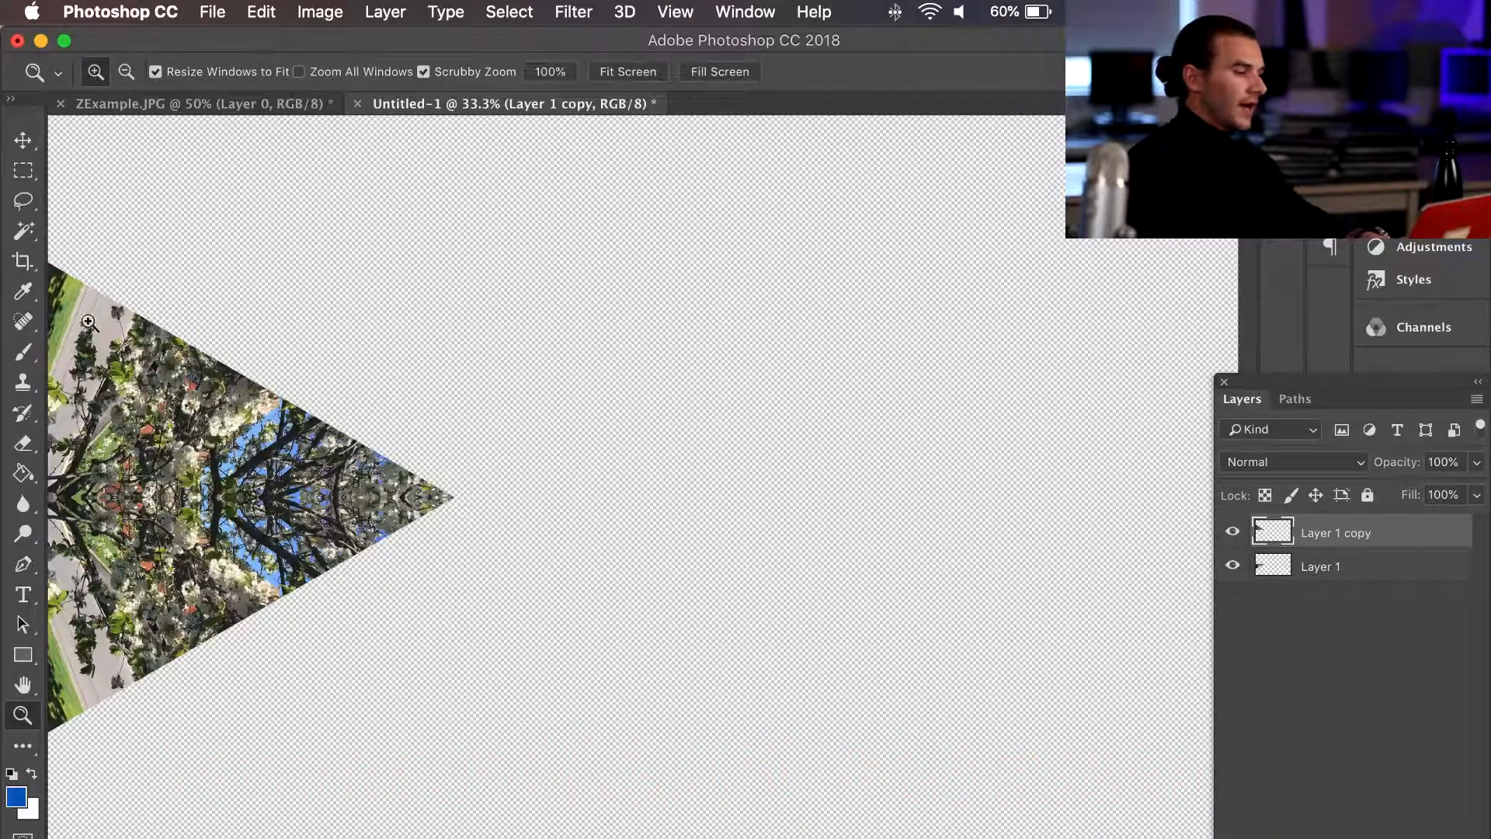
mouse_move(771, 514)
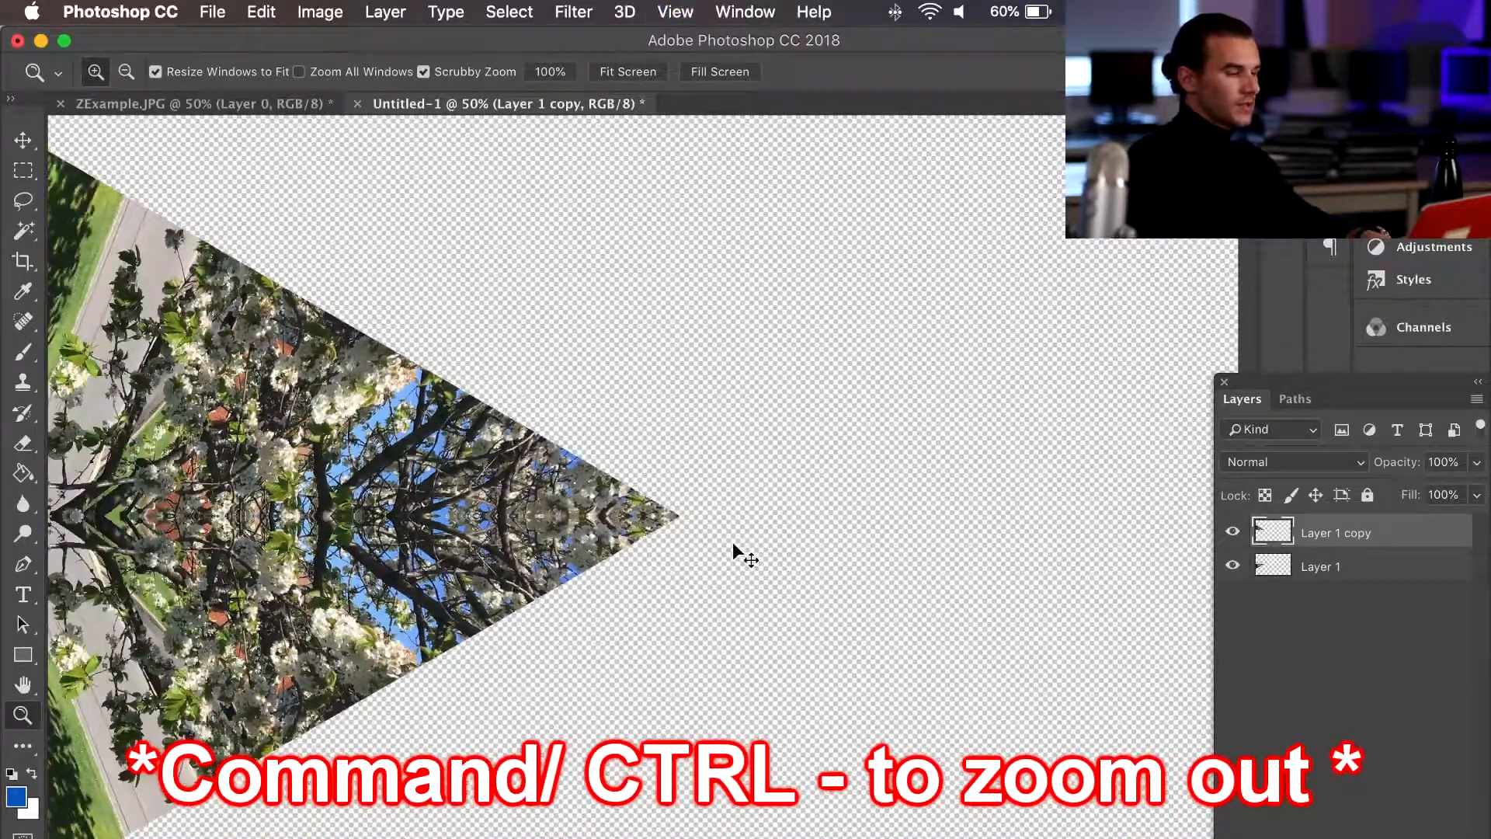
- Zoom out and Merge Visible to combine Layer 1 with its flipped copy
key(cmd+minus)
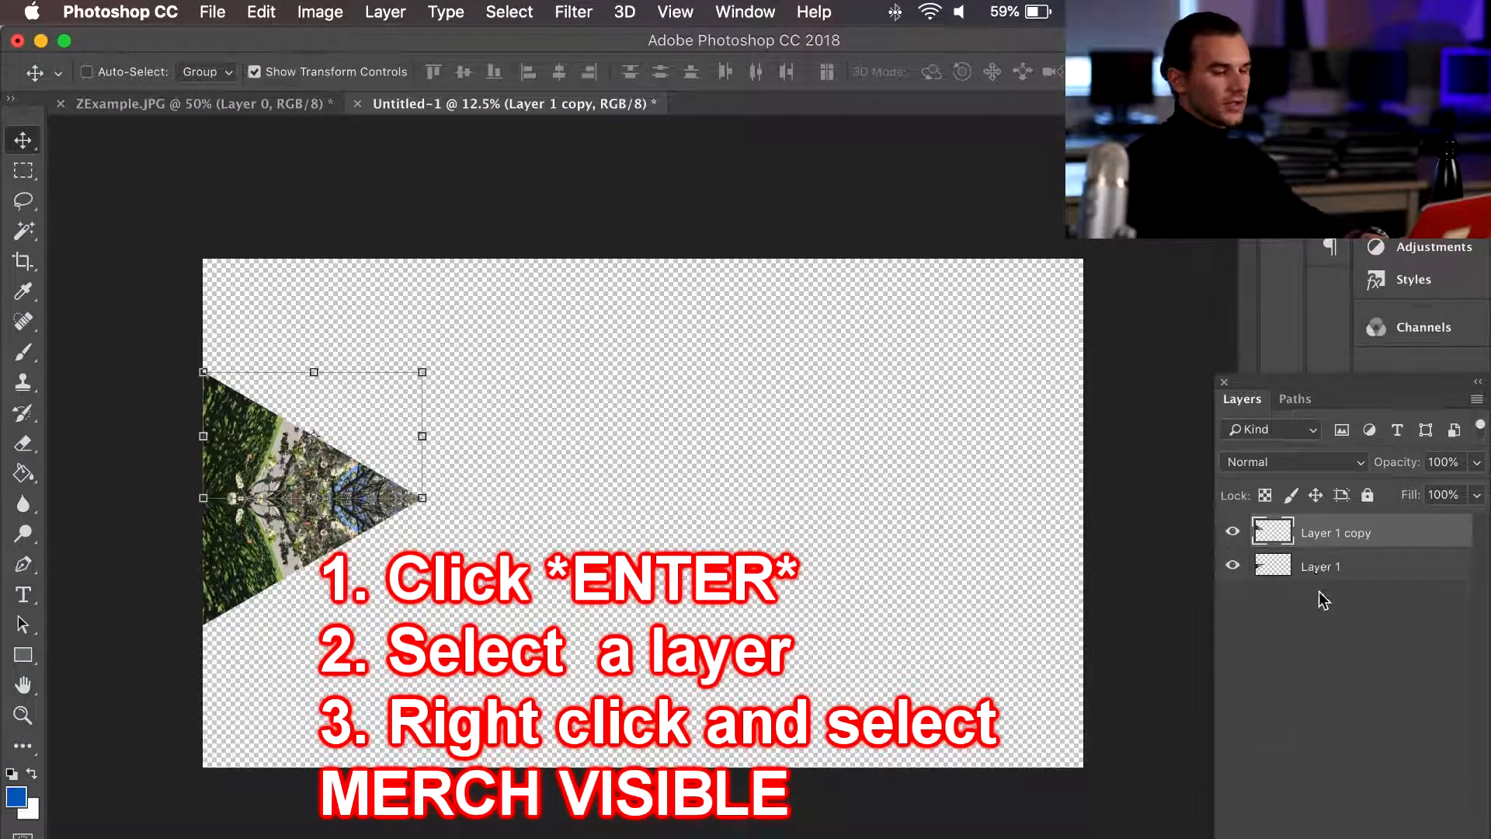
right_click(1321, 566)
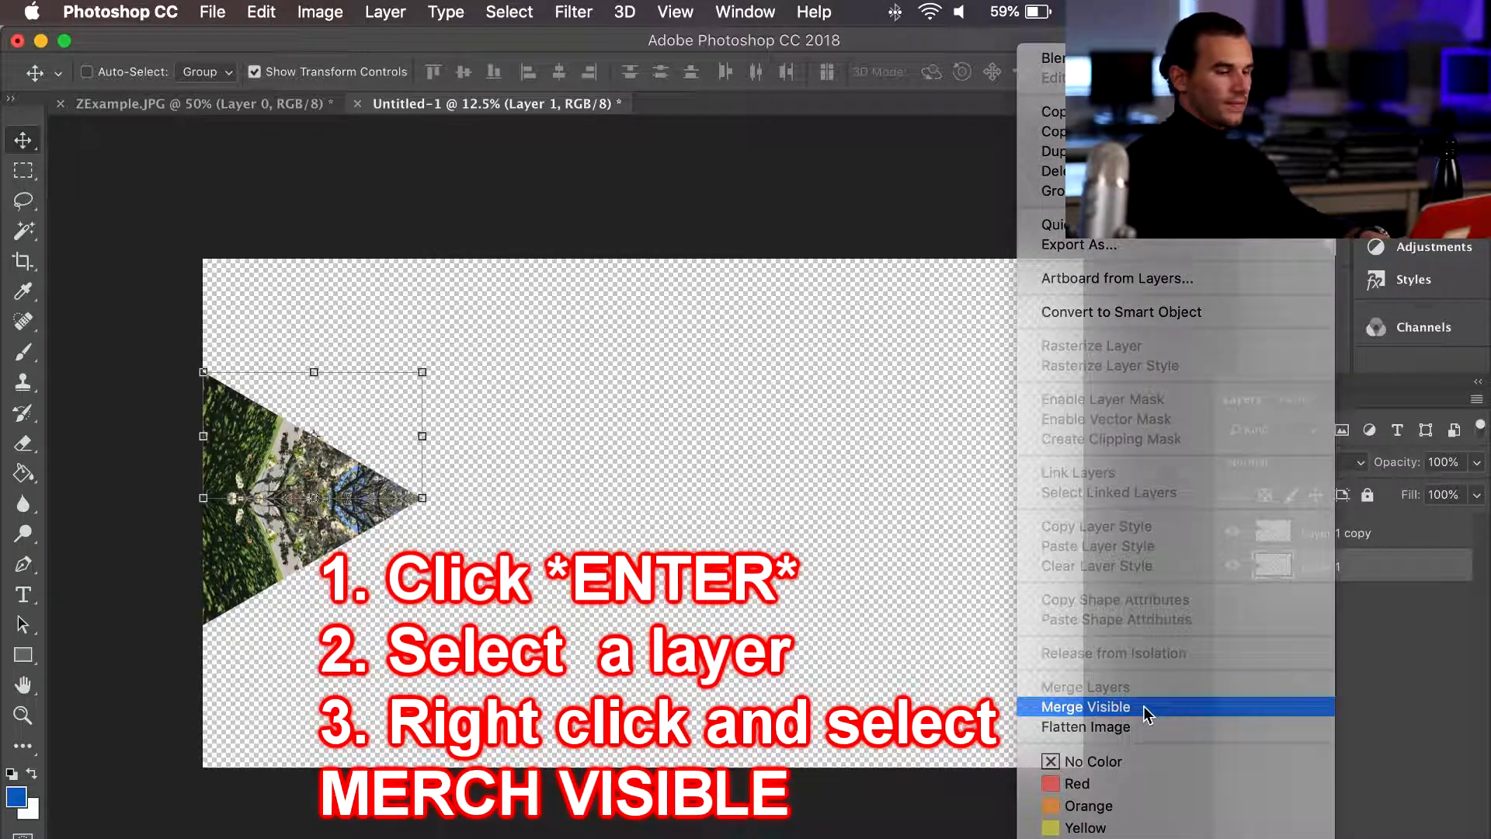
click(1085, 707)
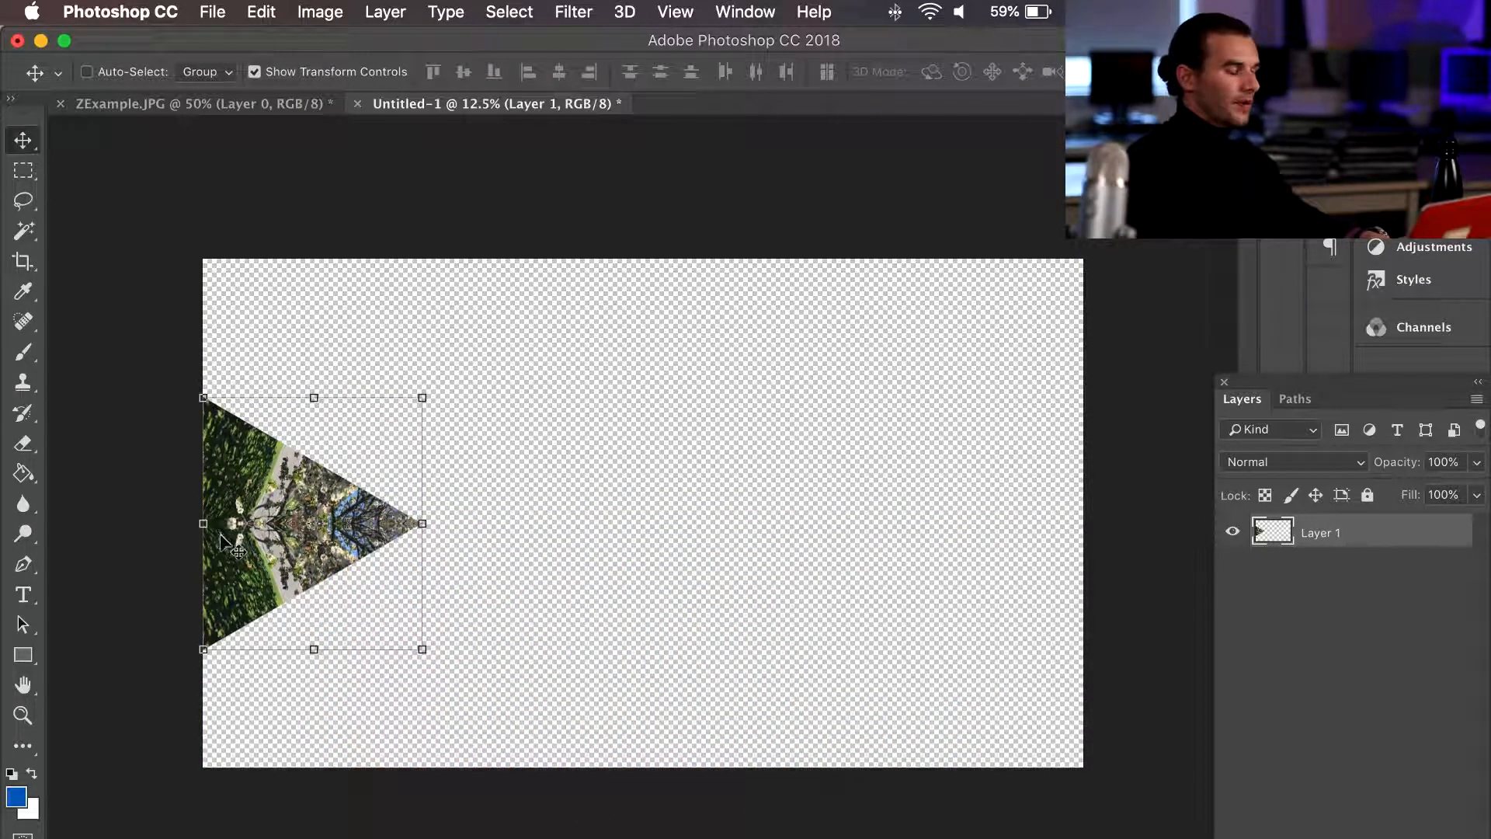
right_click(1352, 531)
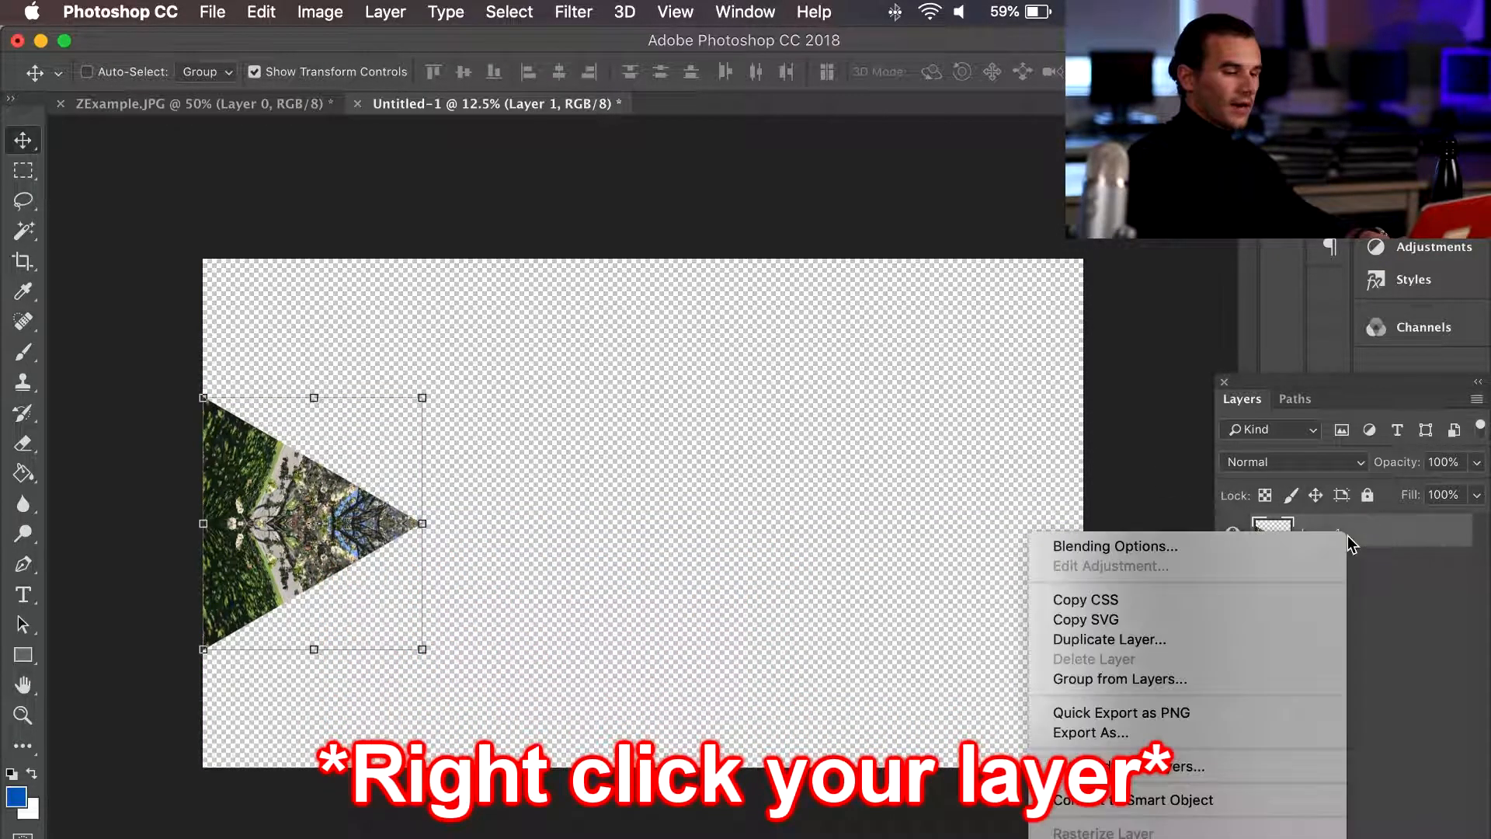
- Duplicate the triangle layer twice and enter a 60 degree rotation for the newest copy
click(1108, 639)
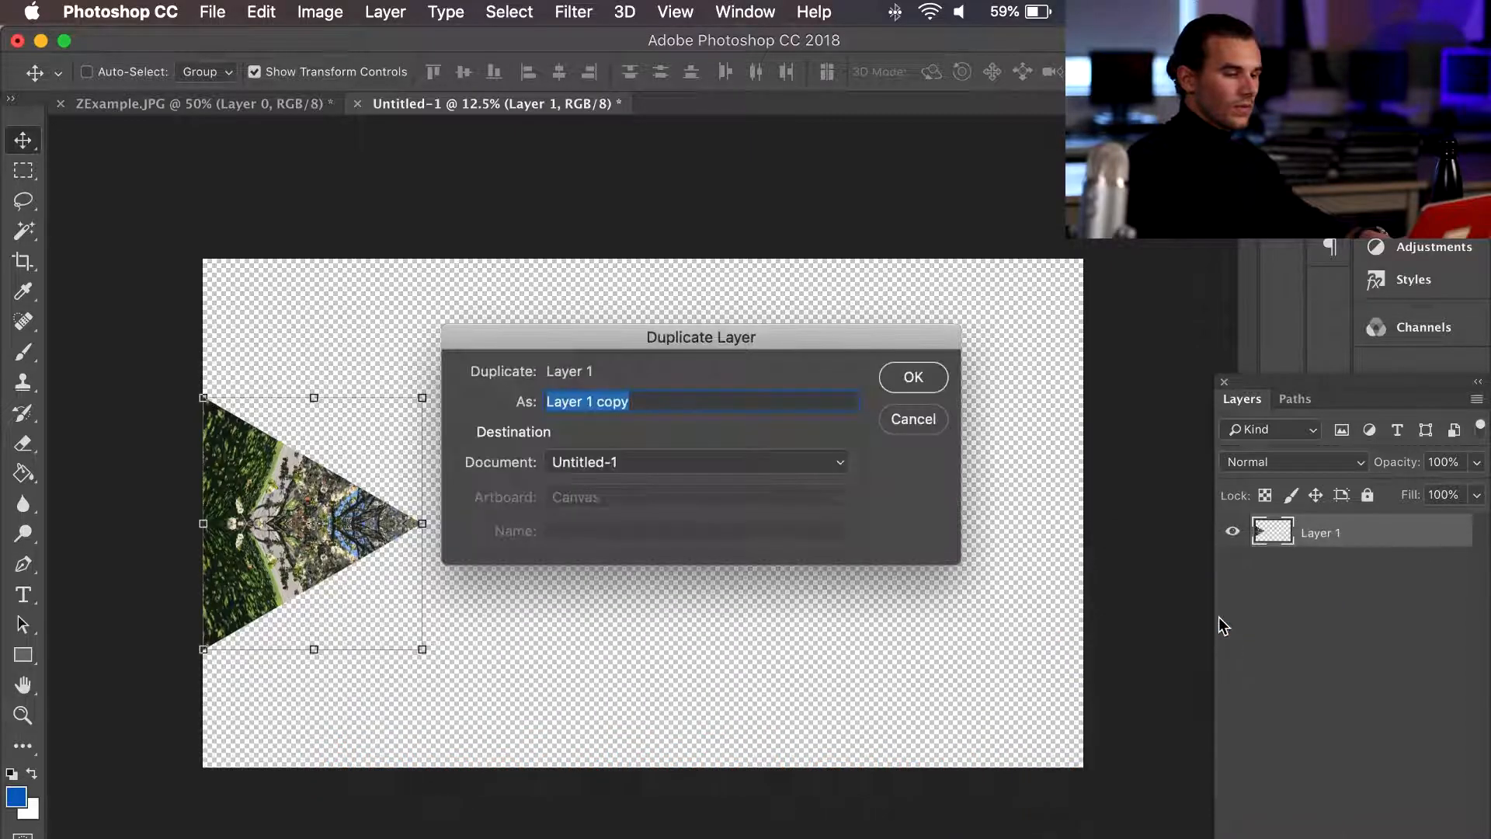
click(912, 376)
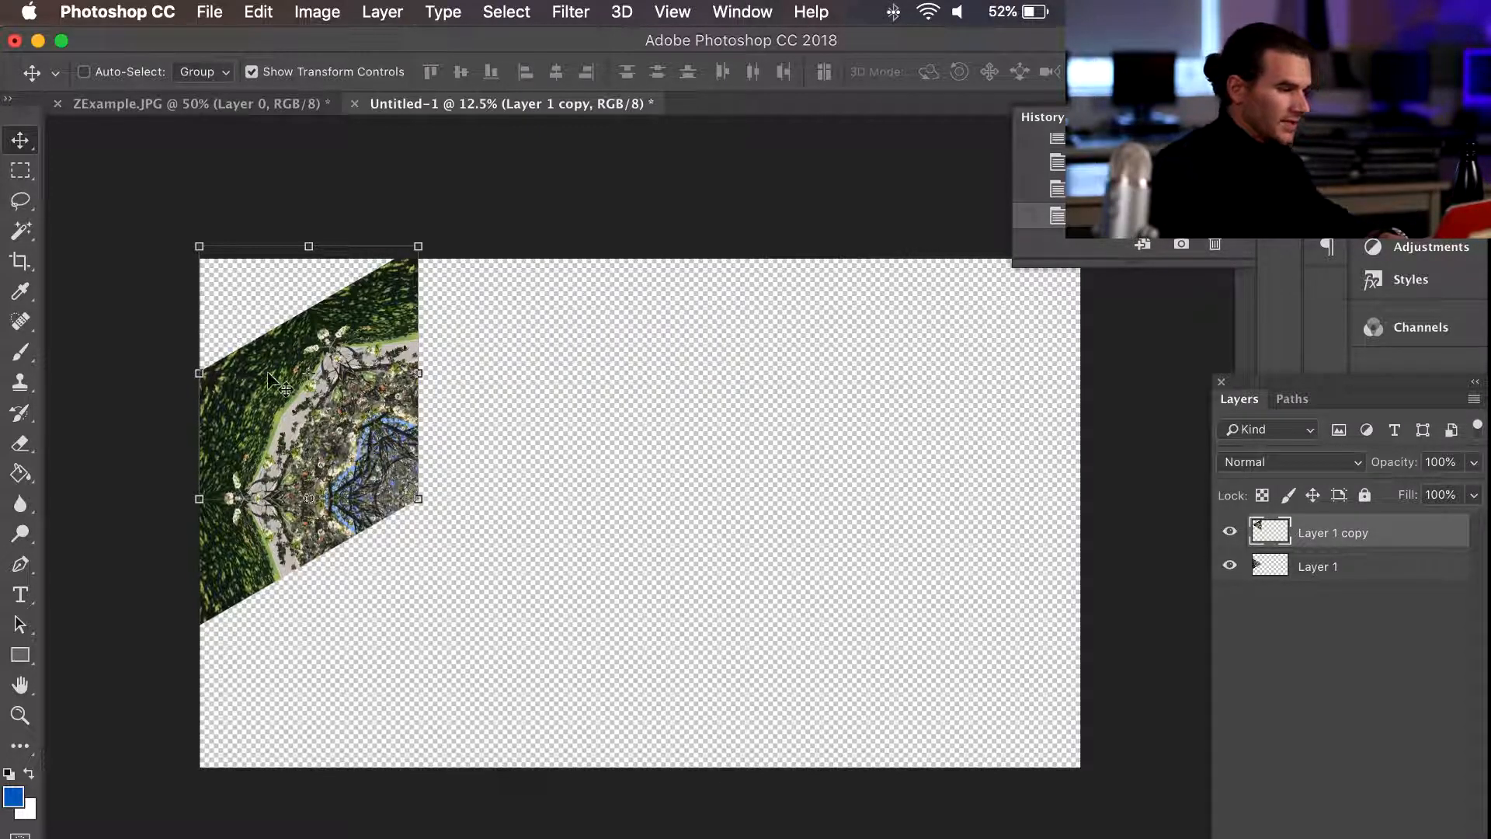
mouse_move(1155, 505)
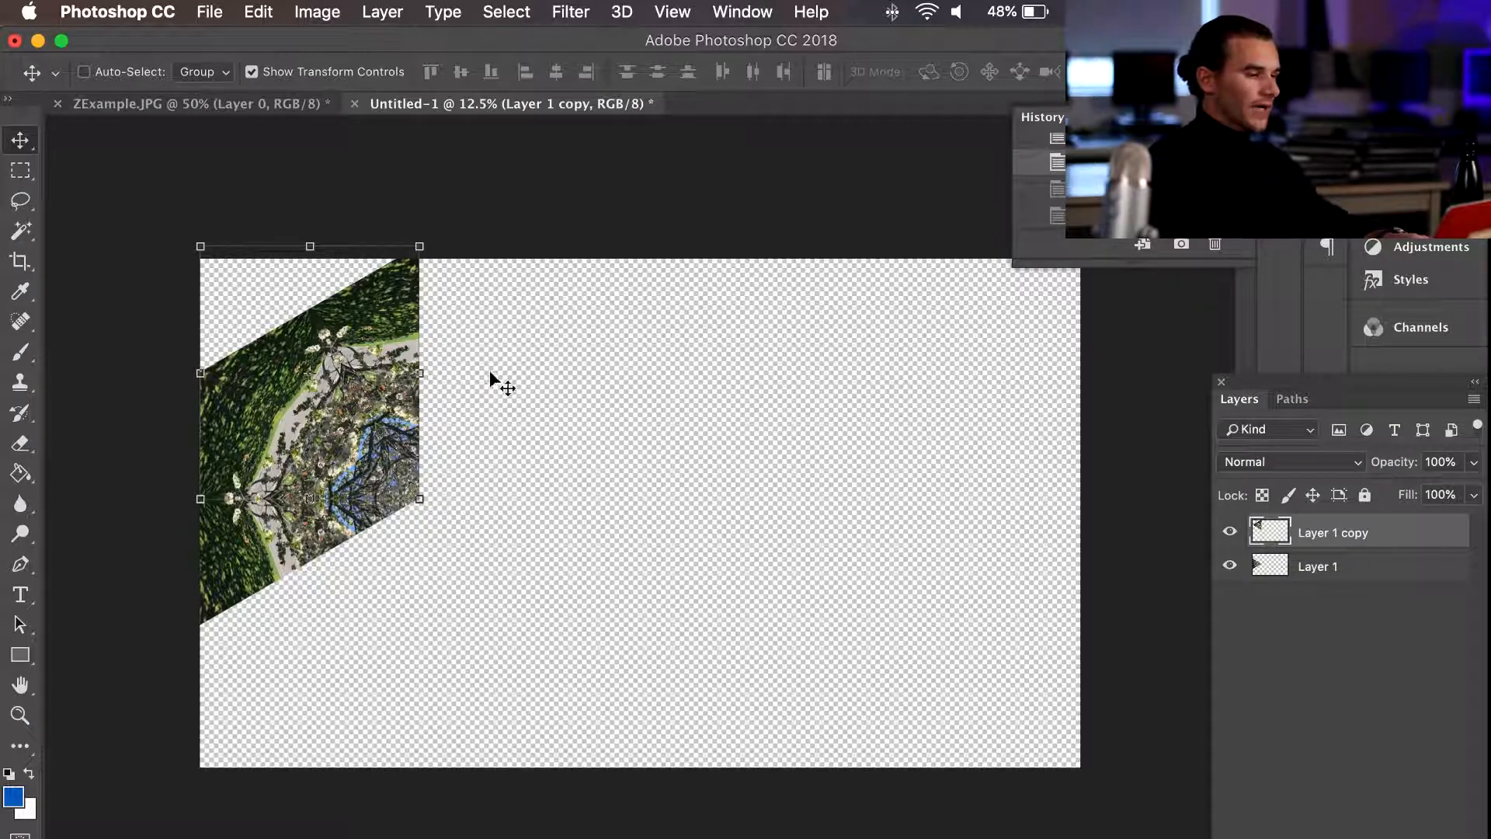
mouse_move(486, 380)
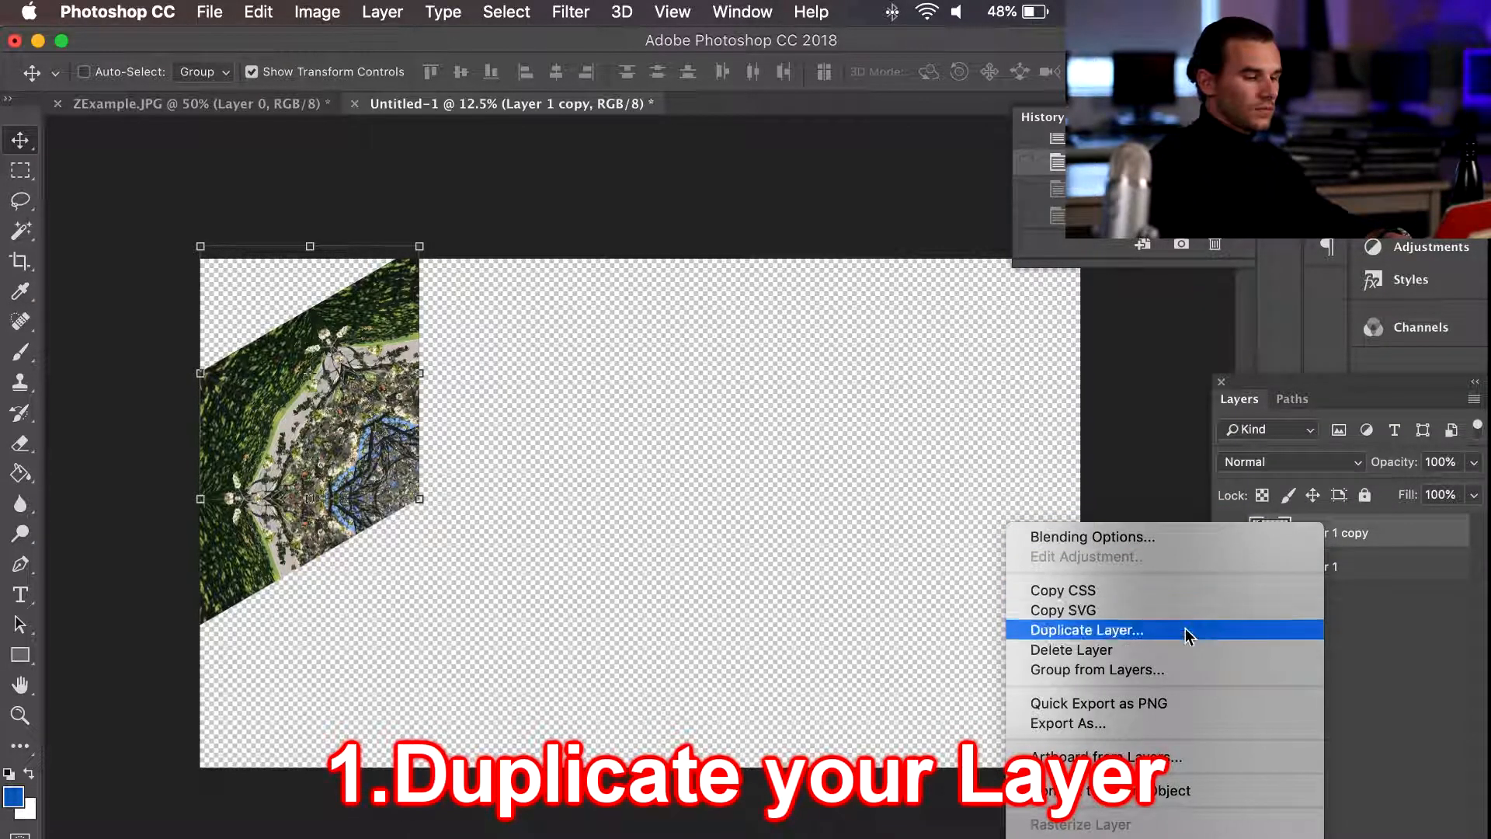
click(1086, 630)
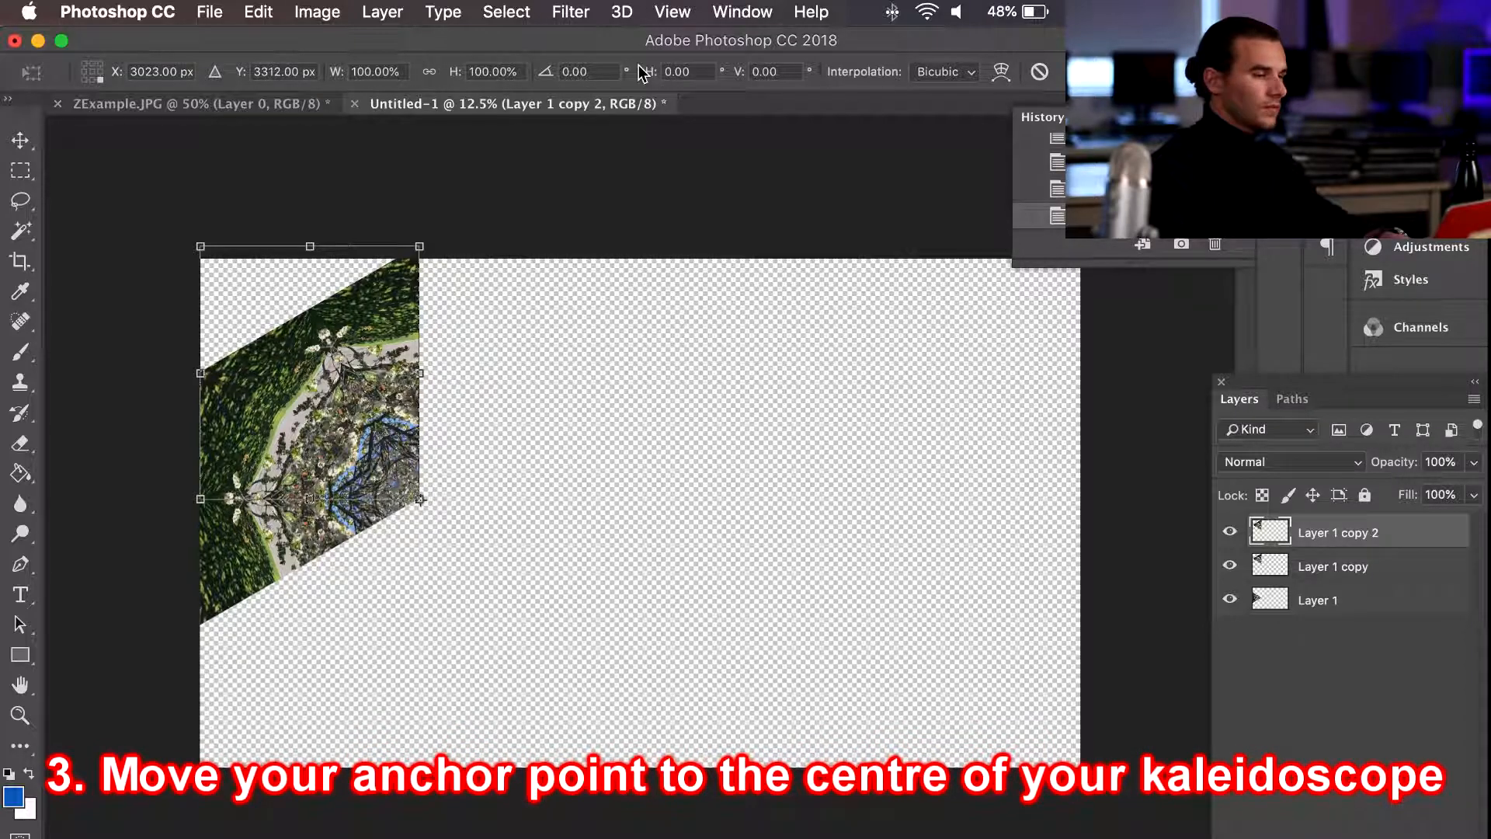
click(578, 72)
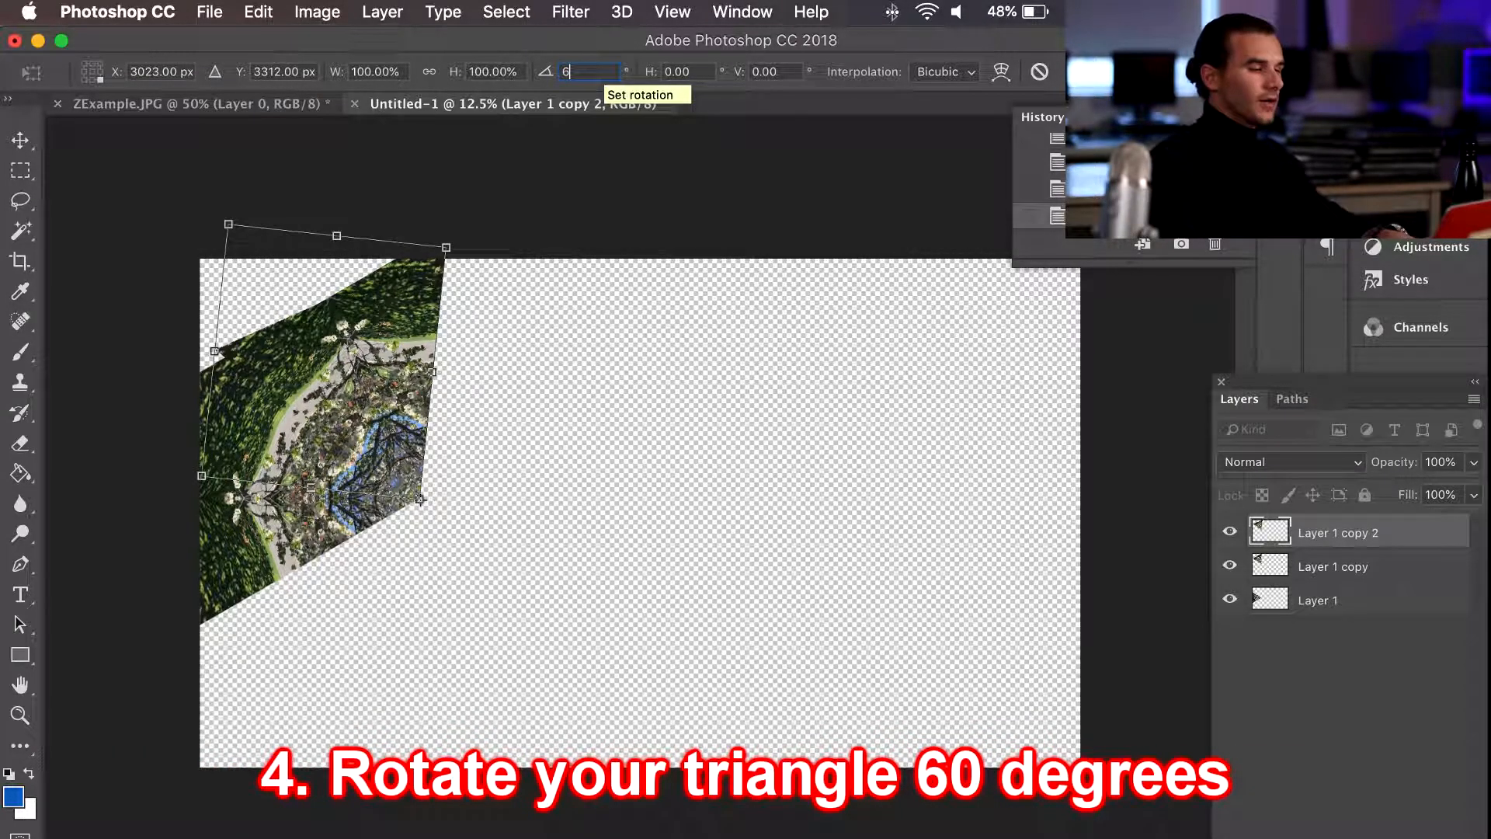
text(60)
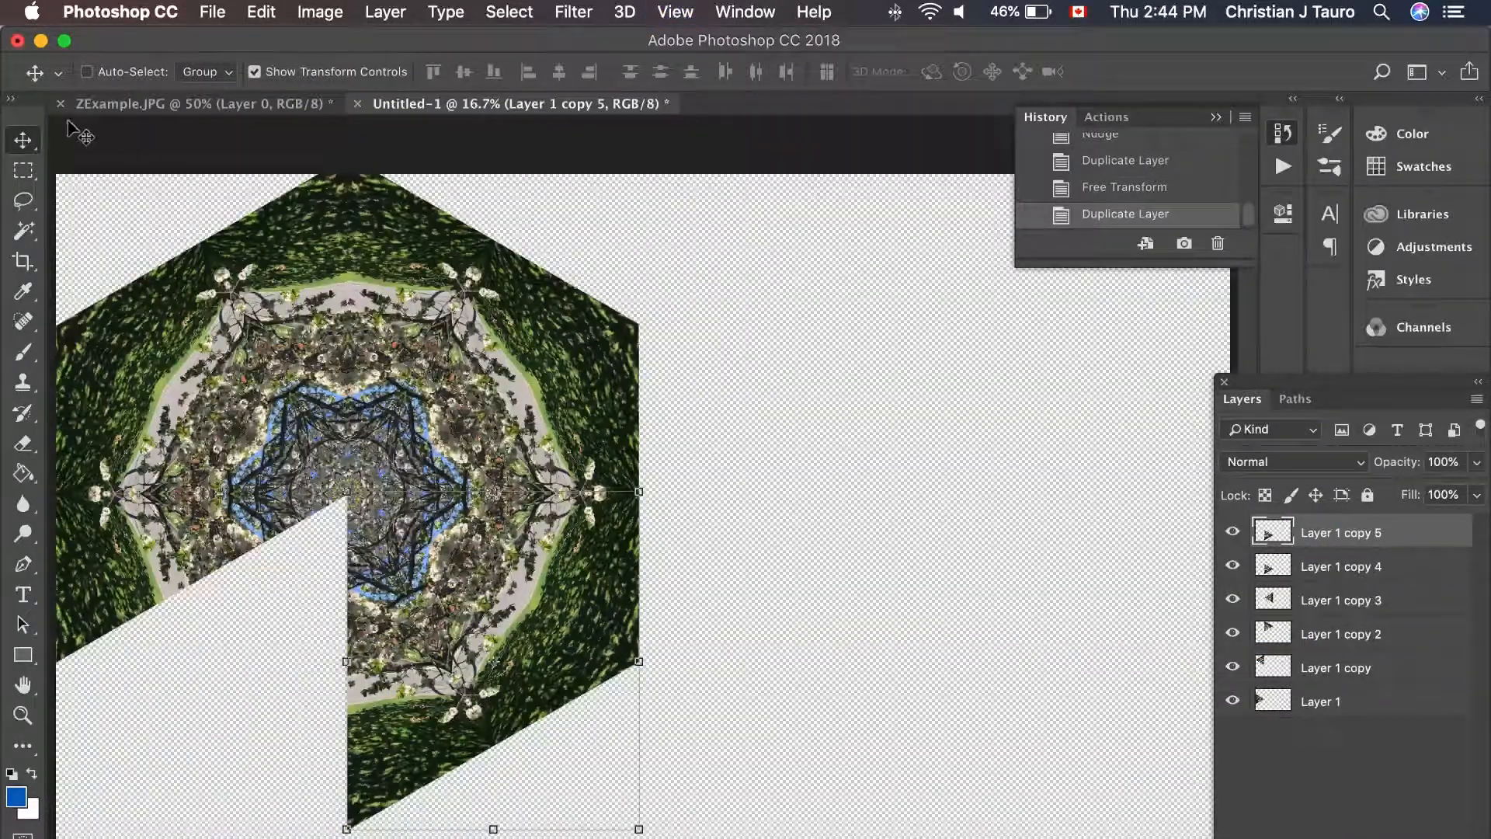
- Rotate the last triangle copy by 60° to close the hexagon
text(60)
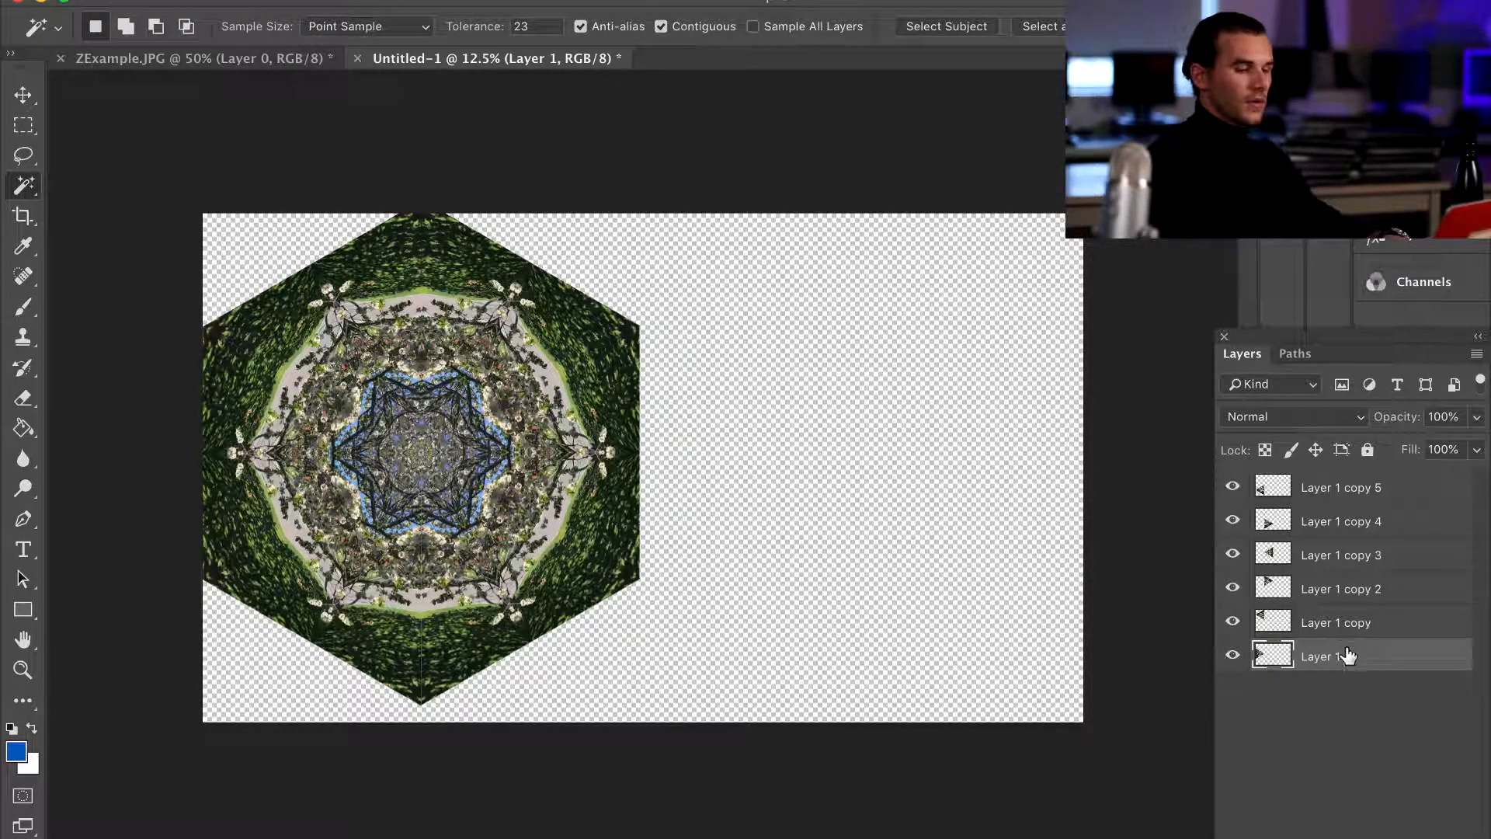
- Merge the visible triangle layers into one hexagon layer and duplicate it
right_click(1350, 656)
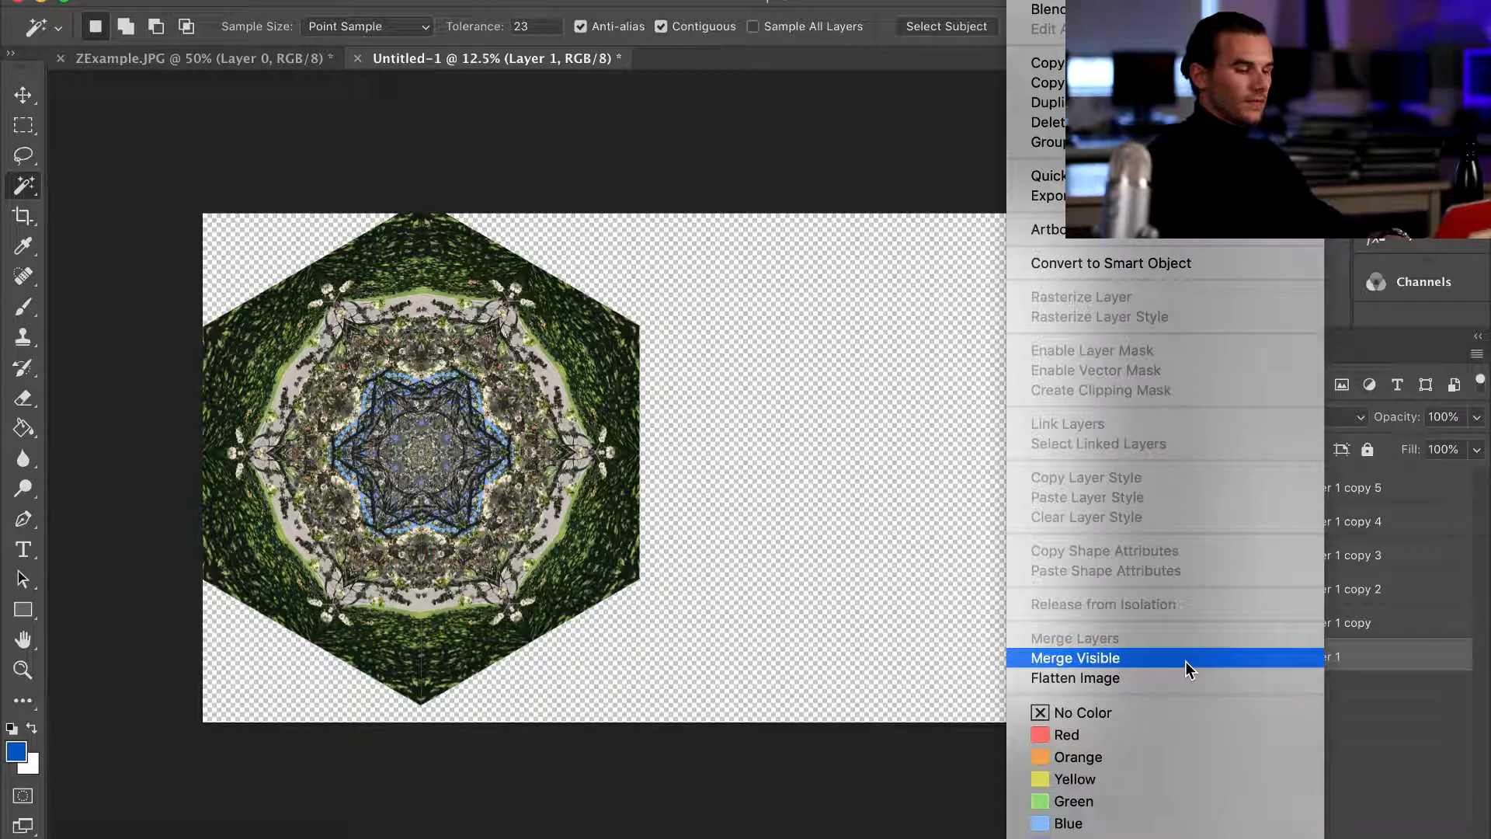
click(1074, 658)
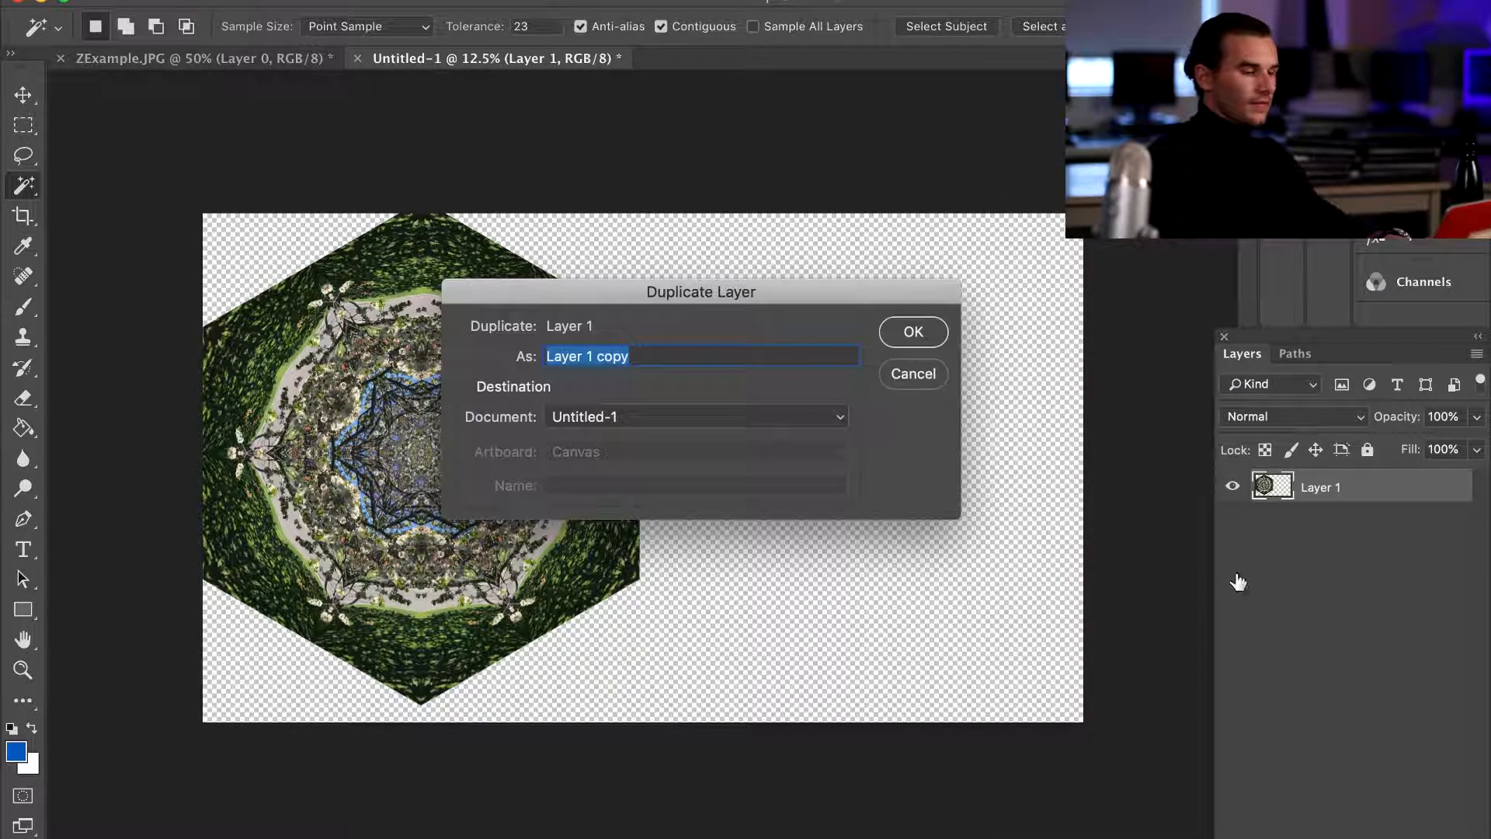
click(912, 331)
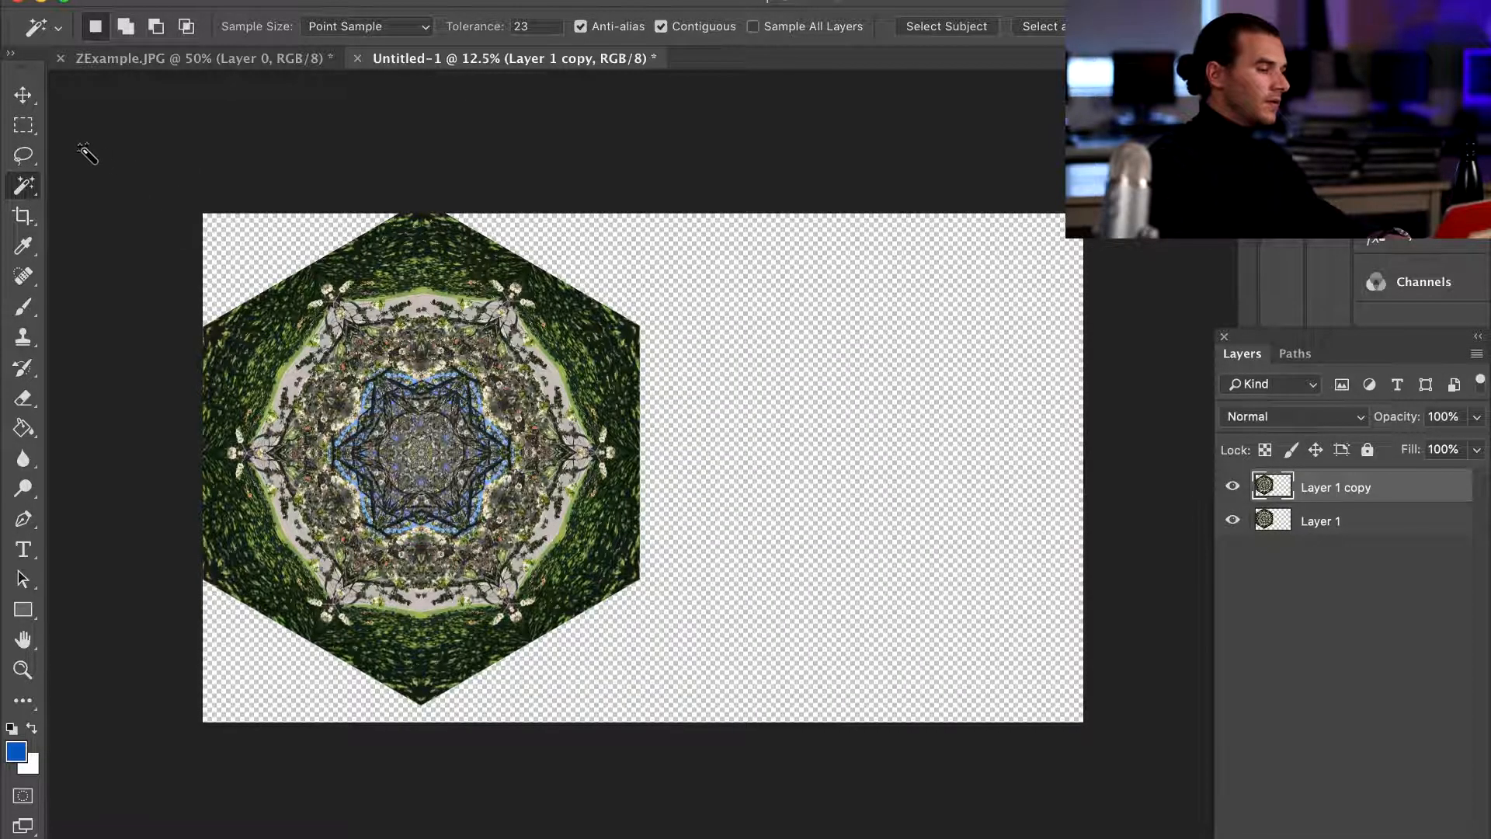
- Drag the hexagon copy until its edge sits flush beside the original
drag(423, 418, 608, 585)
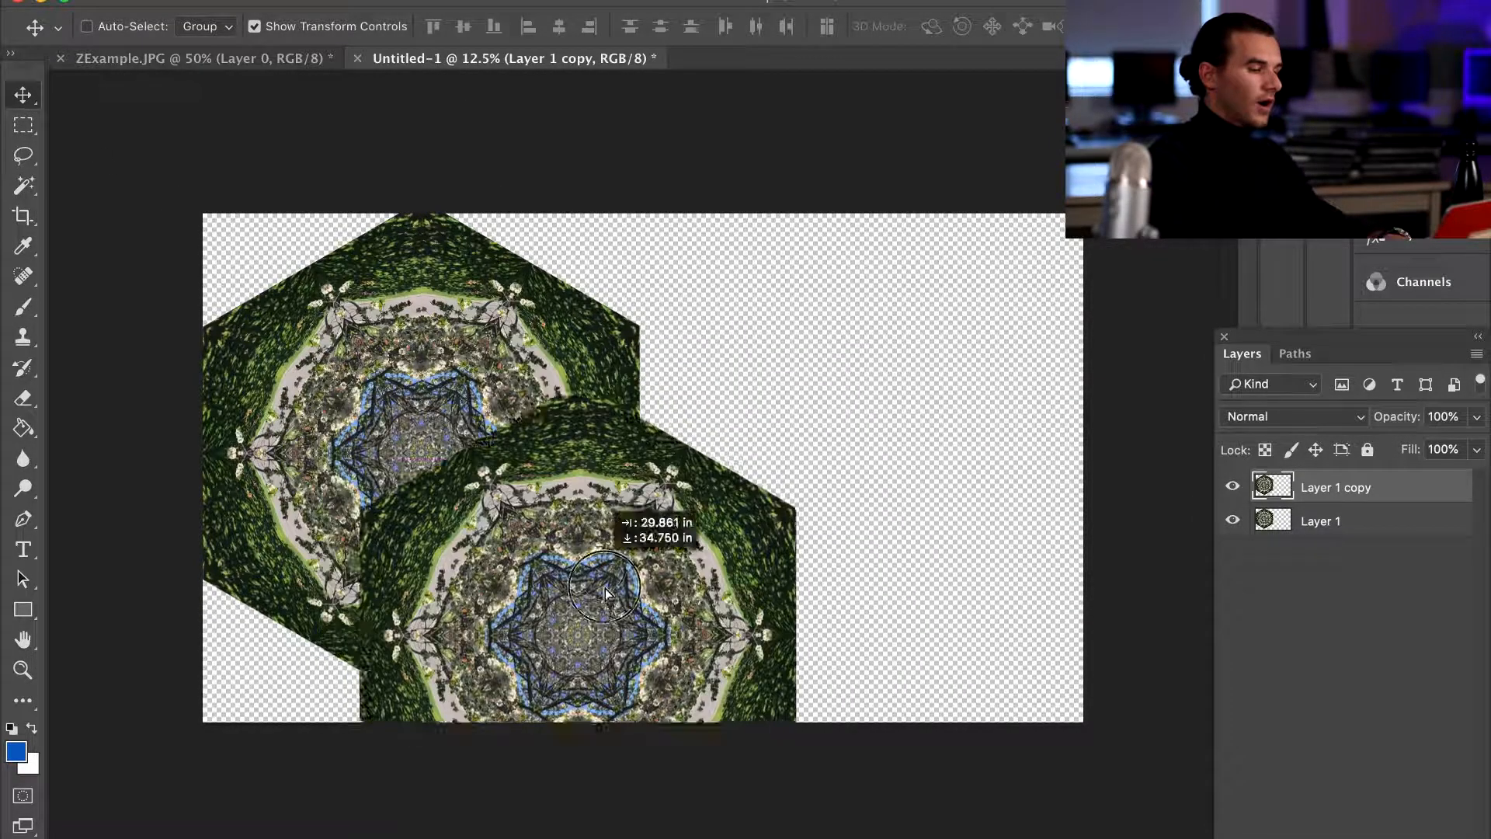
drag(604, 585, 644, 708)
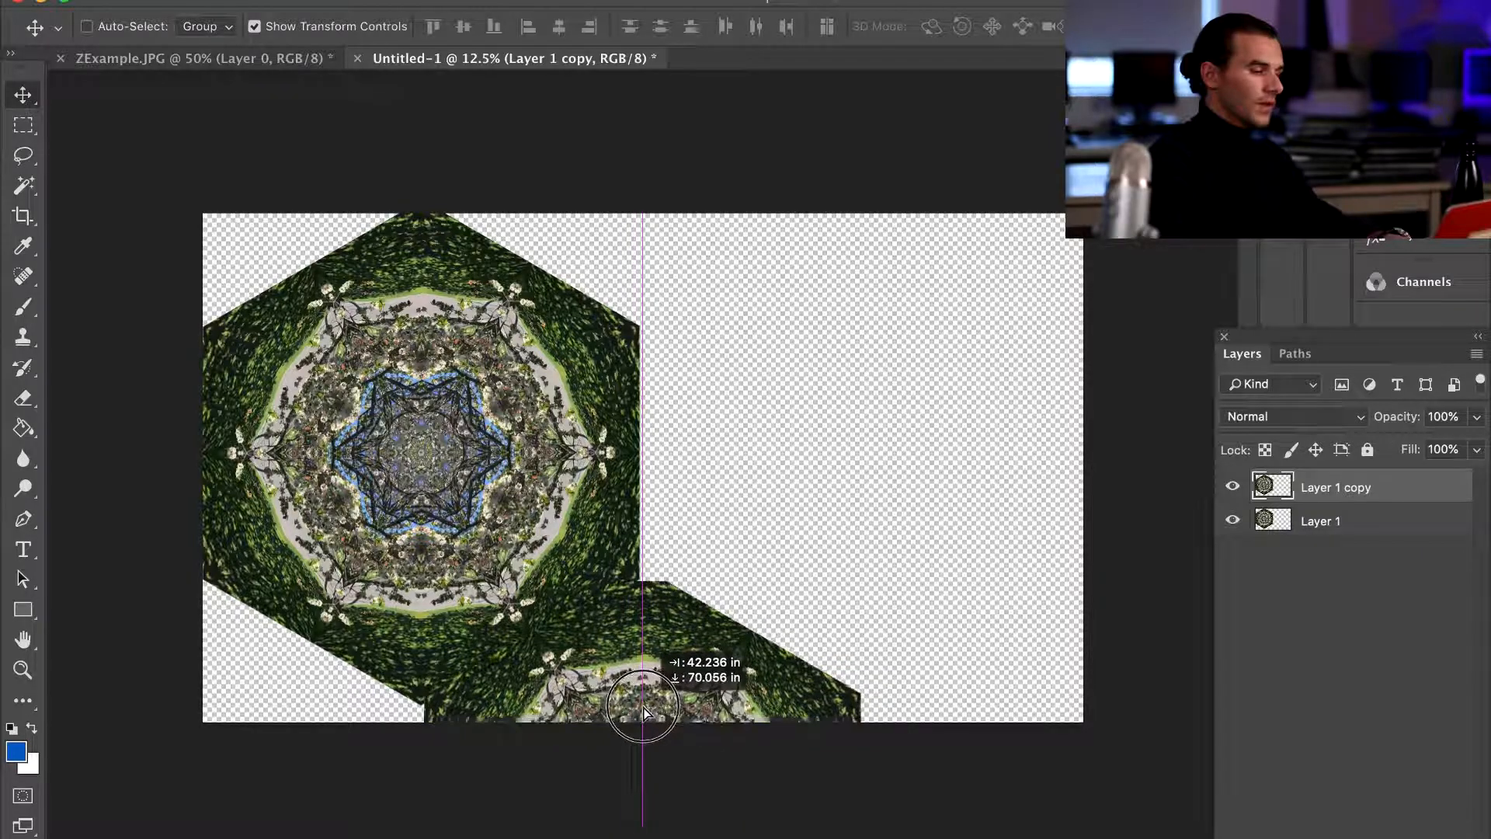
drag(644, 708, 771, 499)
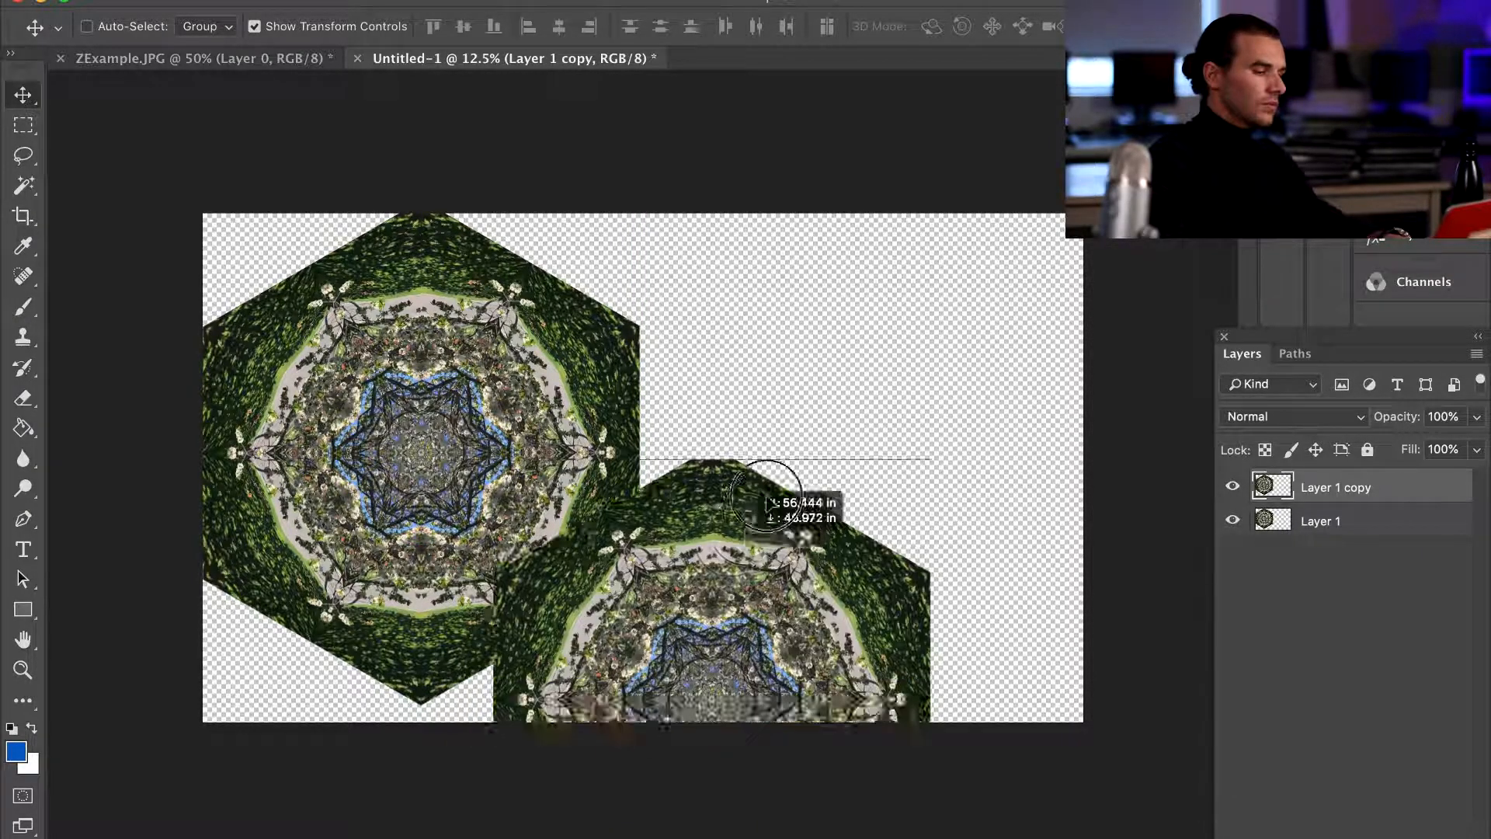
drag(770, 504, 922, 456)
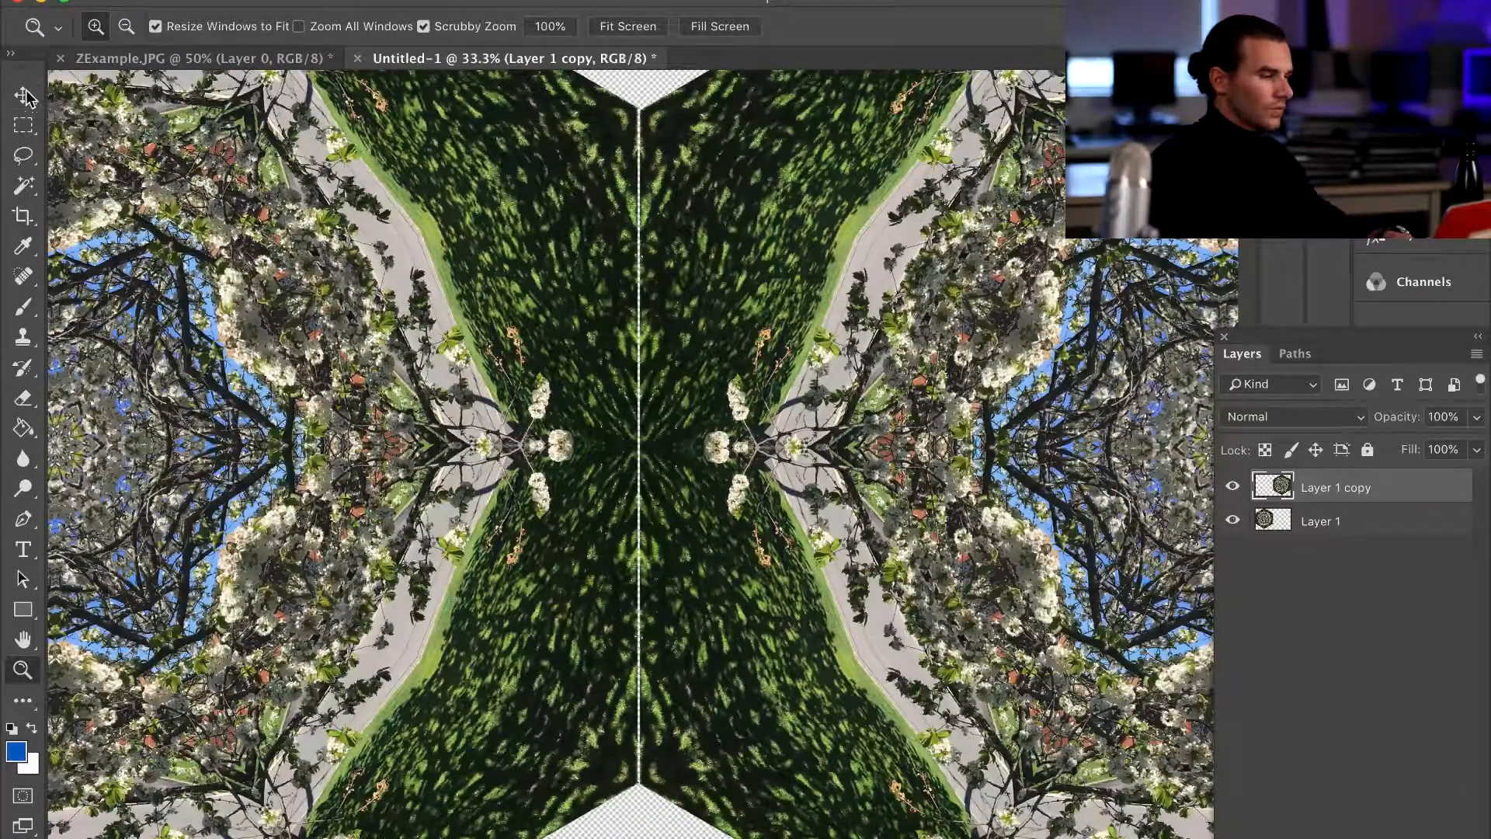
click(23, 94)
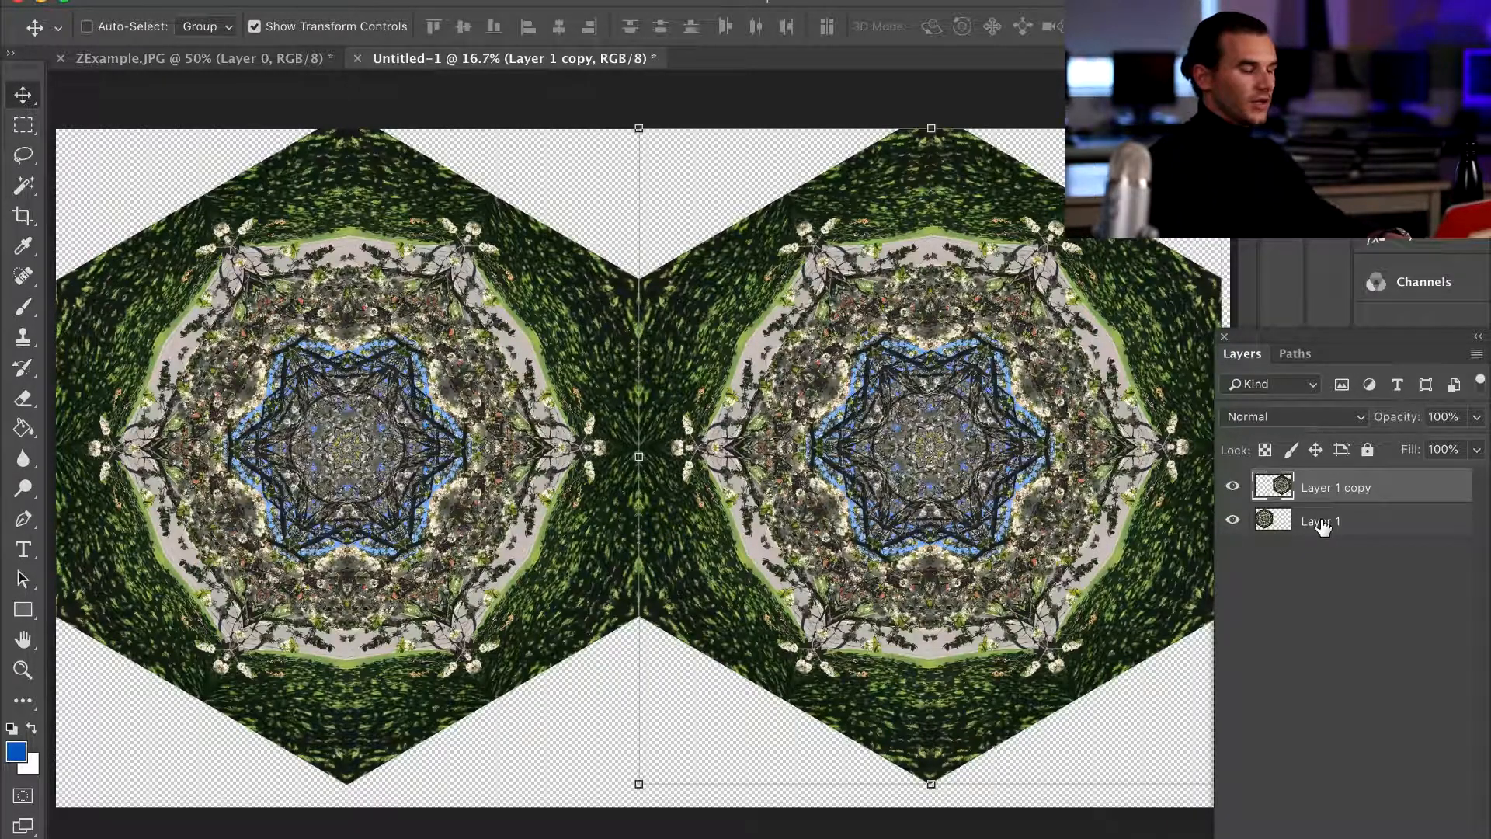
mouse_move(1323, 527)
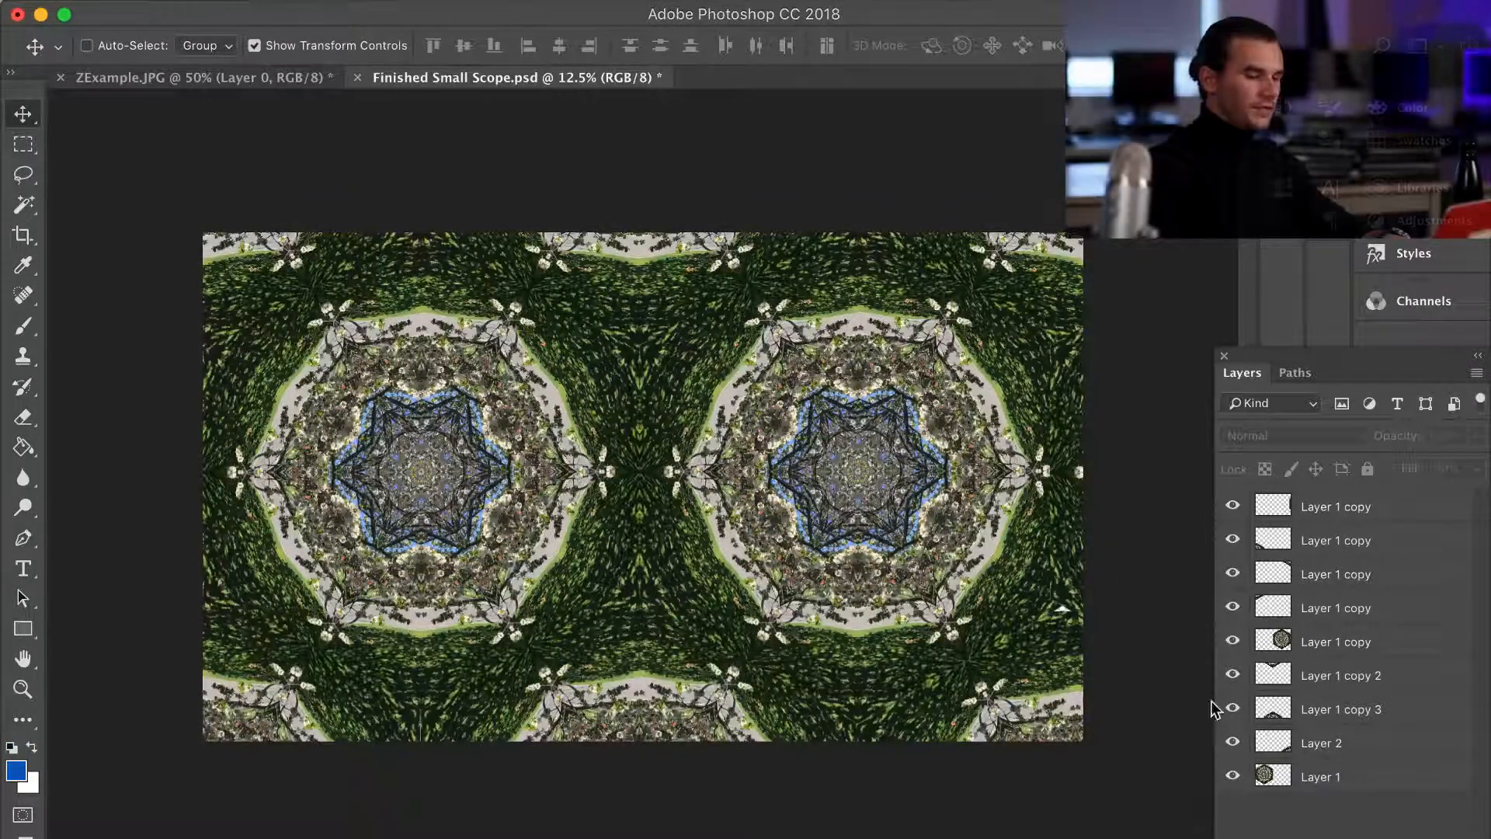
- Group the selected tile layers into Group 1
click(1335, 506)
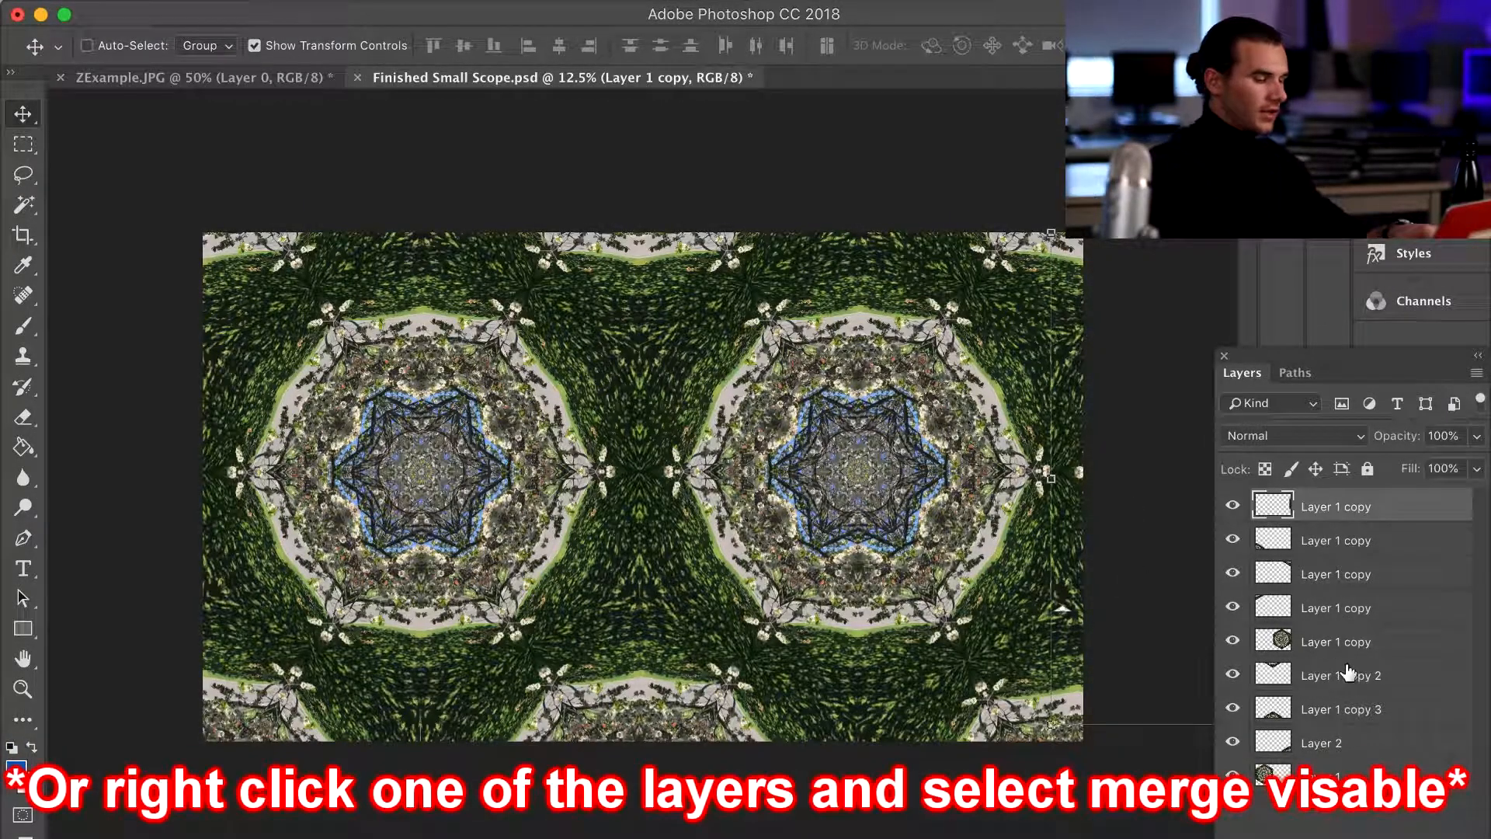
right_click(1347, 672)
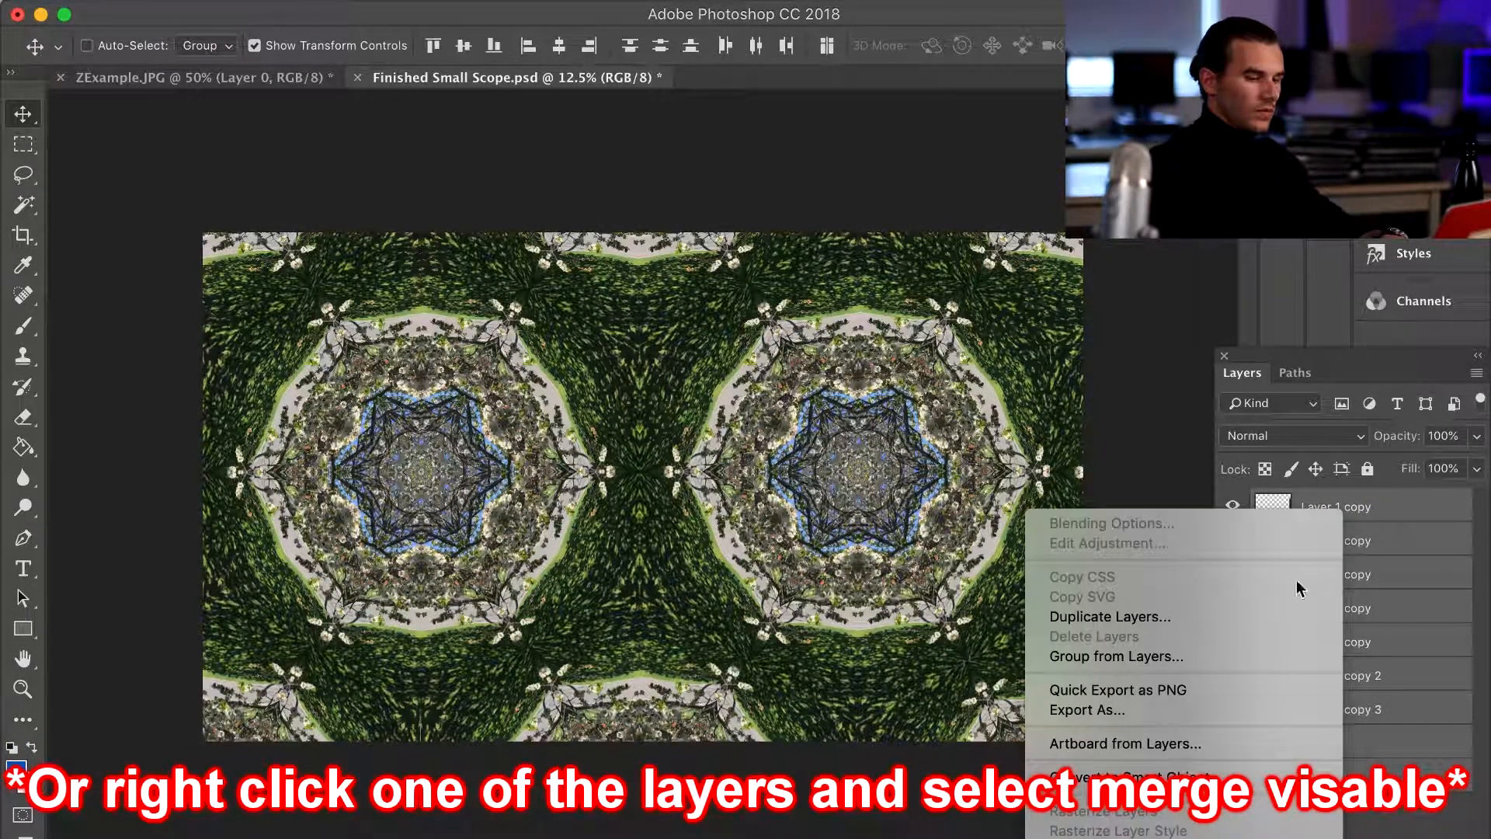
click(1115, 656)
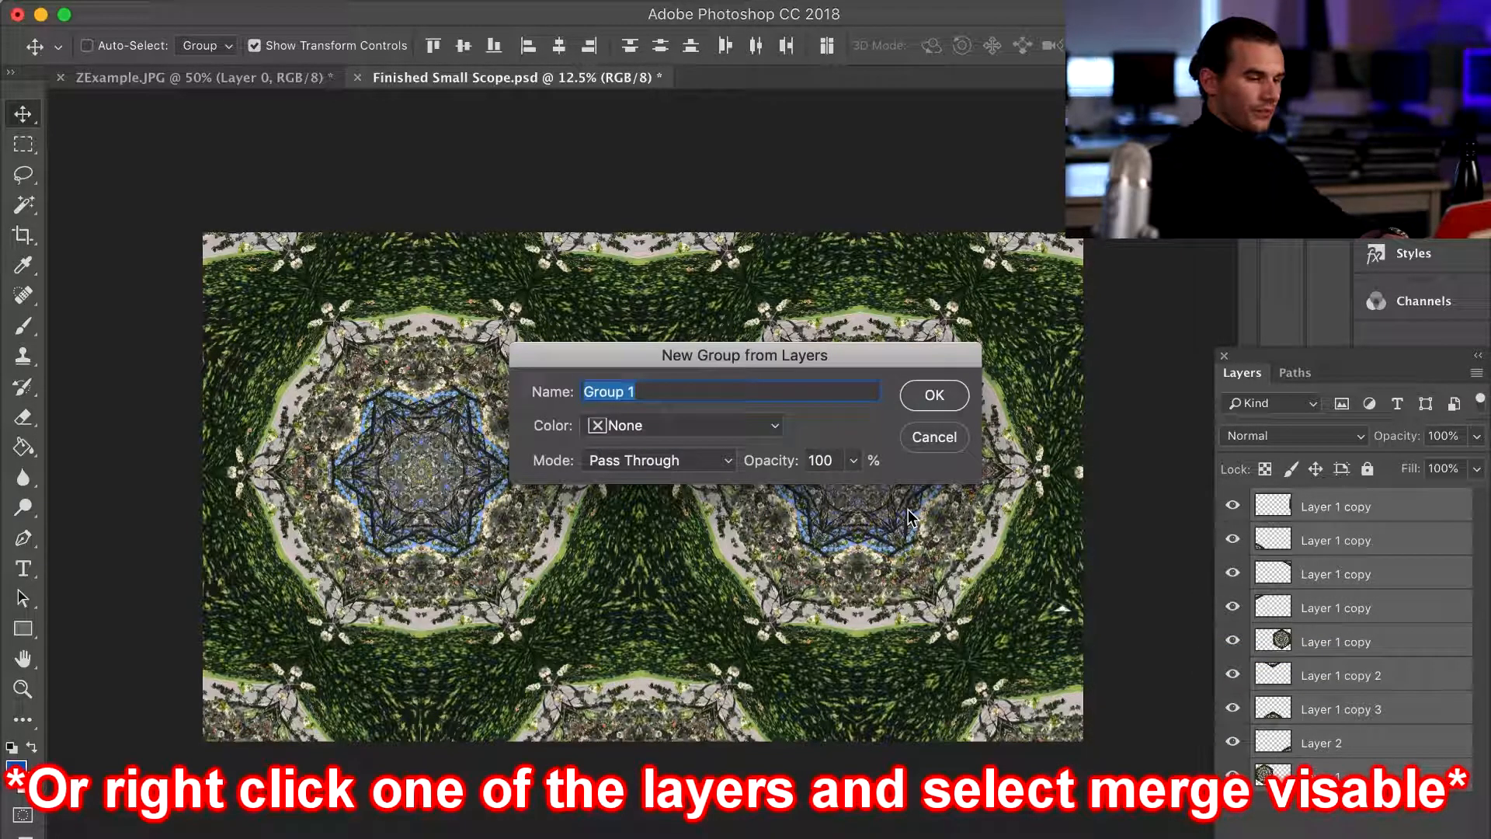
click(934, 396)
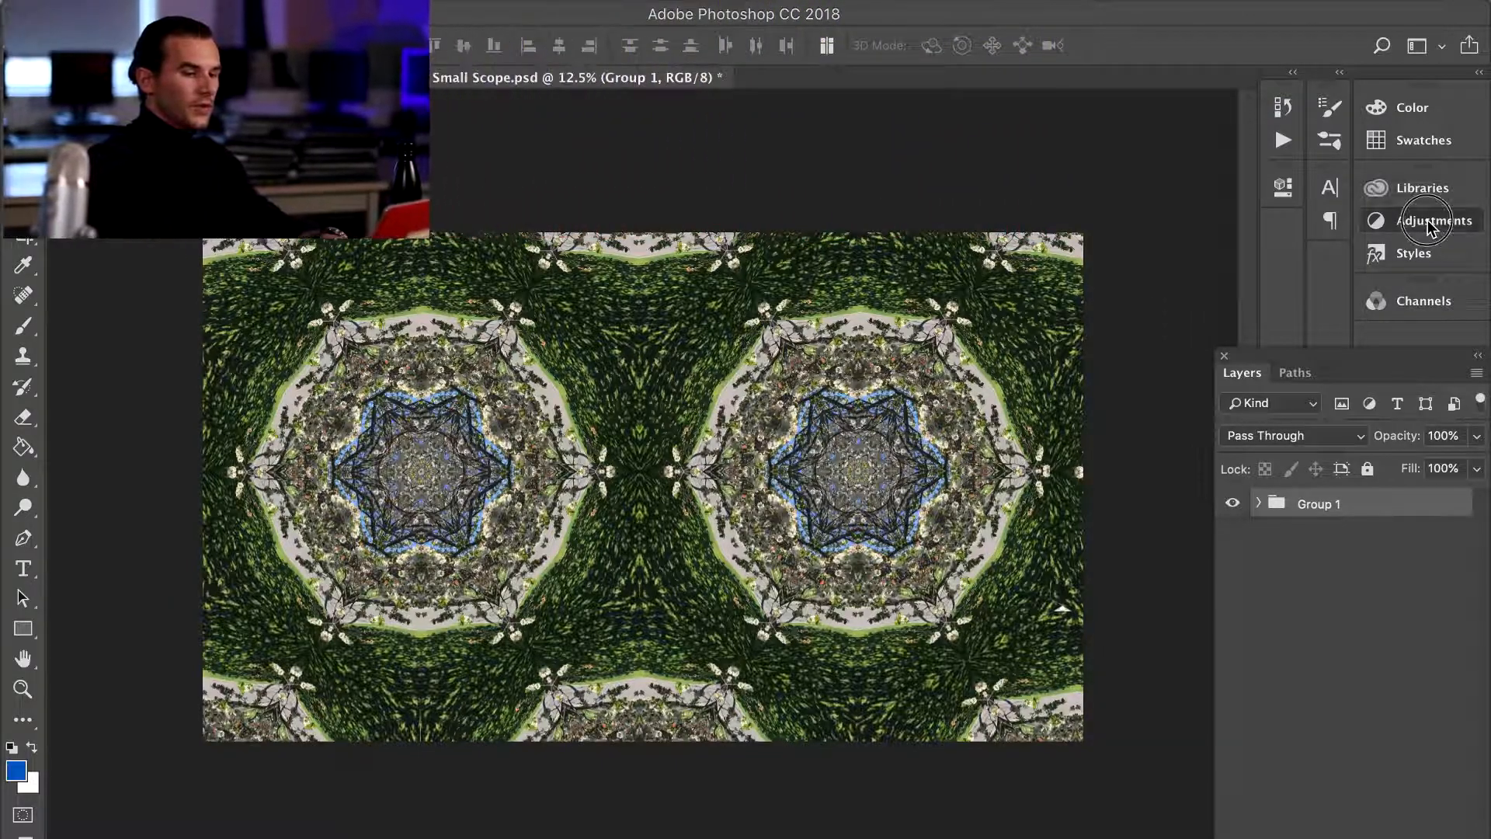
- Add a Hue/Saturation adjustment to recolour the pattern, settling lightness at −5
click(1420, 220)
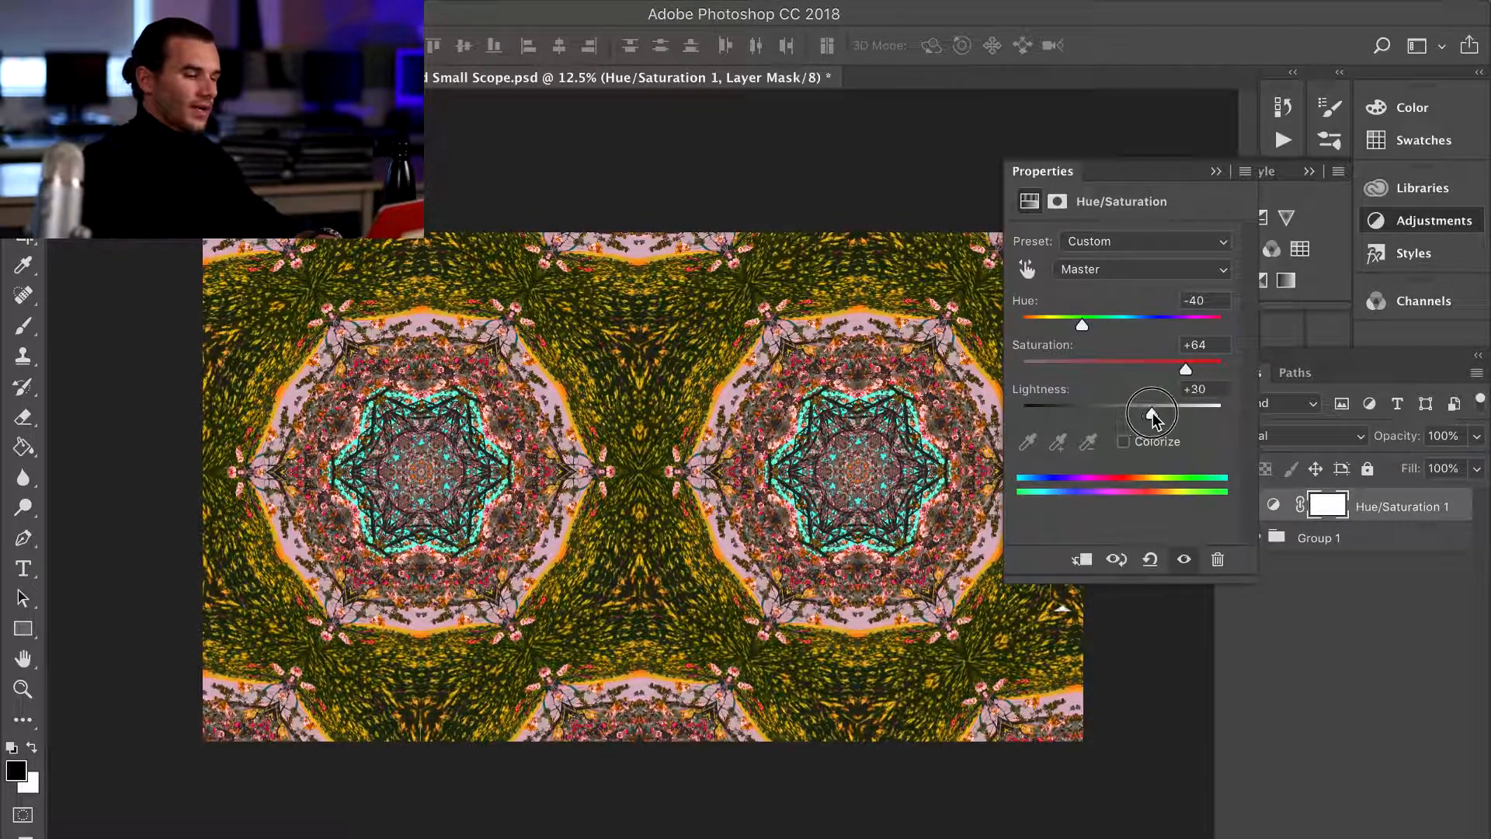
drag(1150, 406, 1110, 405)
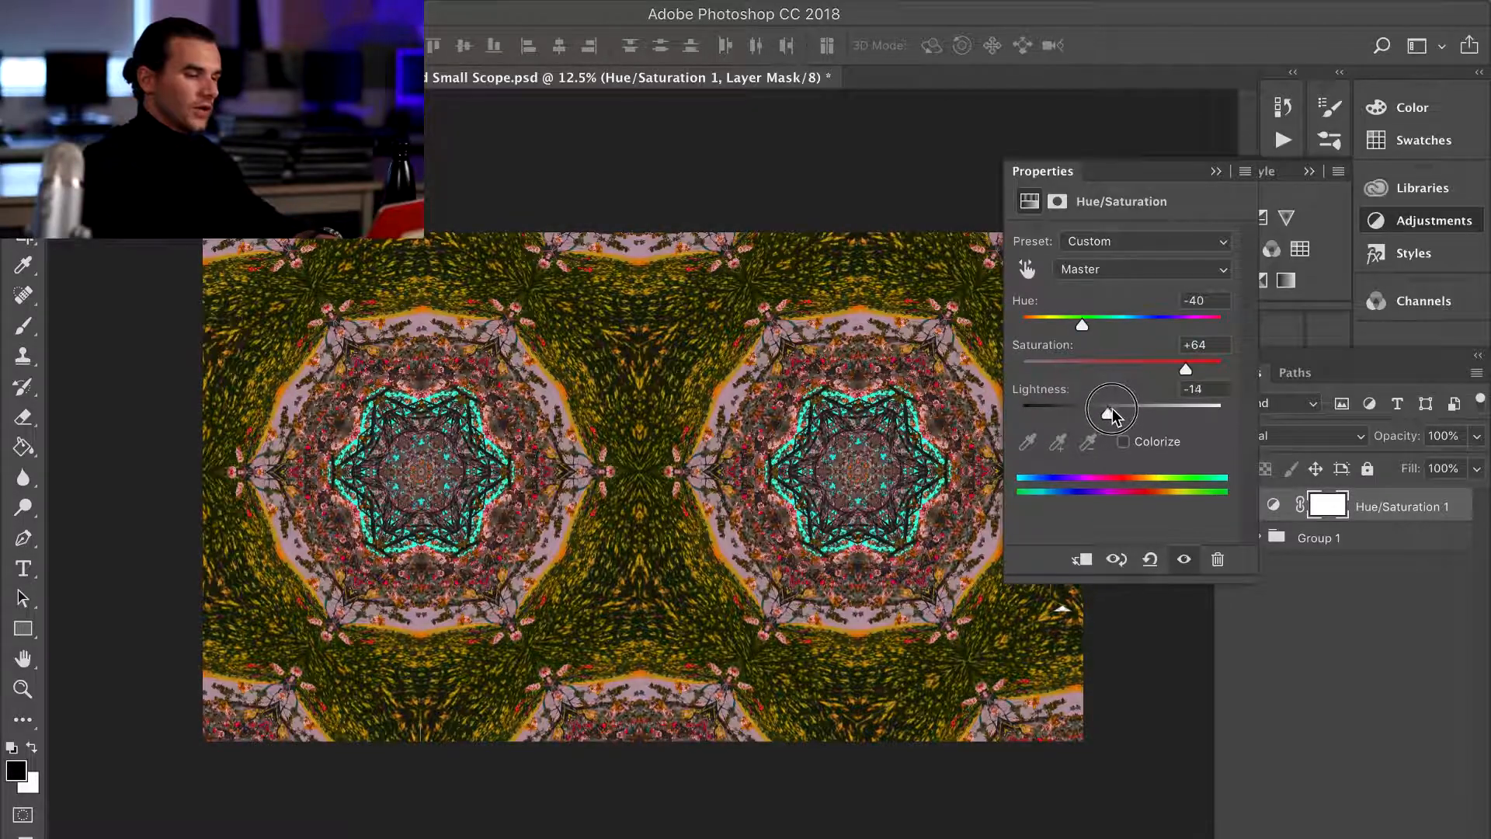
drag(1109, 405, 1118, 412)
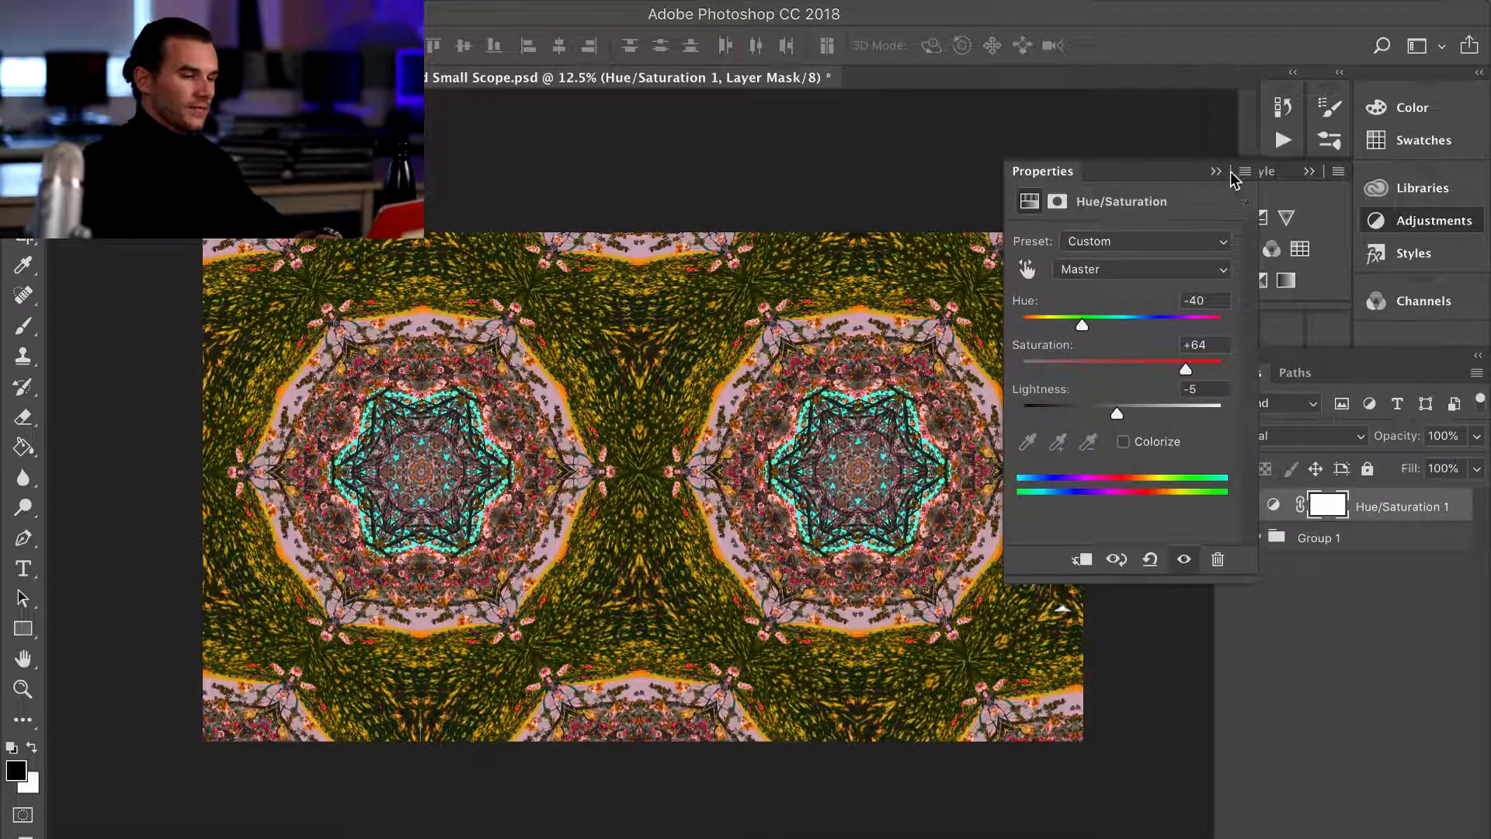